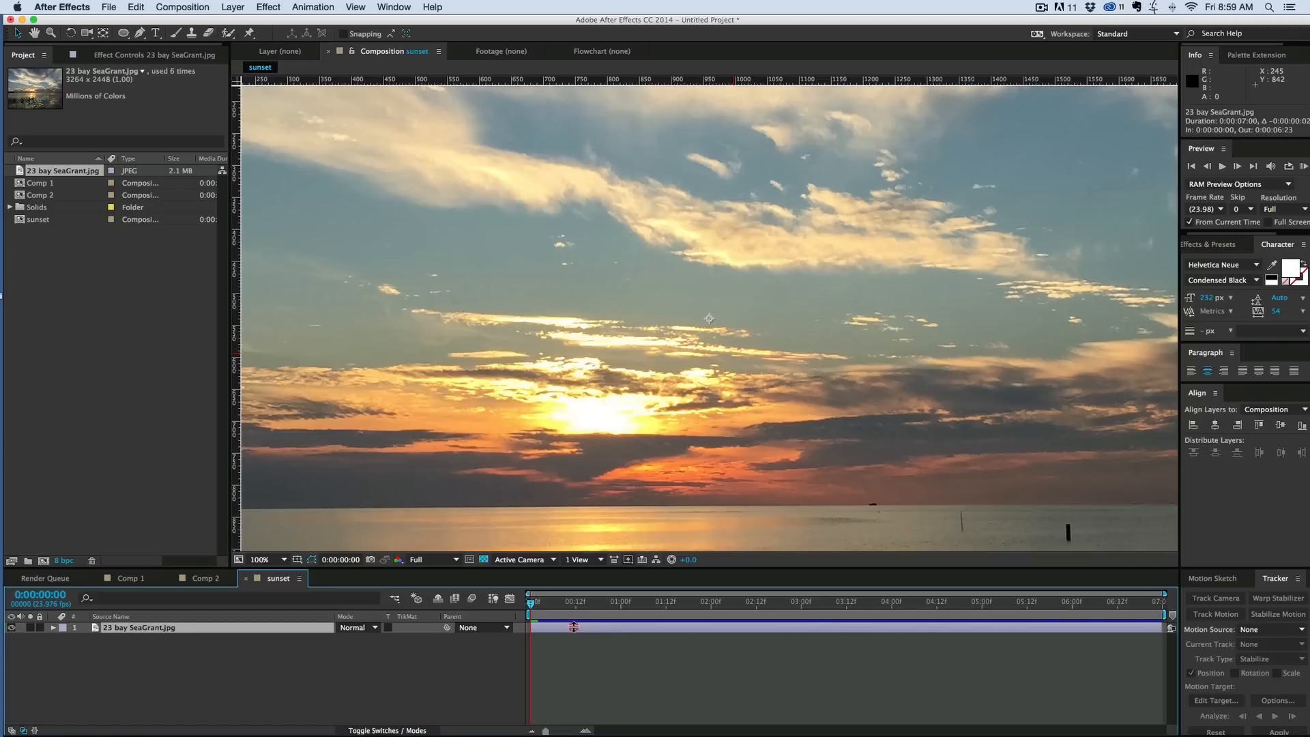
# Scale the sunset photo layer to 61% so it fits the composition frame.
pyautogui.click(281, 559)
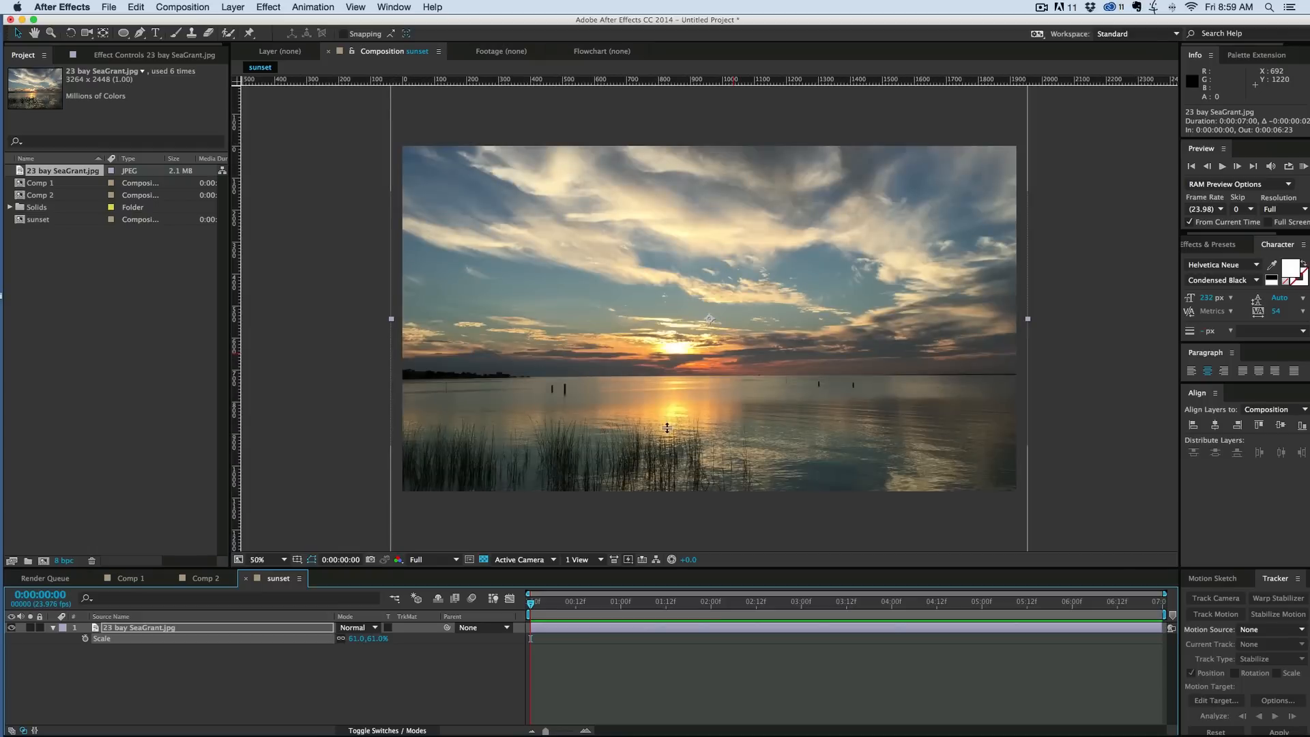
pyautogui.moveTo(666, 408)
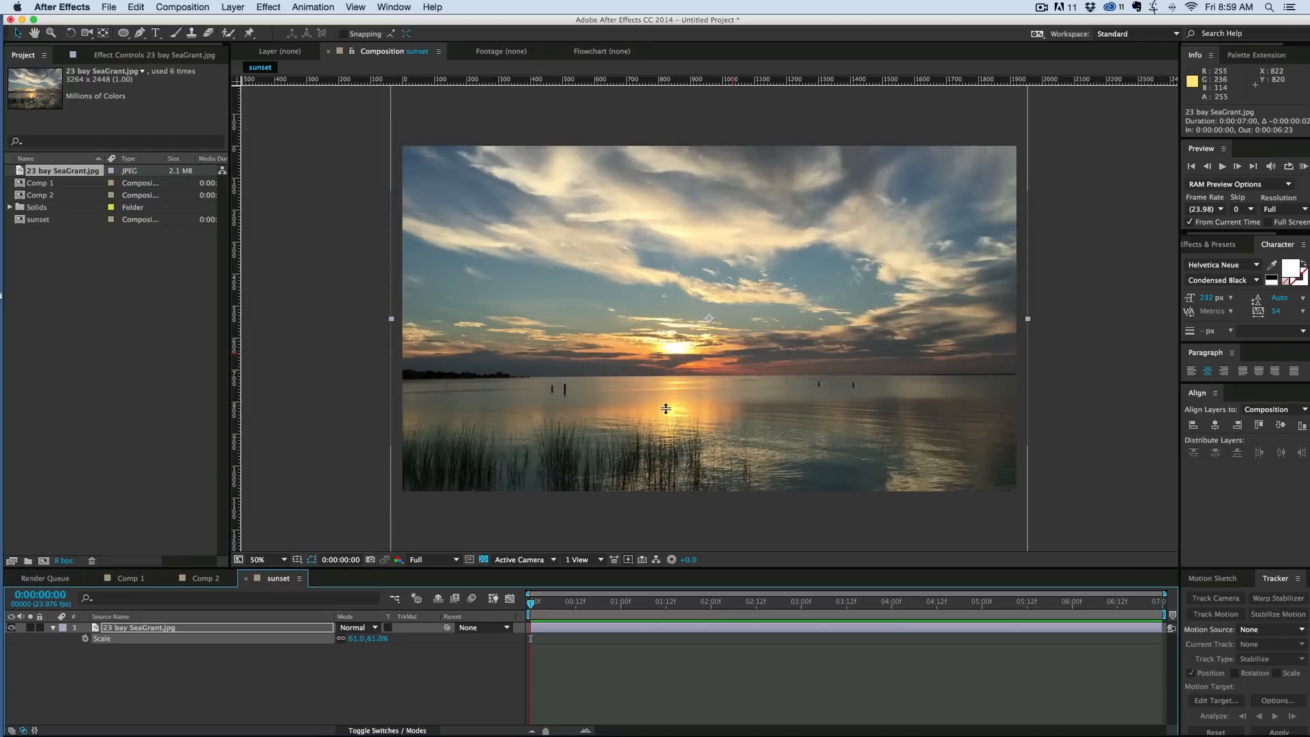
pyautogui.moveTo(603, 465)
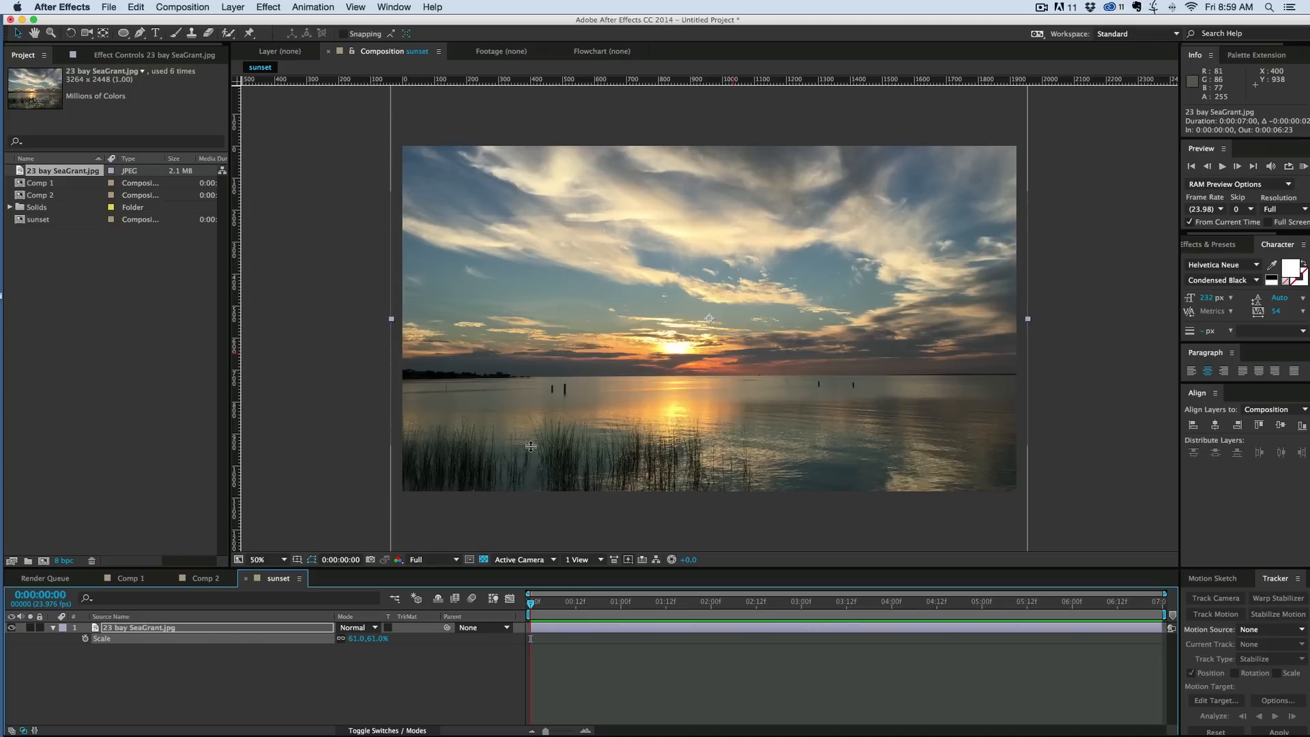
pyautogui.moveTo(524, 426)
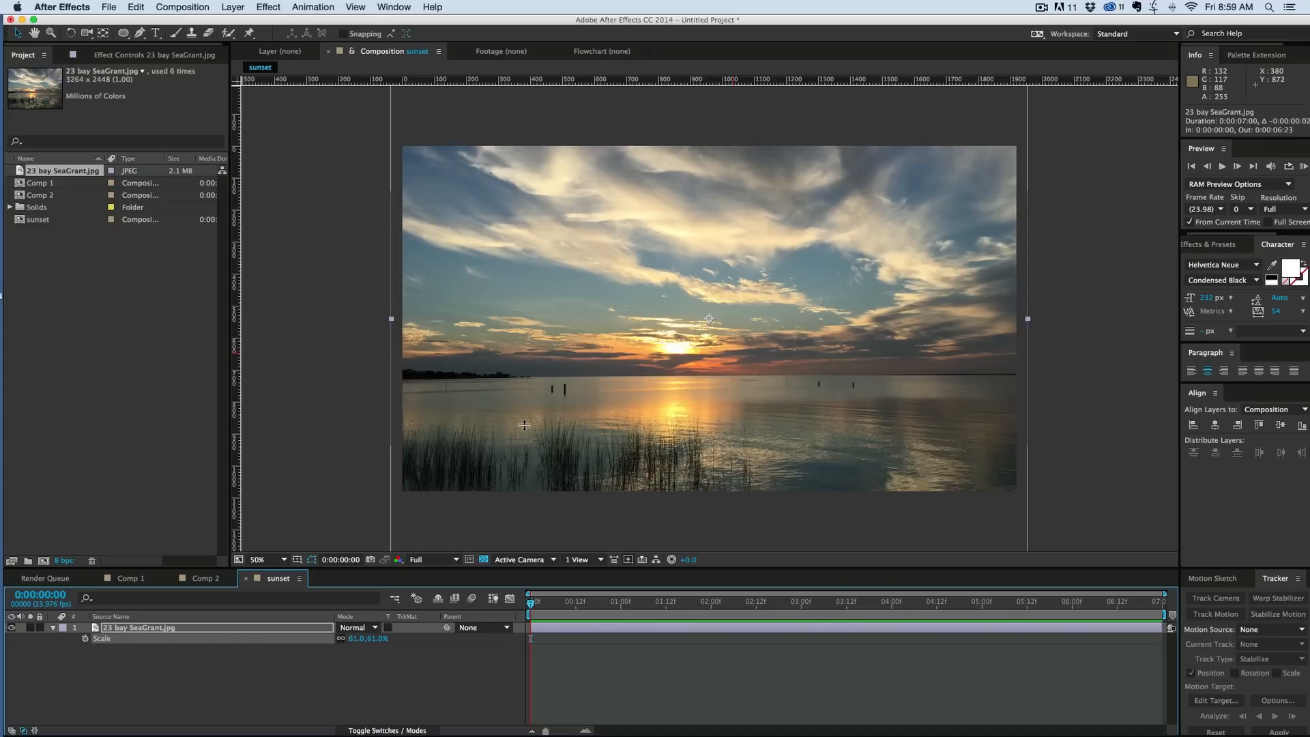
pyautogui.moveTo(427, 510)
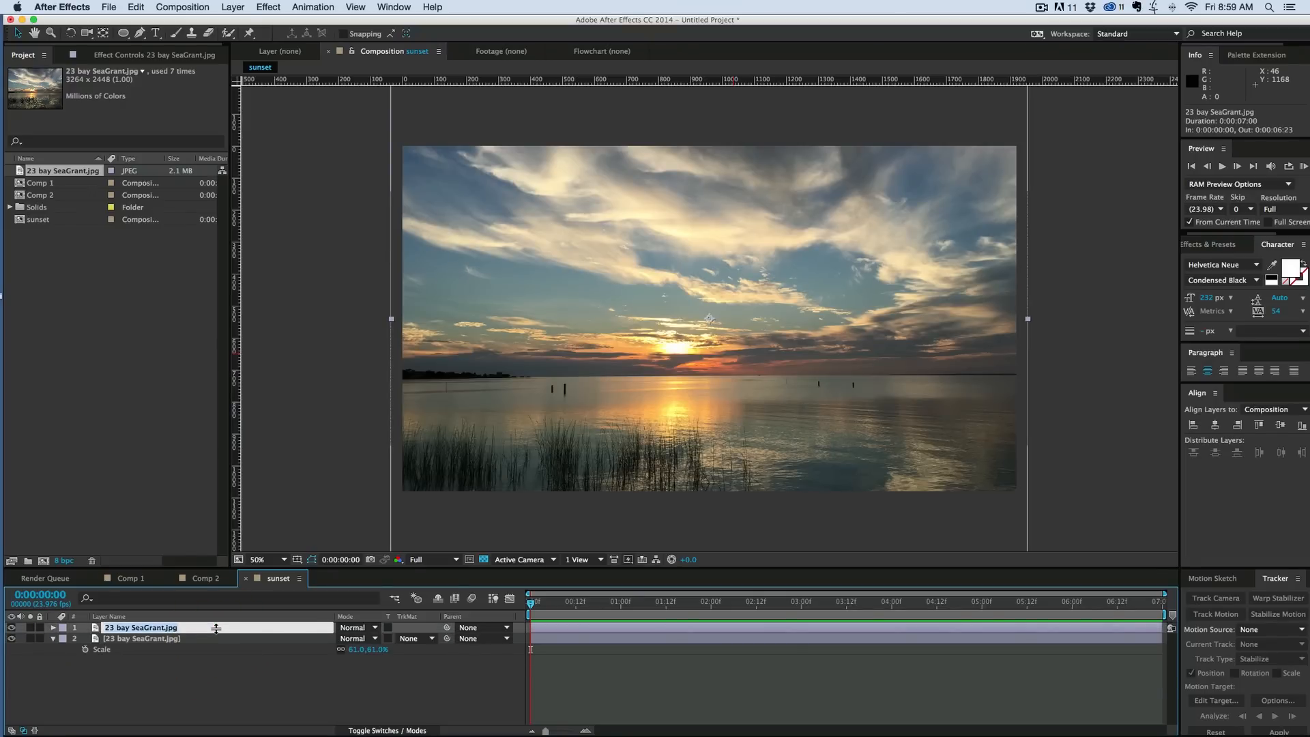
# Name the three photo copies sky, water and grass and stack grass on top, sky at bottom.
pyautogui.write('sky')
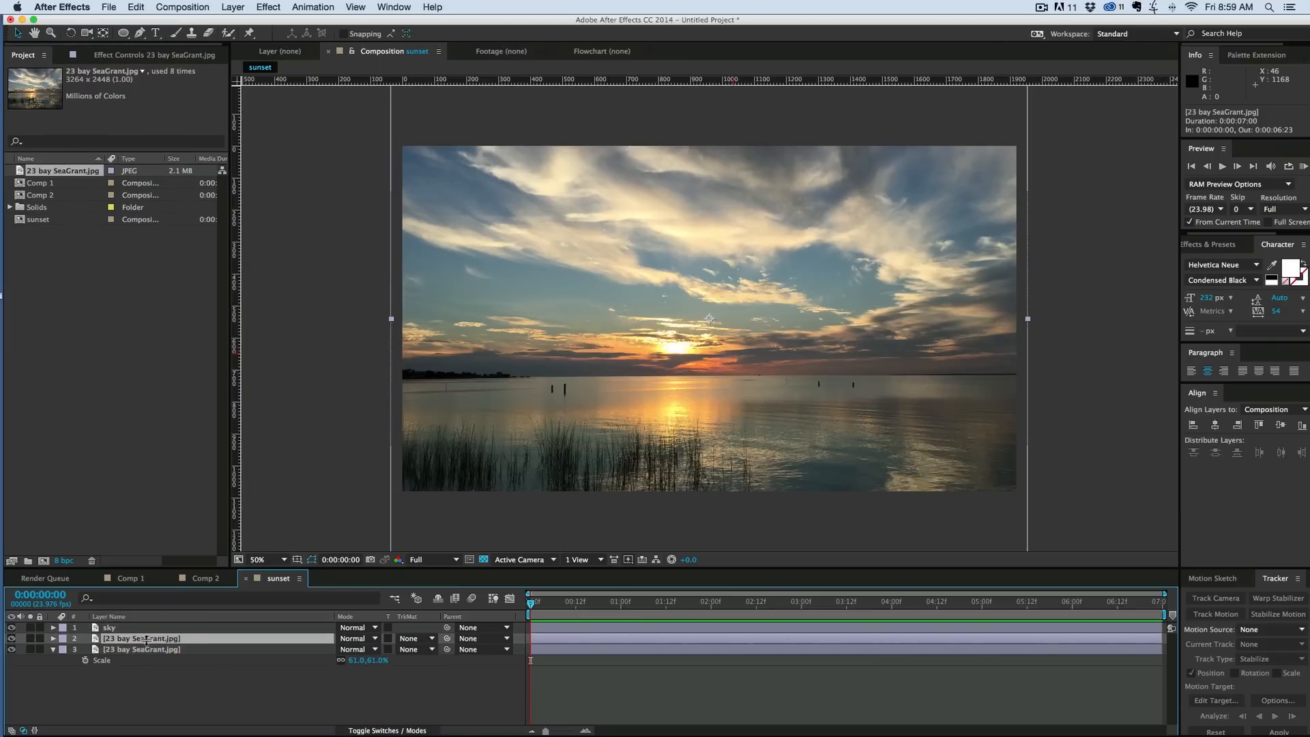
pyautogui.write('water')
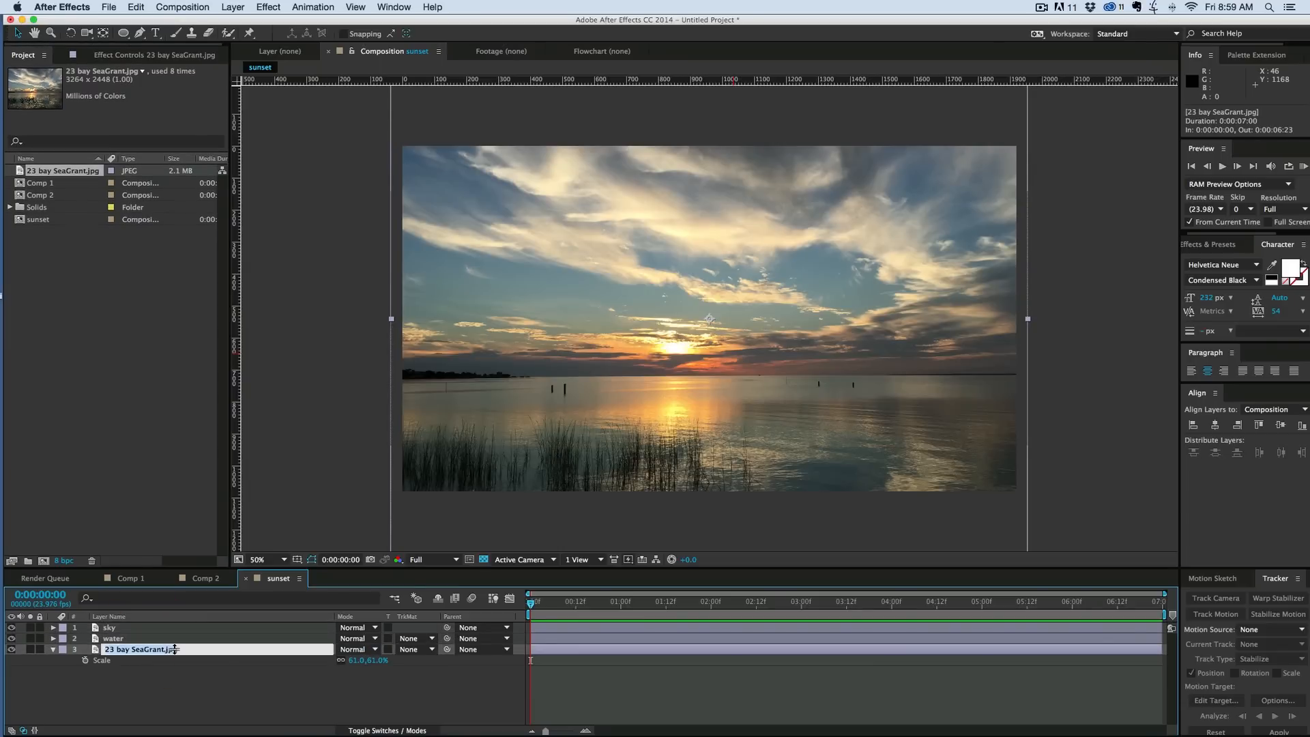
pyautogui.write('grass')
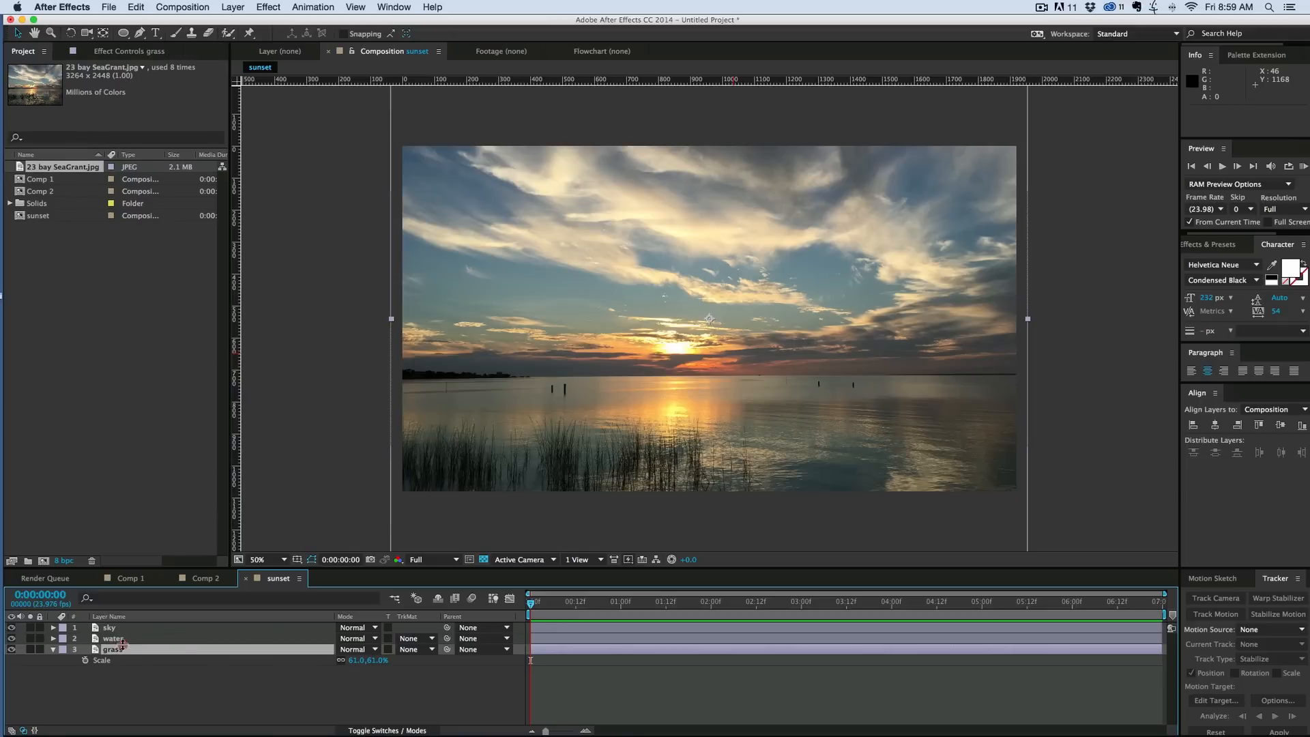
pyautogui.moveTo(115, 638); pyautogui.dragTo(115, 649)
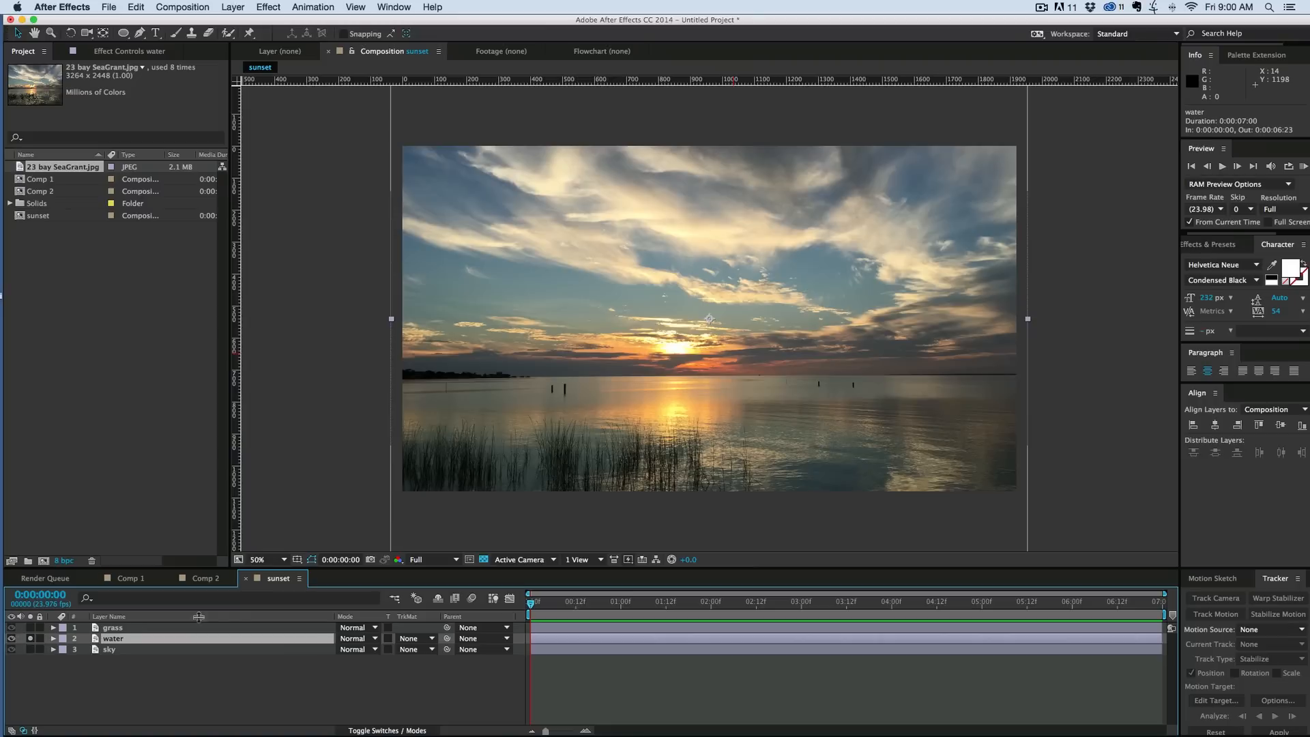
# Draw a closed Pen mask on the water layer along the horizon, keeping water and reeds below.
pyautogui.click(139, 33)
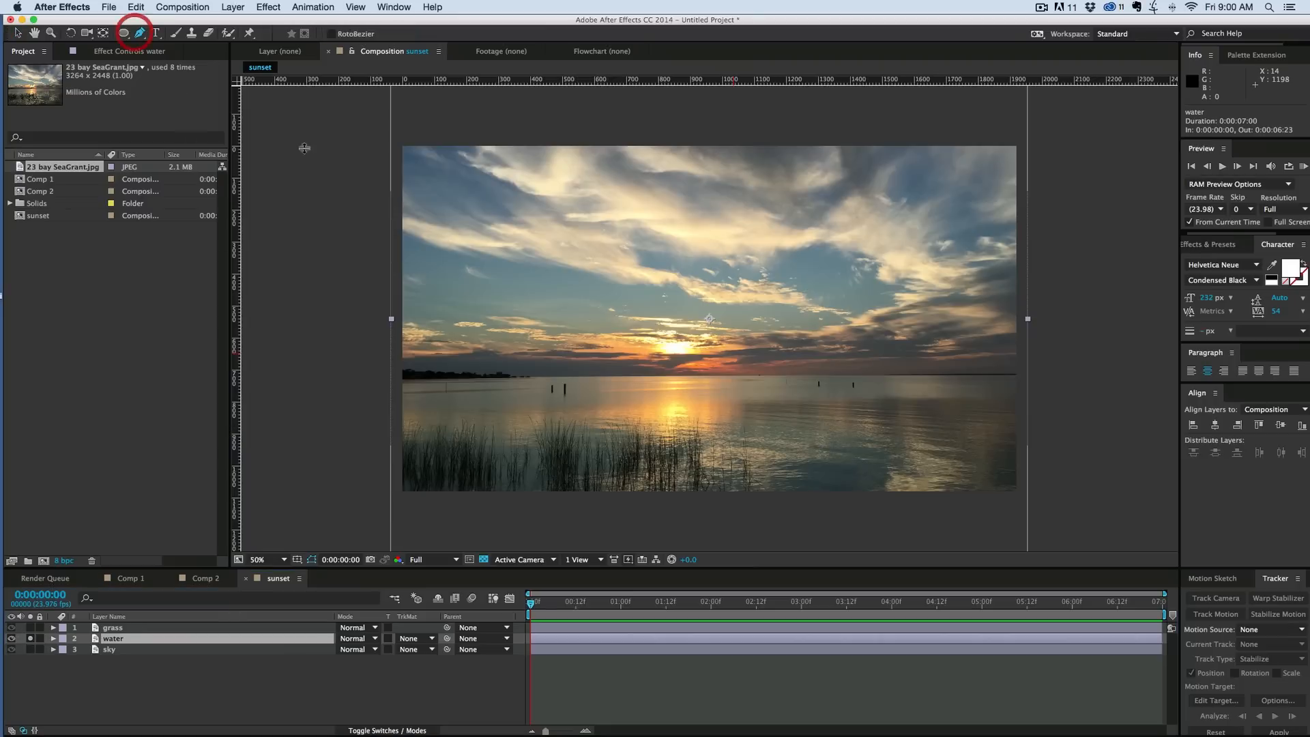
pyautogui.click(258, 560)
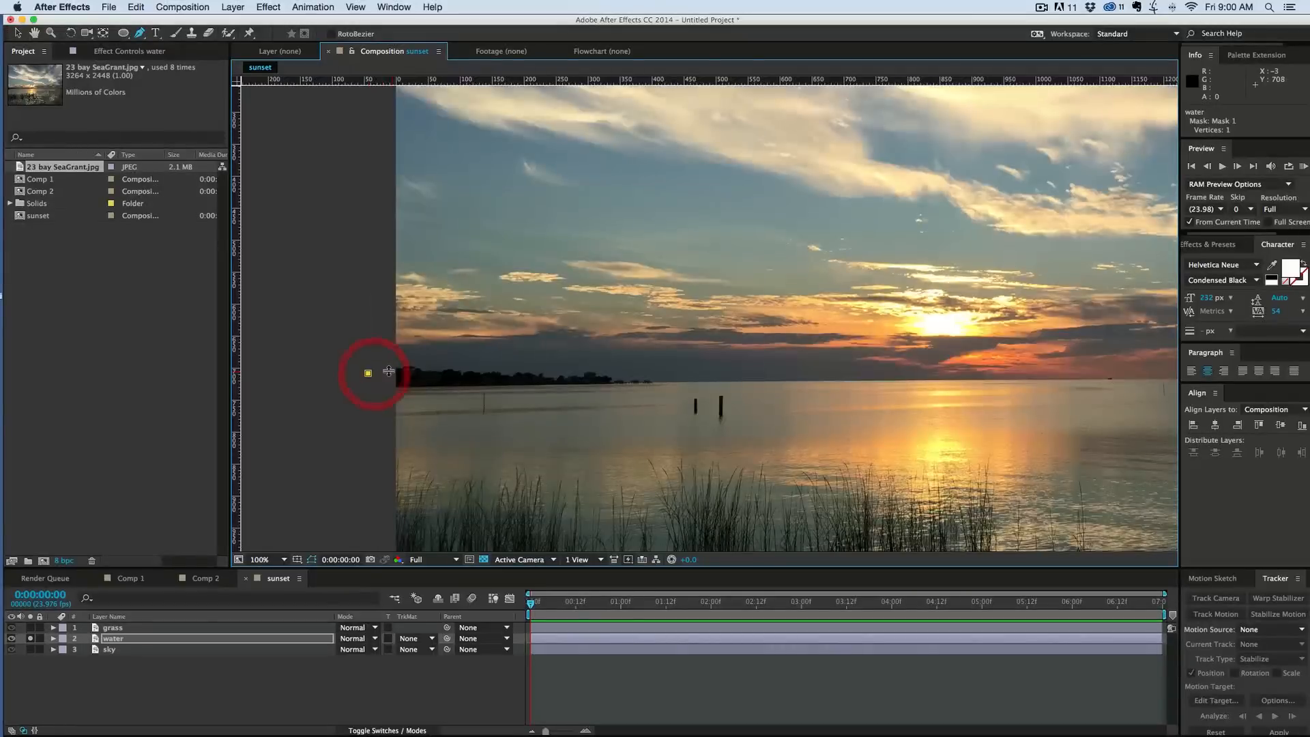
pyautogui.moveTo(367, 371); pyautogui.dragTo(460, 371)
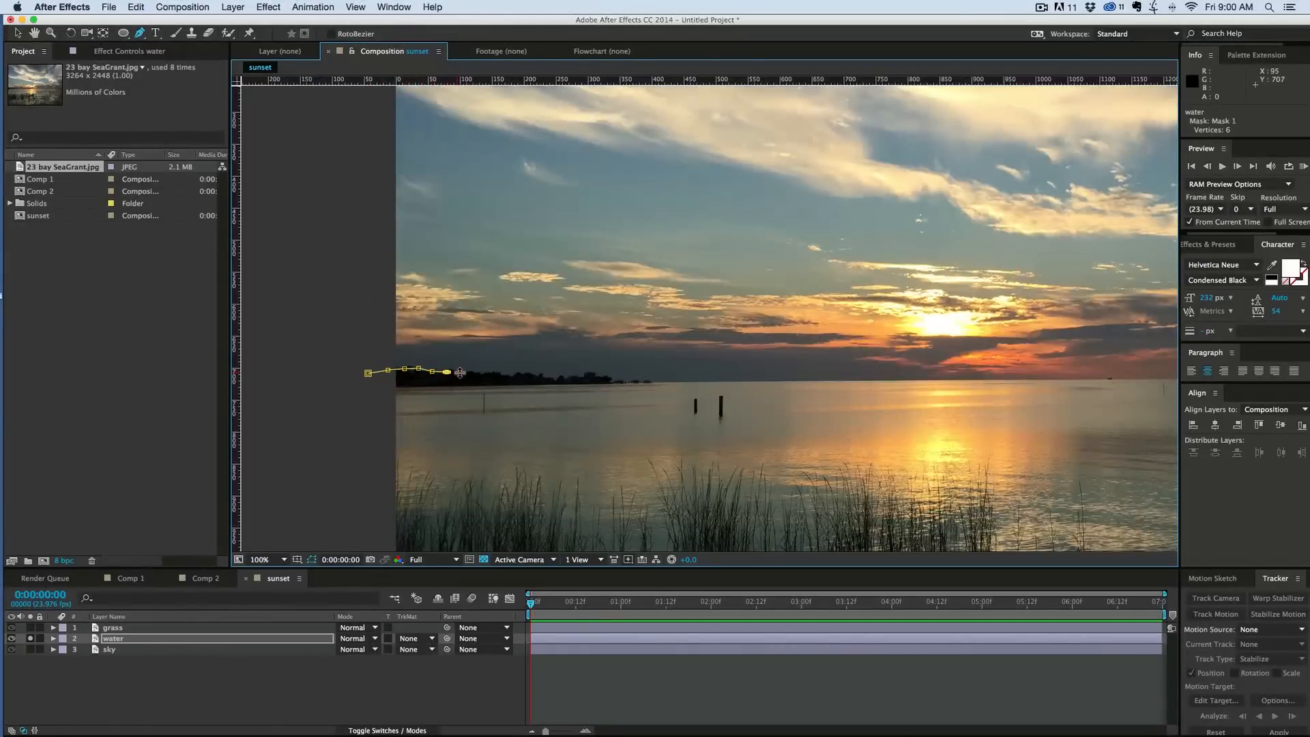
pyautogui.click(509, 372)
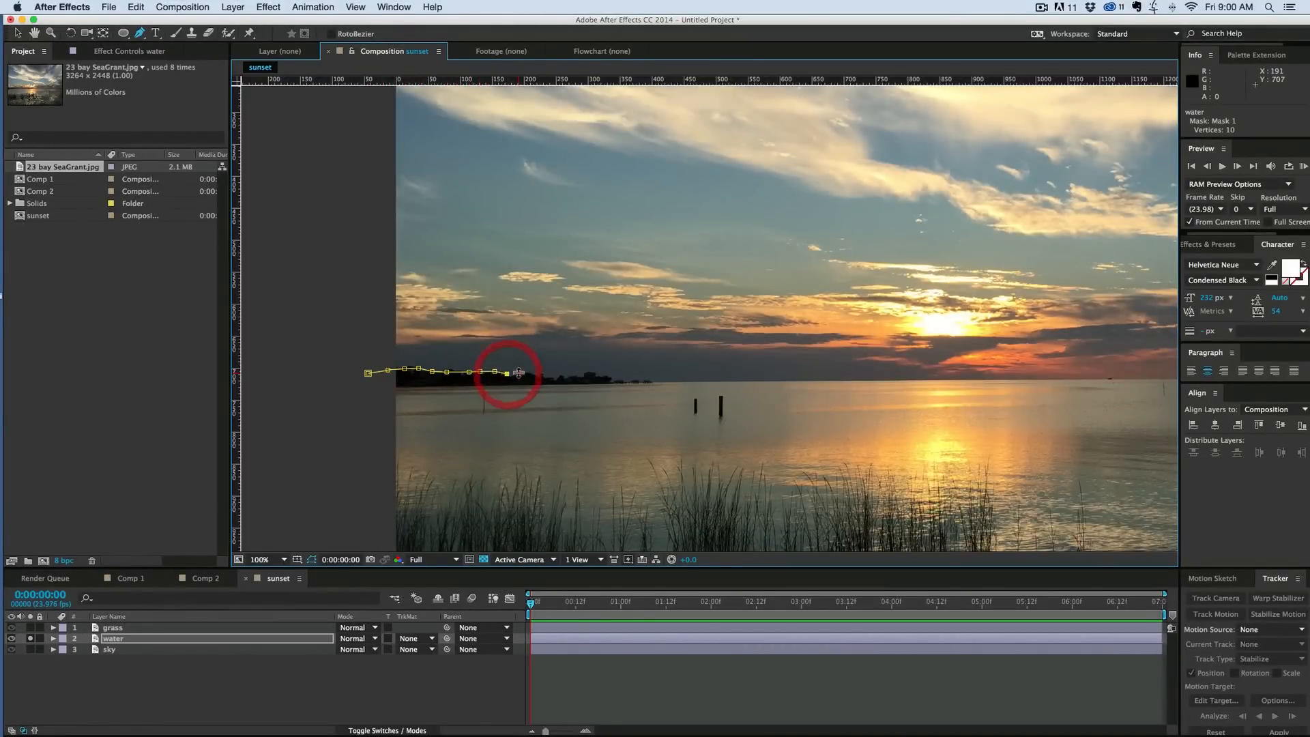
pyautogui.click(543, 371)
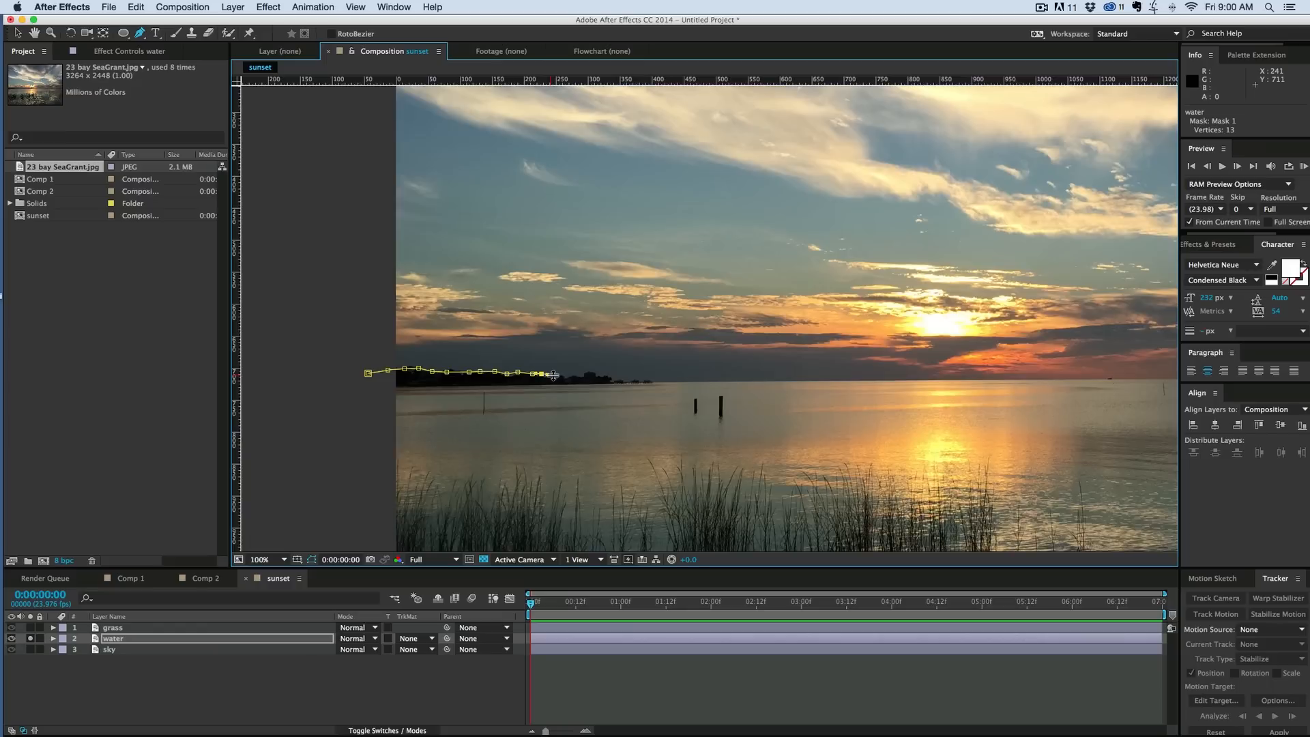
pyautogui.click(581, 377)
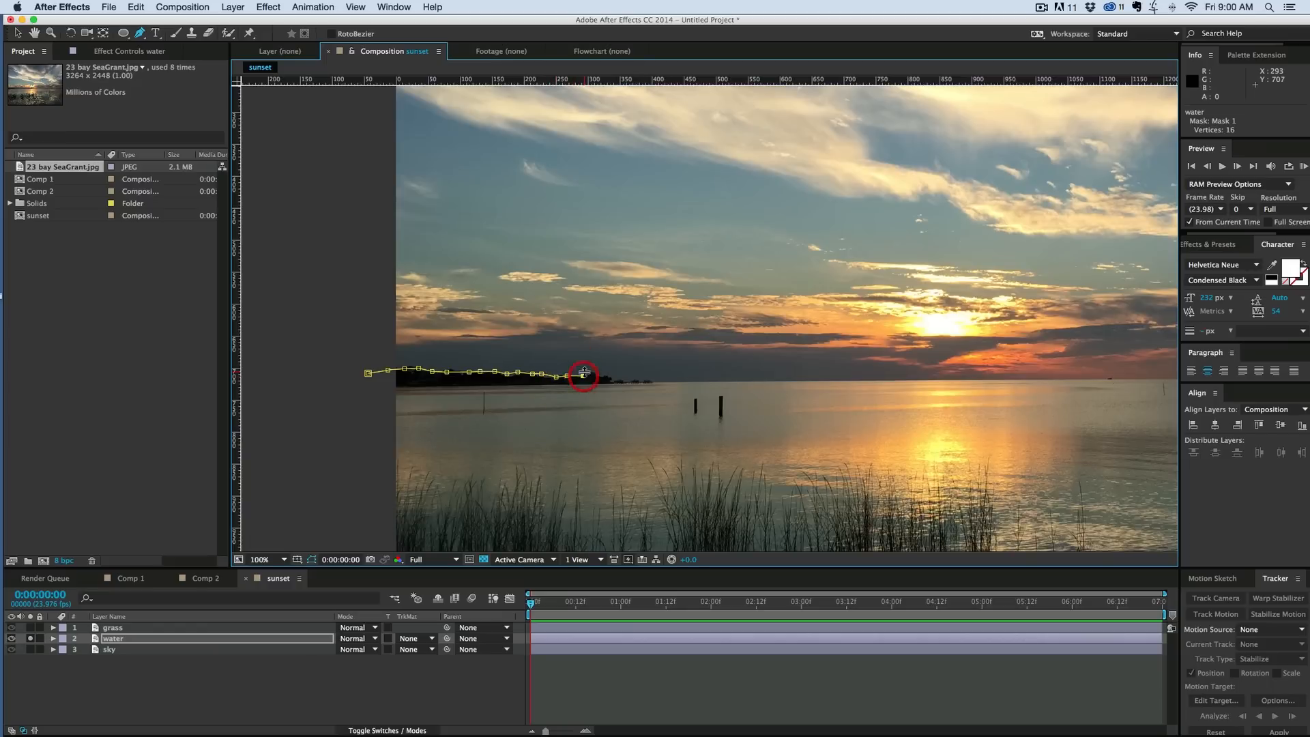
pyautogui.click(633, 382)
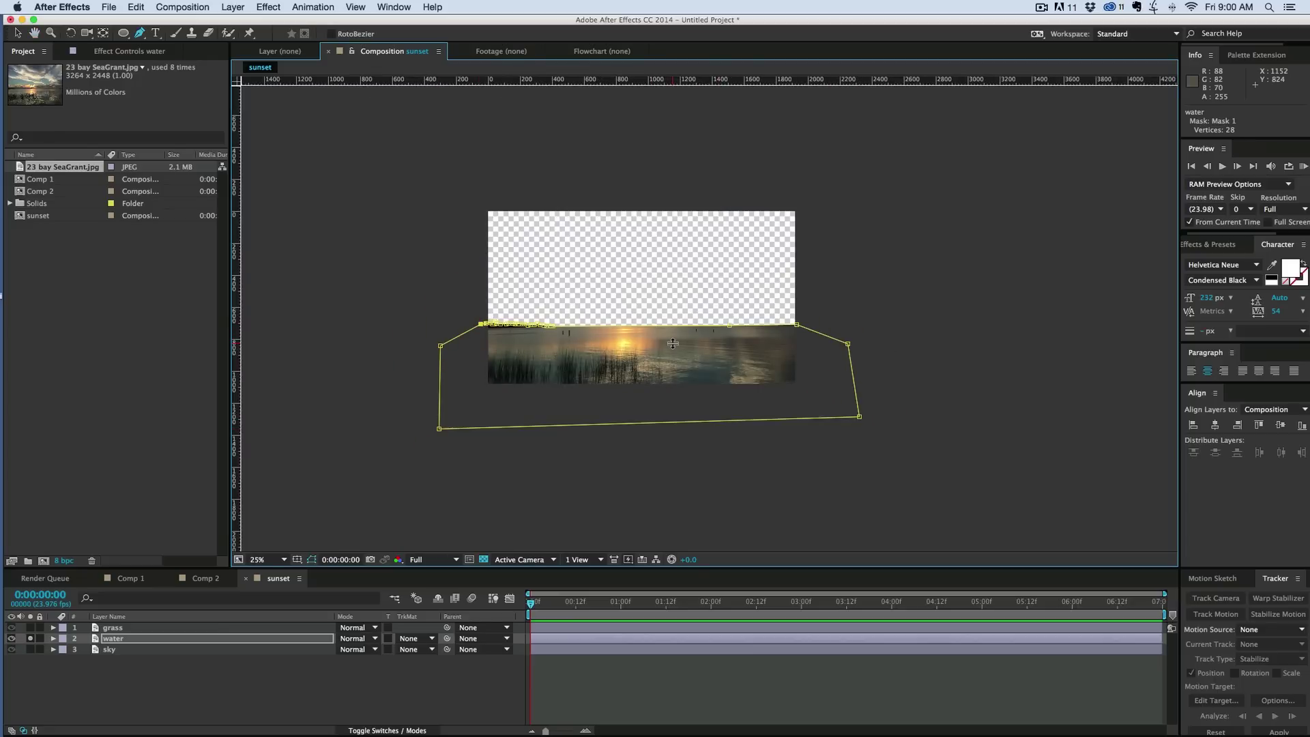
pyautogui.click(256, 559)
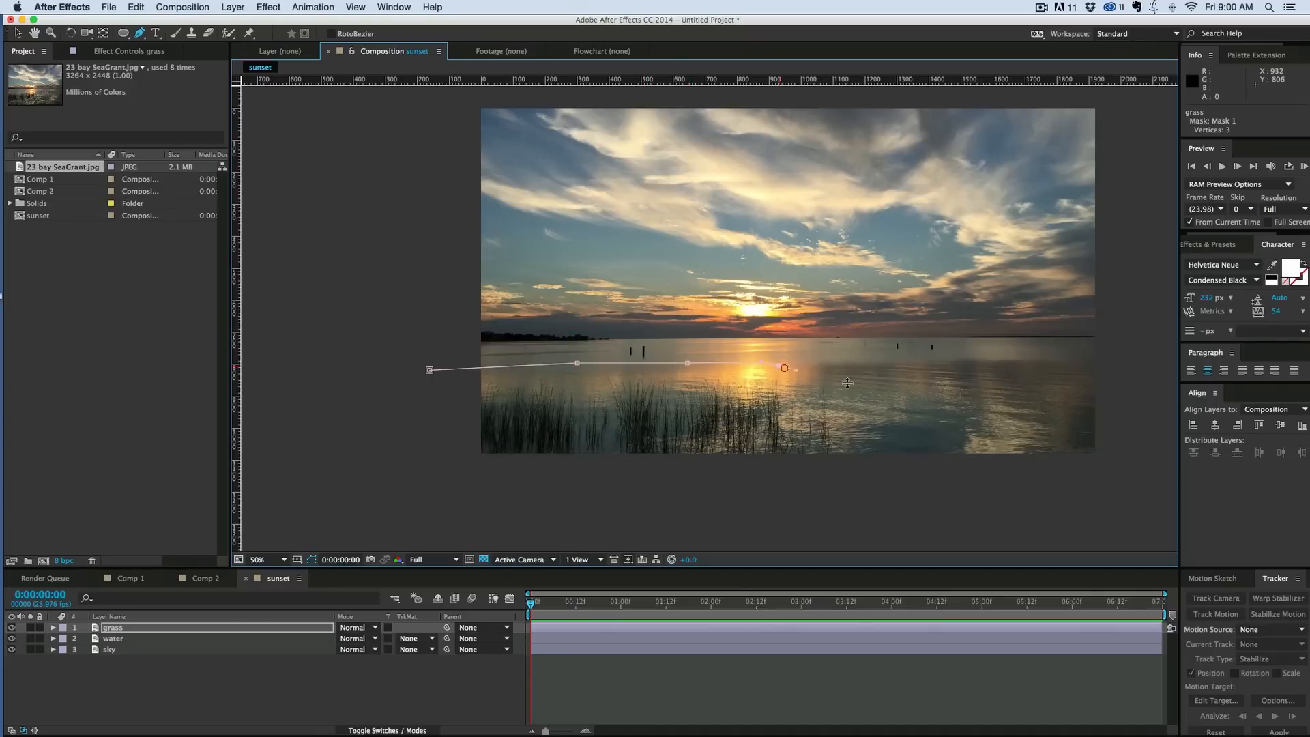
# Continue the grass layer's Pen mask around the lower reed strip.
pyautogui.click(686, 523)
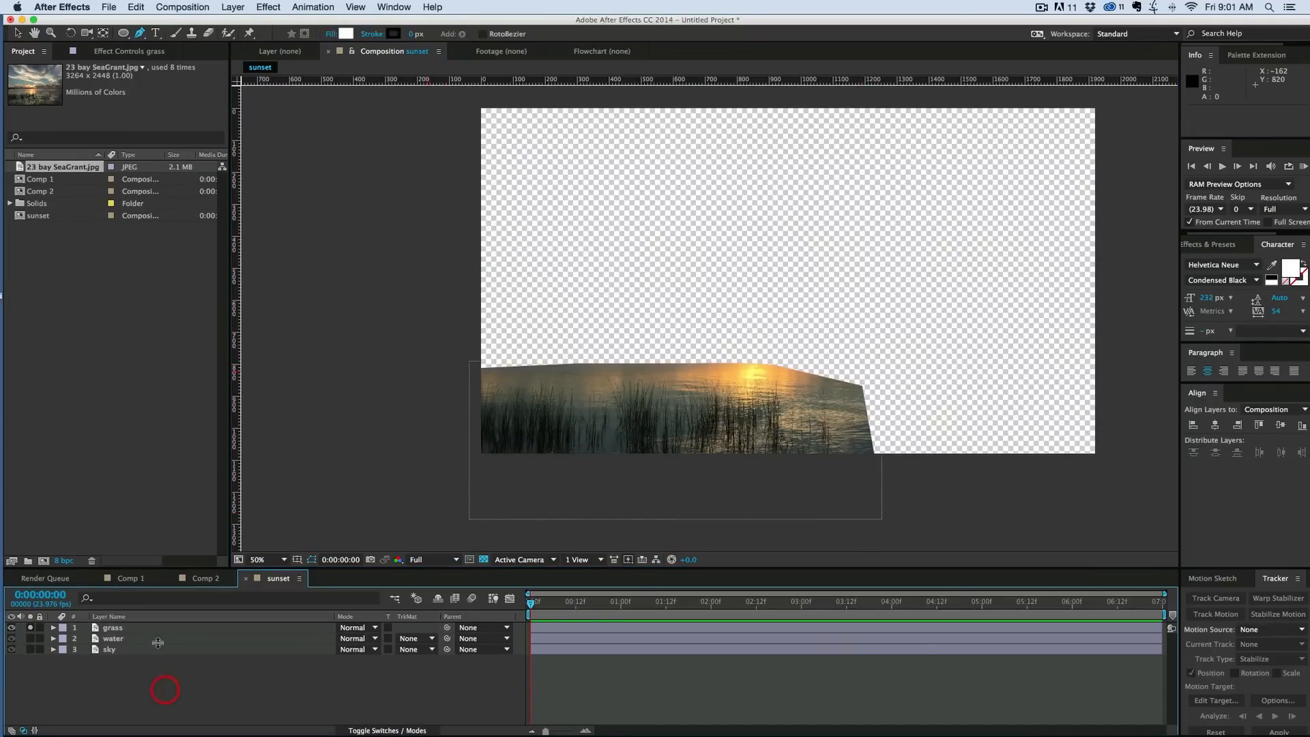
# Apply Extract to the grass layer, lowering White Point and softening its edge to drop bright water.
pyautogui.click(267, 6)
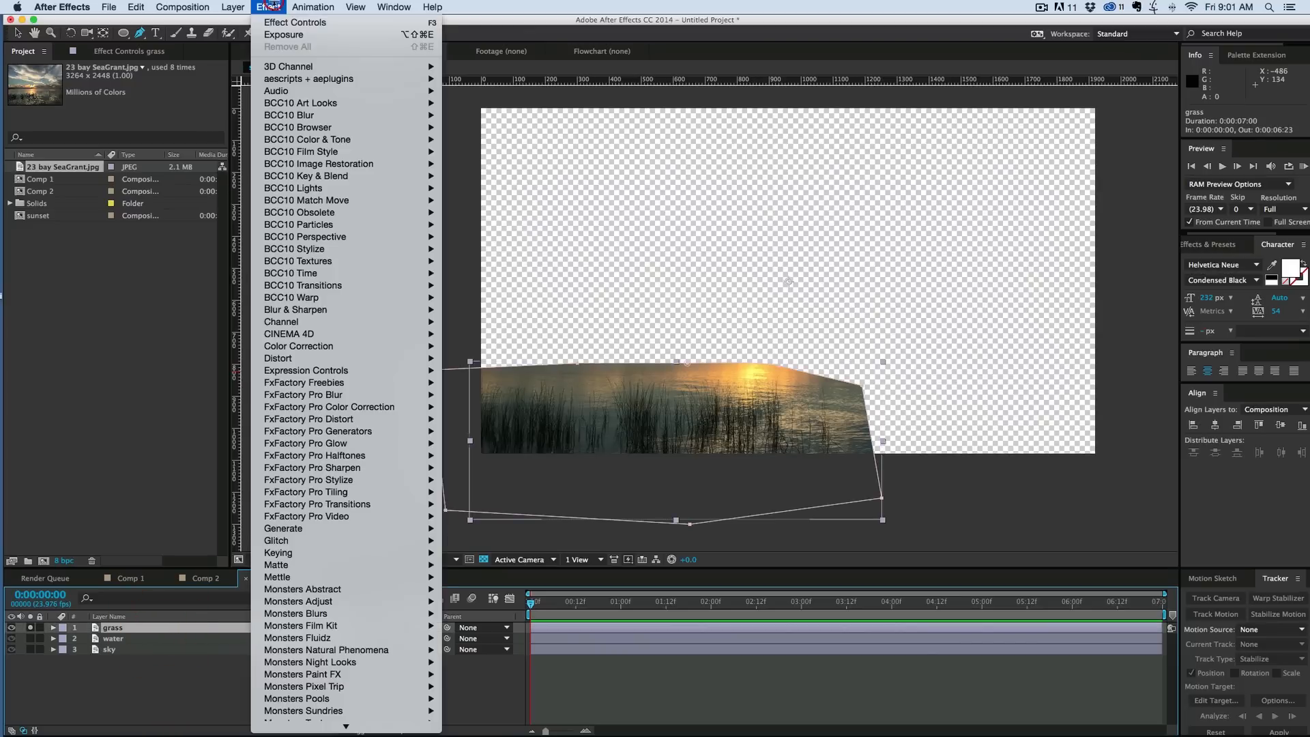
pyautogui.moveTo(300, 553)
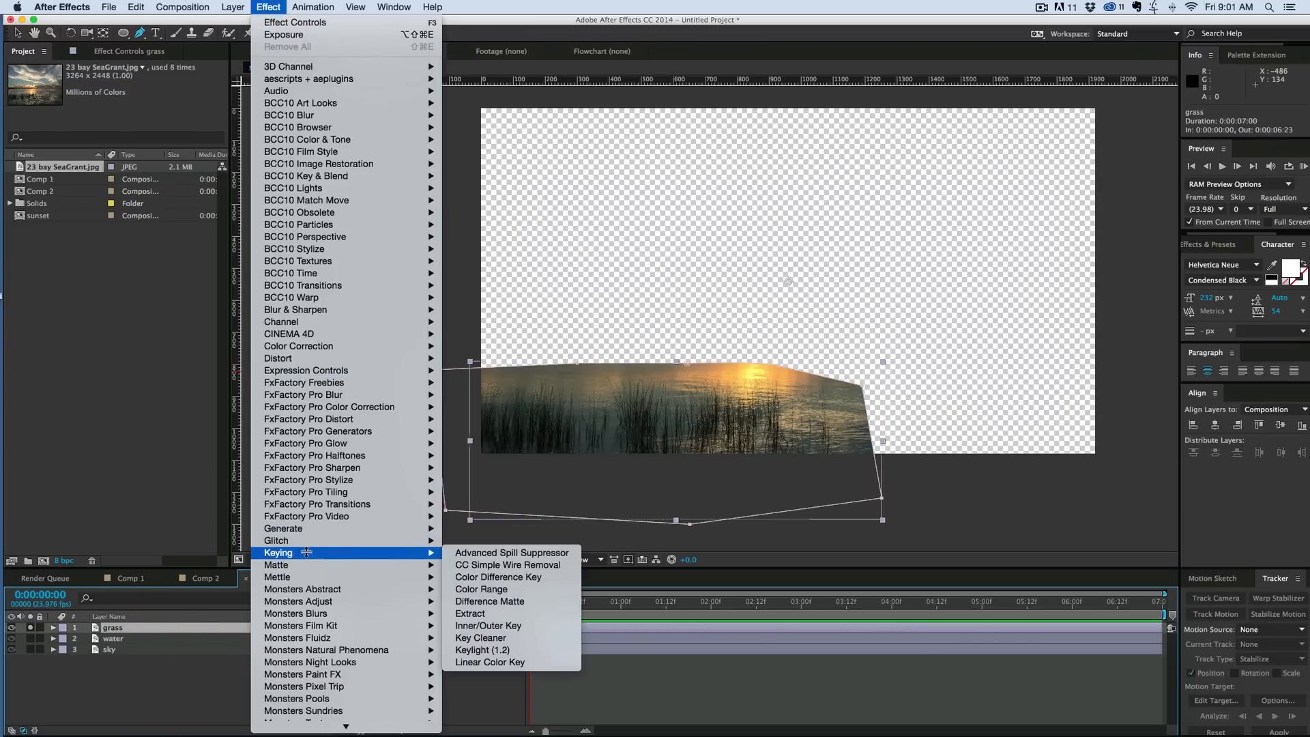
pyautogui.moveTo(489, 625)
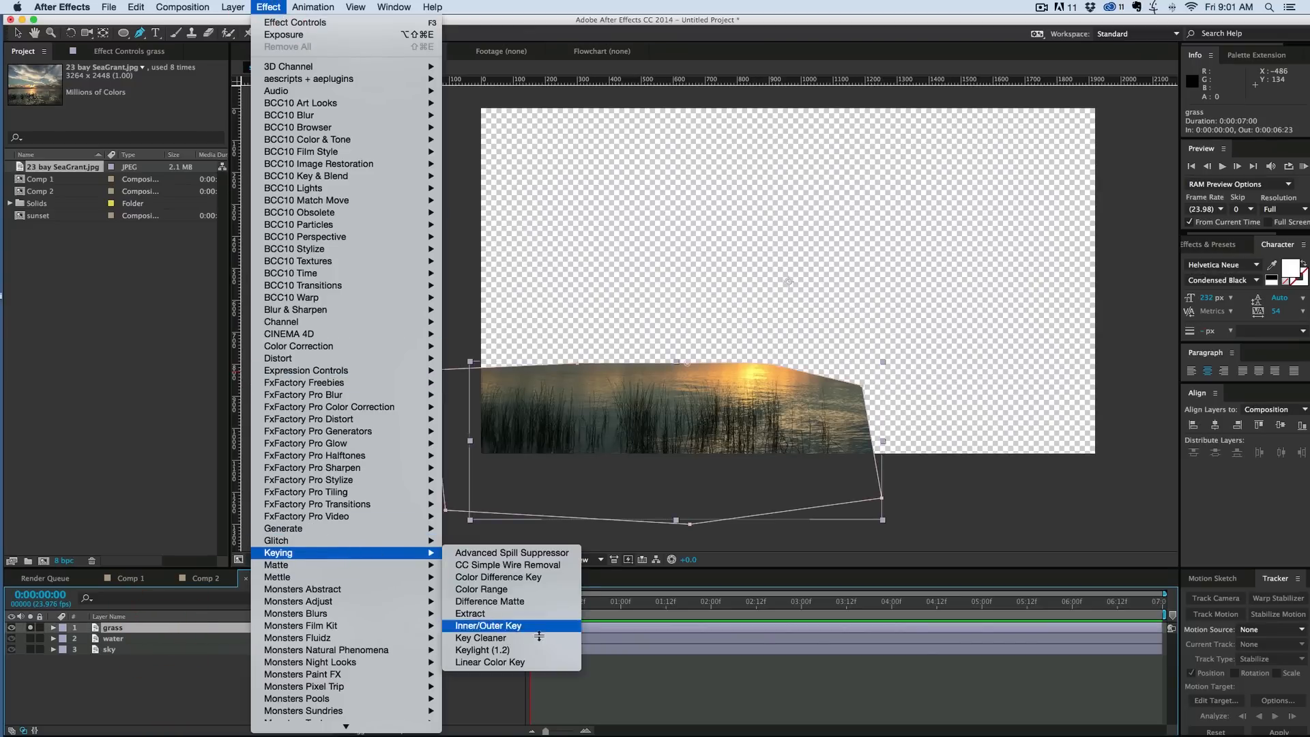
pyautogui.click(470, 614)
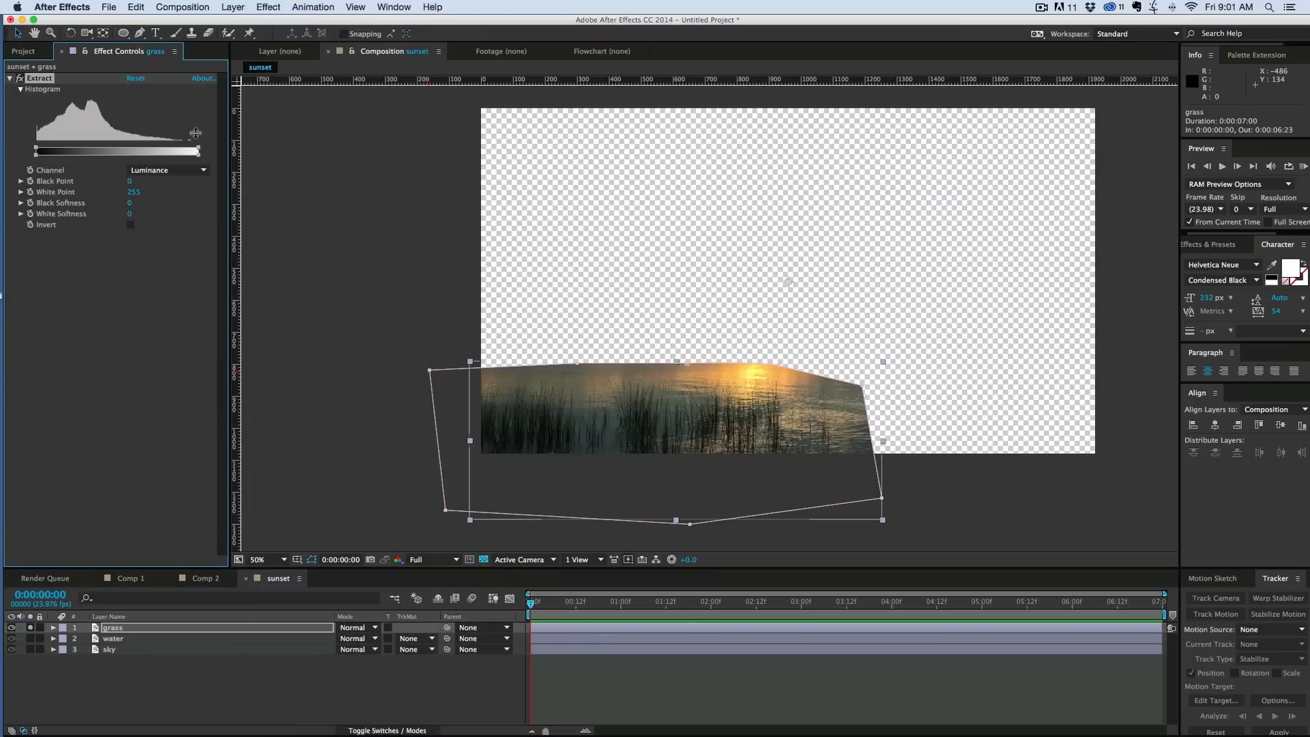
pyautogui.moveTo(193, 152); pyautogui.dragTo(83, 152)
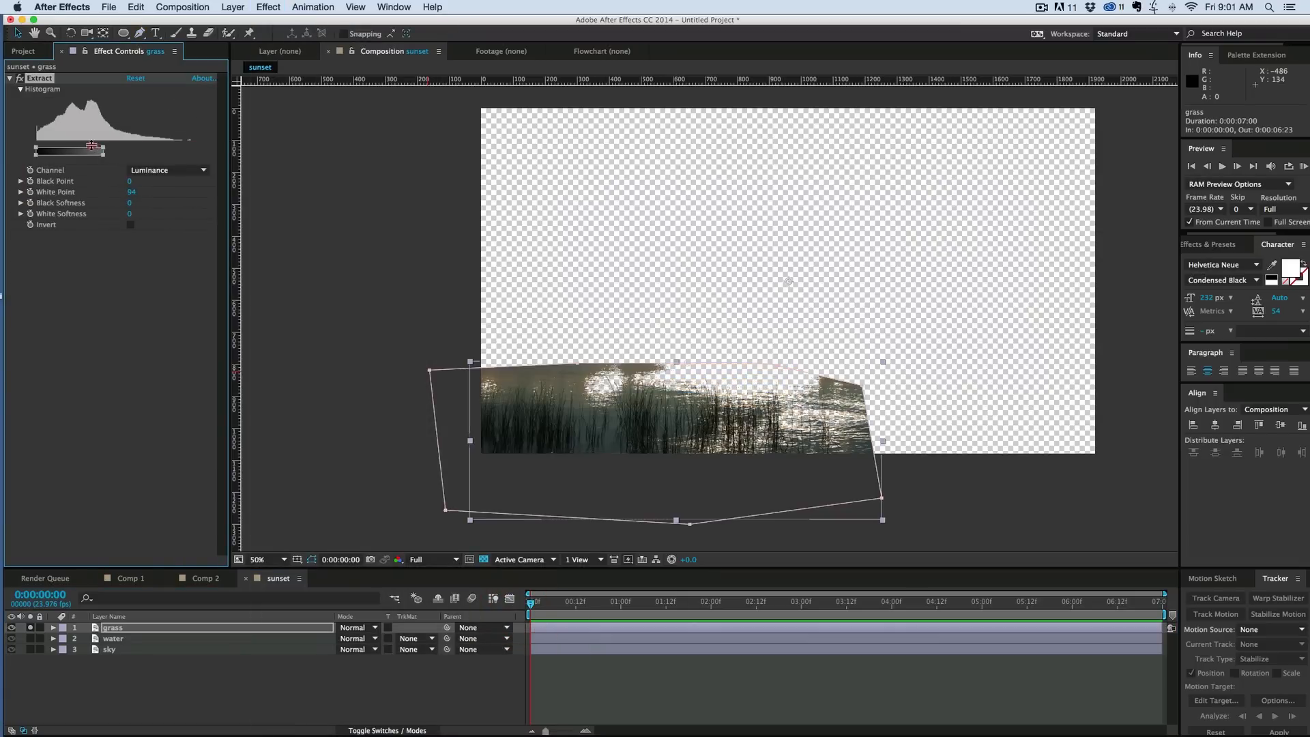
pyautogui.moveTo(86, 151); pyautogui.dragTo(126, 151)
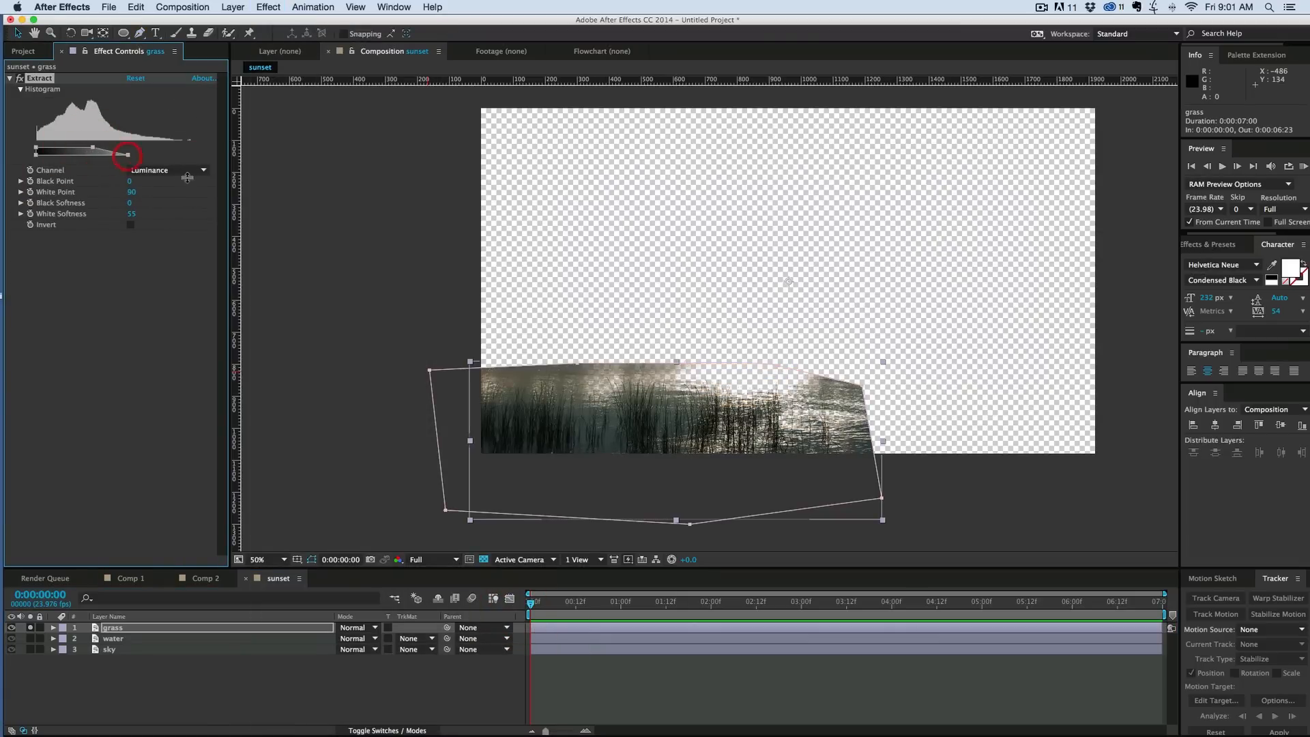
# Keep Luminance as the Extract channel and fine-tune the white cutoff around the reeds.
pyautogui.click(164, 169)
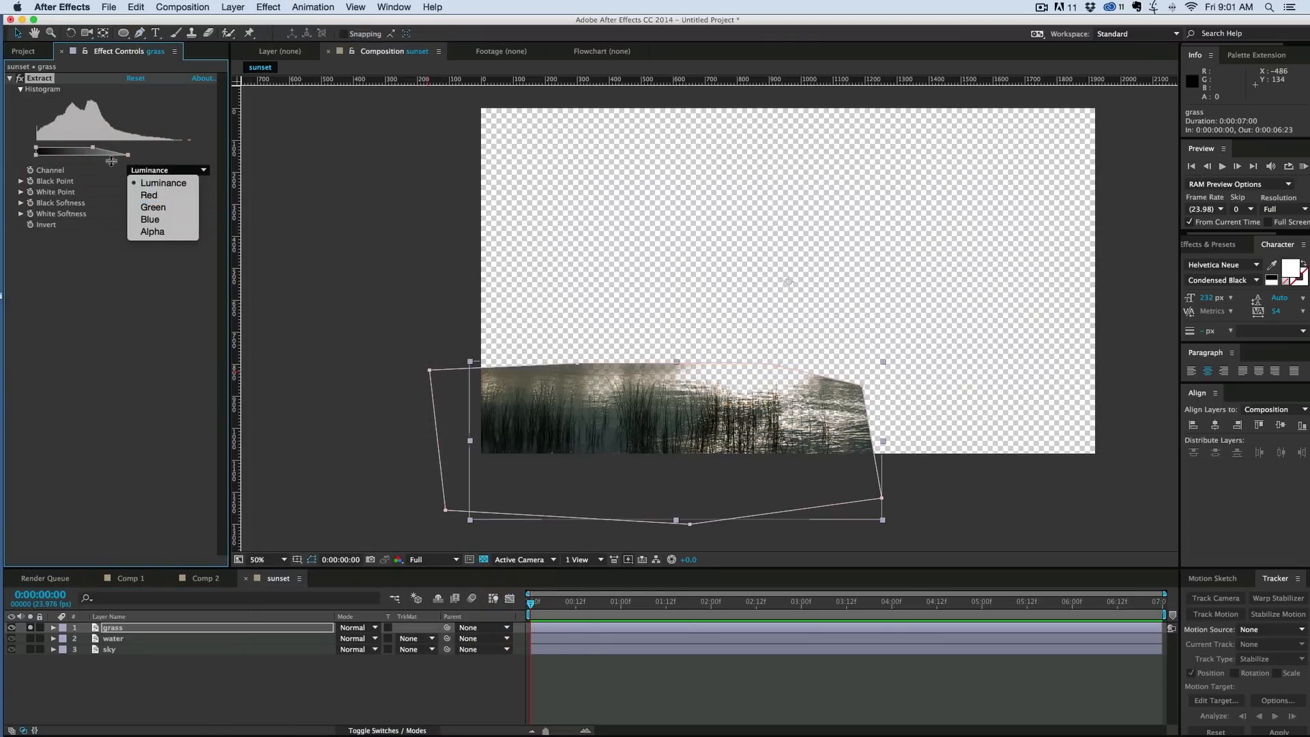
pyautogui.click(164, 183)
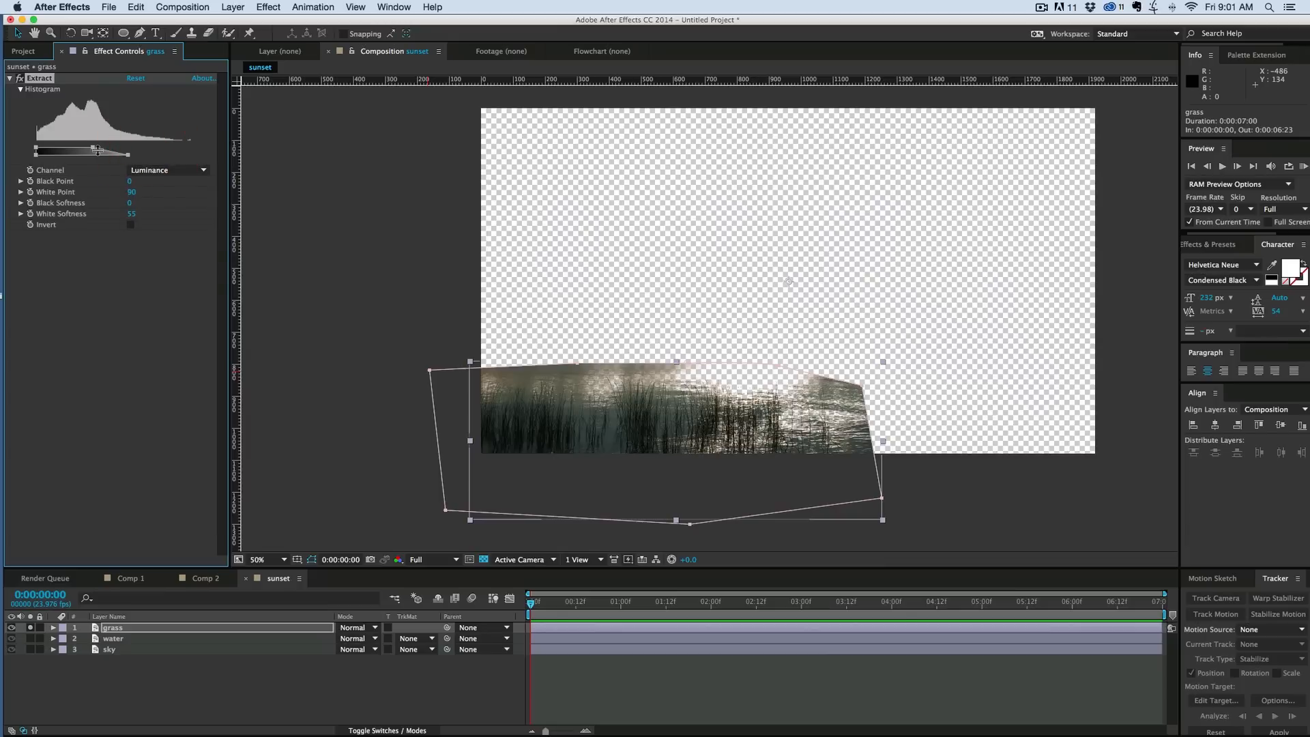
pyautogui.moveTo(95, 154); pyautogui.dragTo(38, 150)
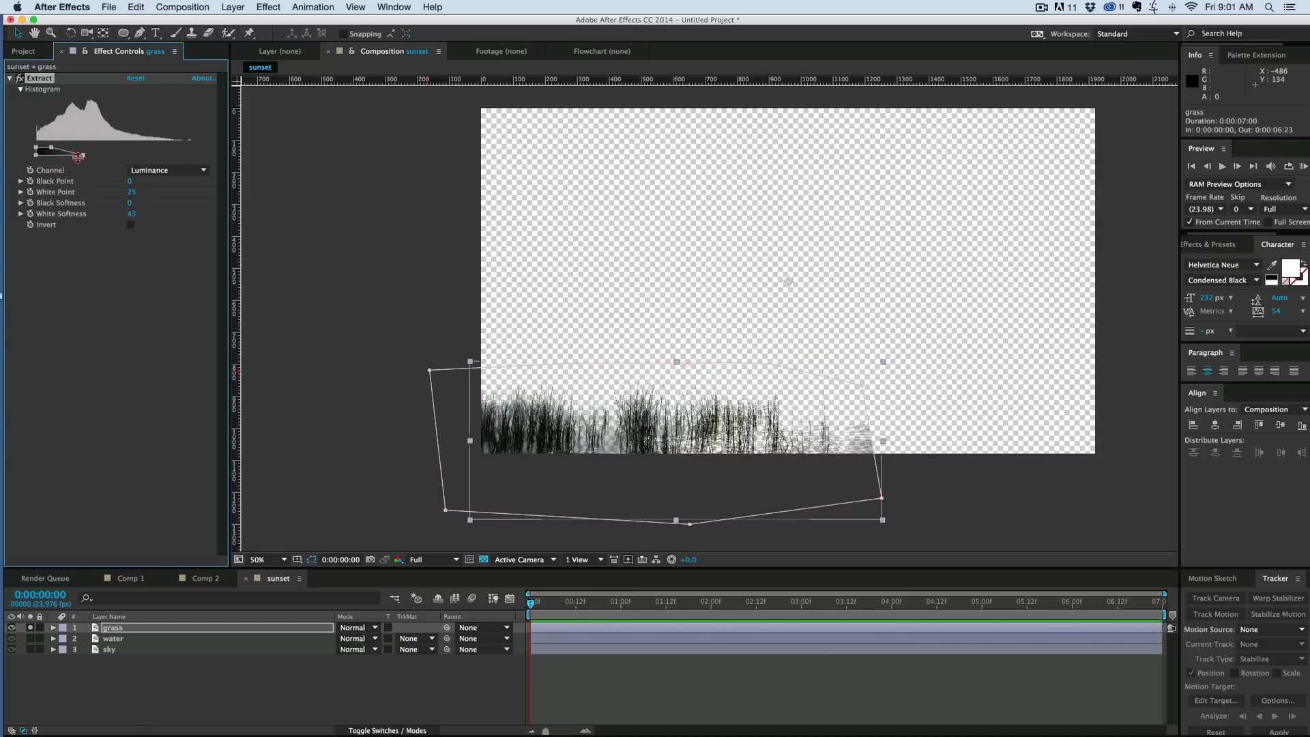
pyautogui.moveTo(74, 155); pyautogui.dragTo(51, 150)
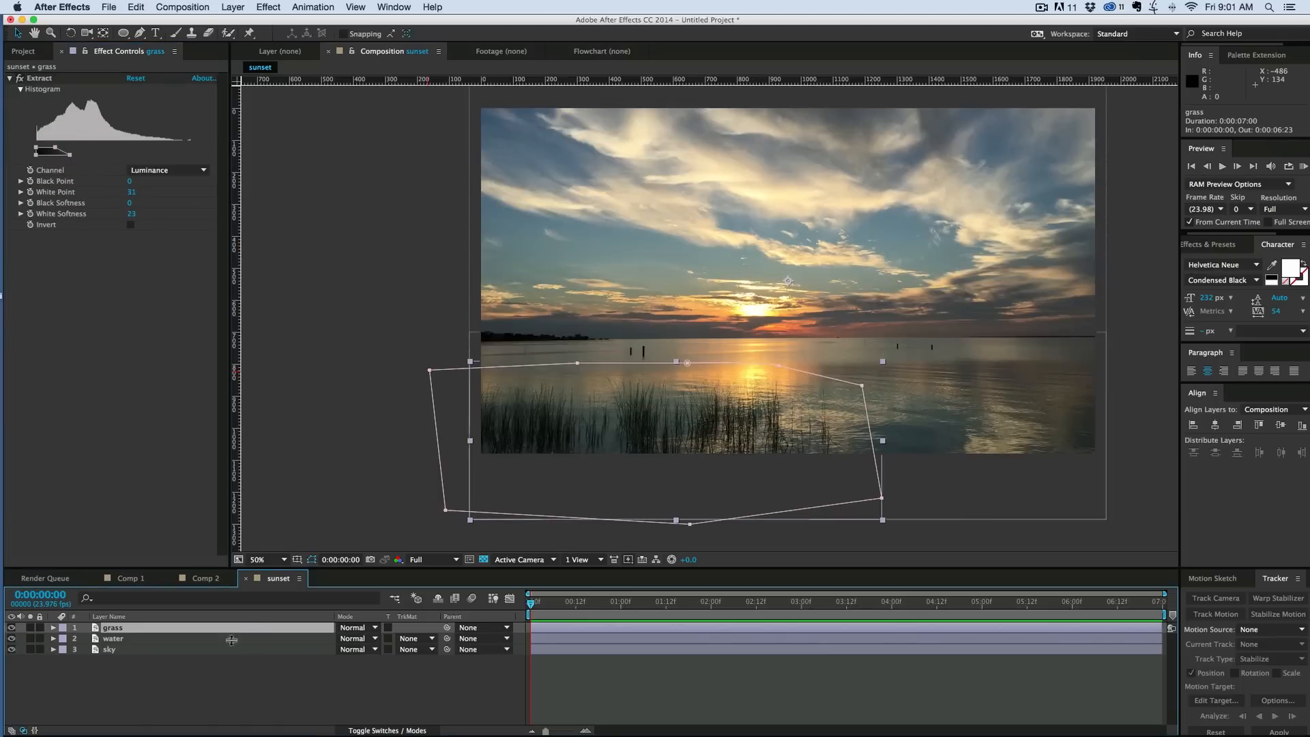
pyautogui.click(109, 649)
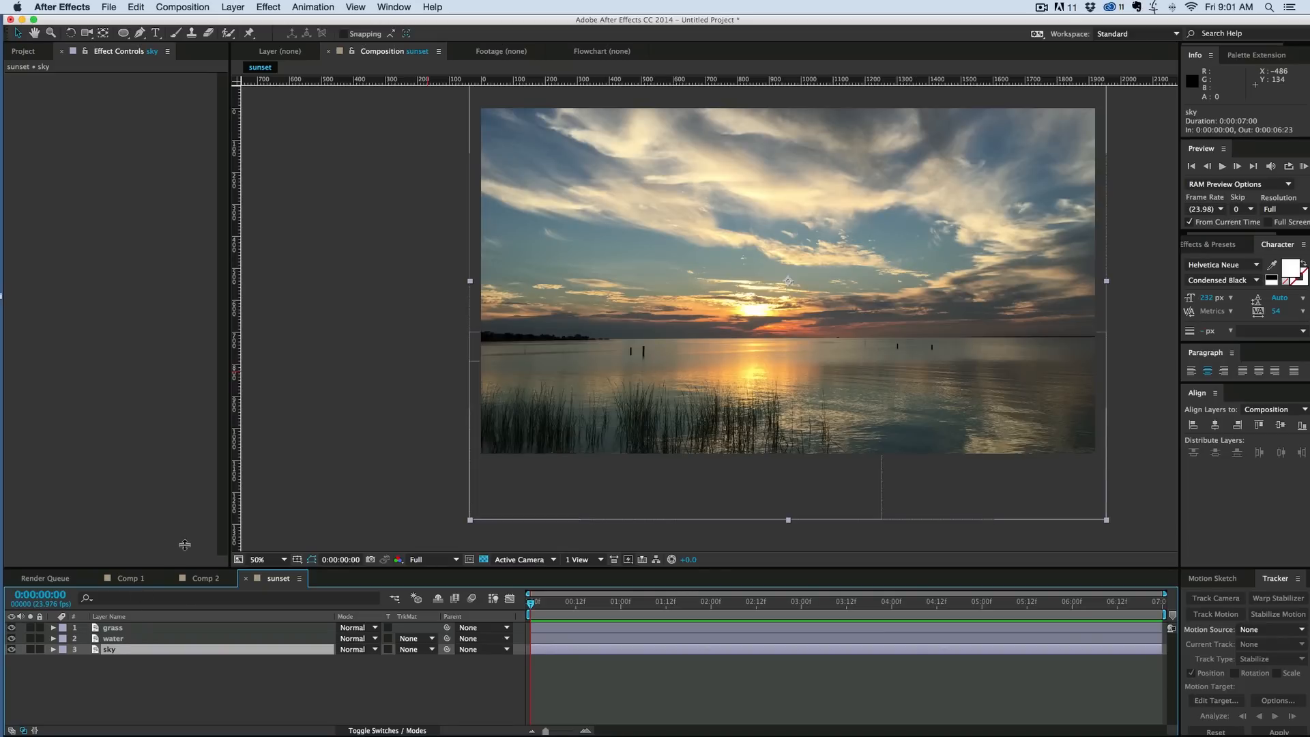
# Scale the sky layer to 69% and feather the water layer's Mask 1 by 3 px.
pyautogui.click(53, 666)
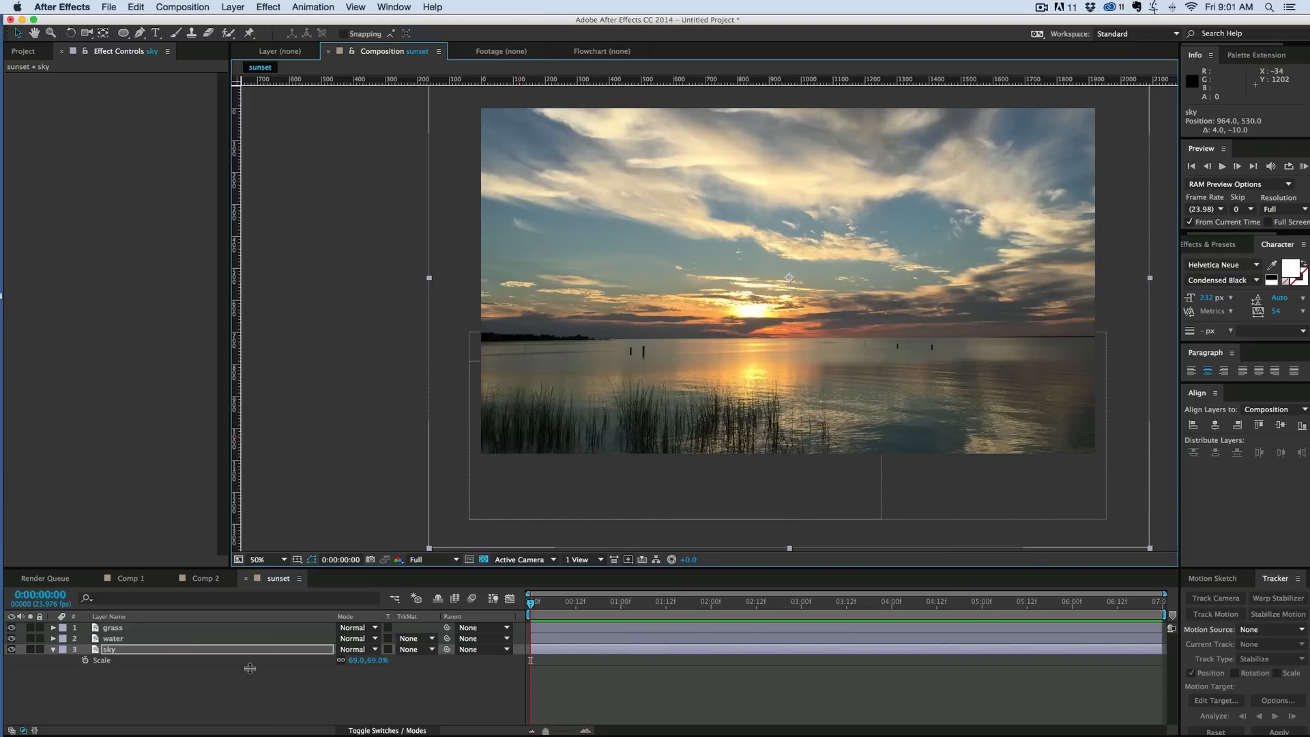
pyautogui.click(113, 638)
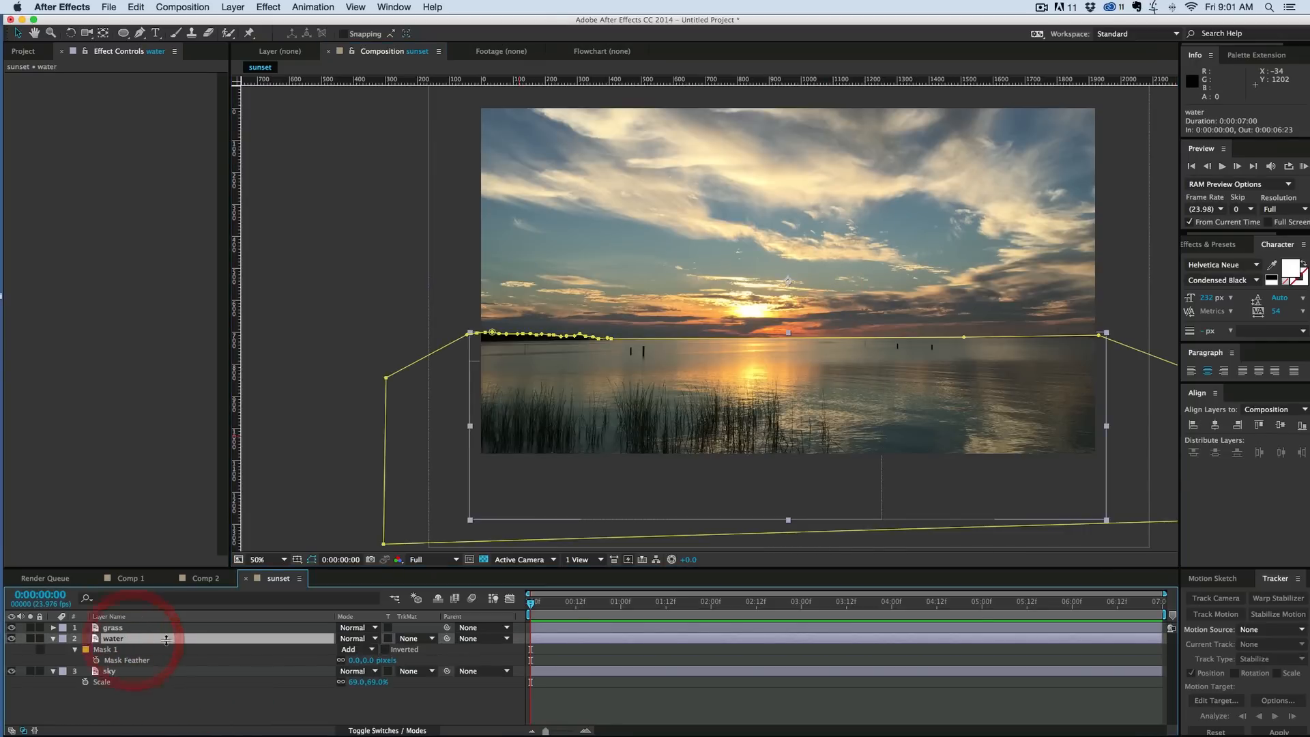
pyautogui.doubleClick(357, 660)
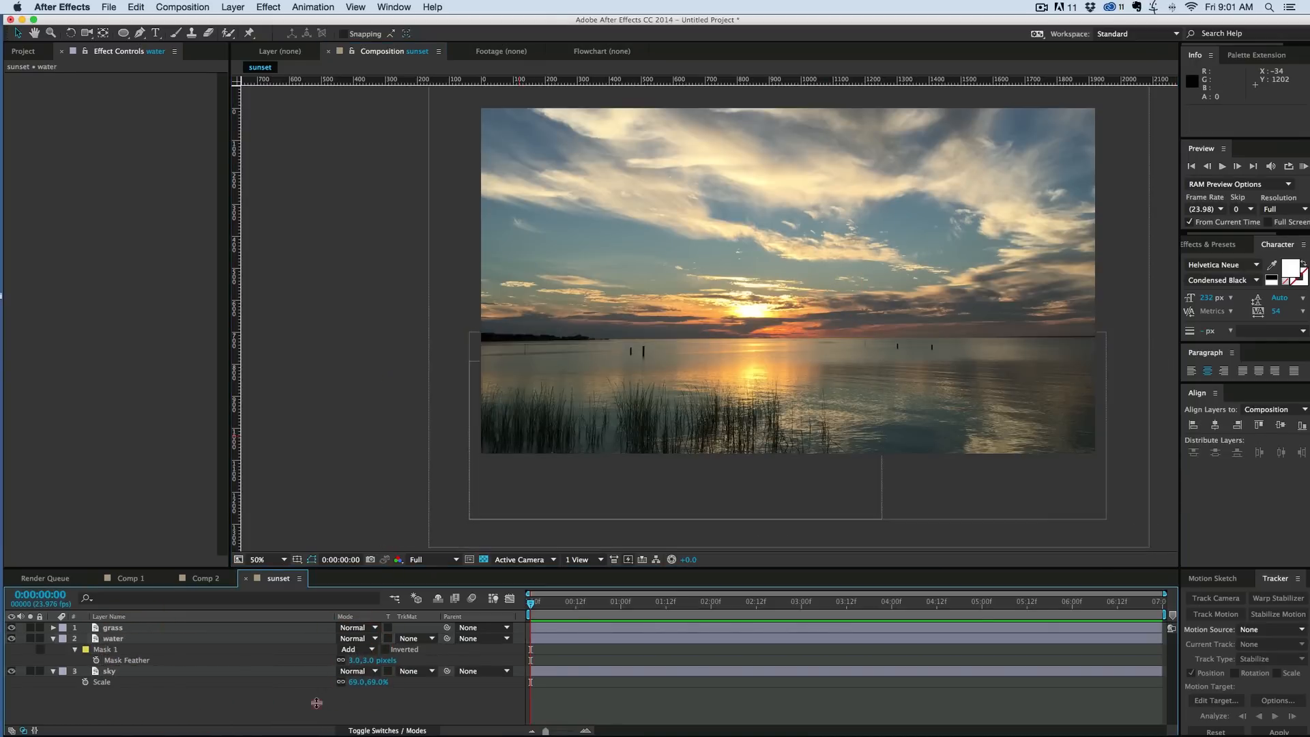
pyautogui.click(110, 670)
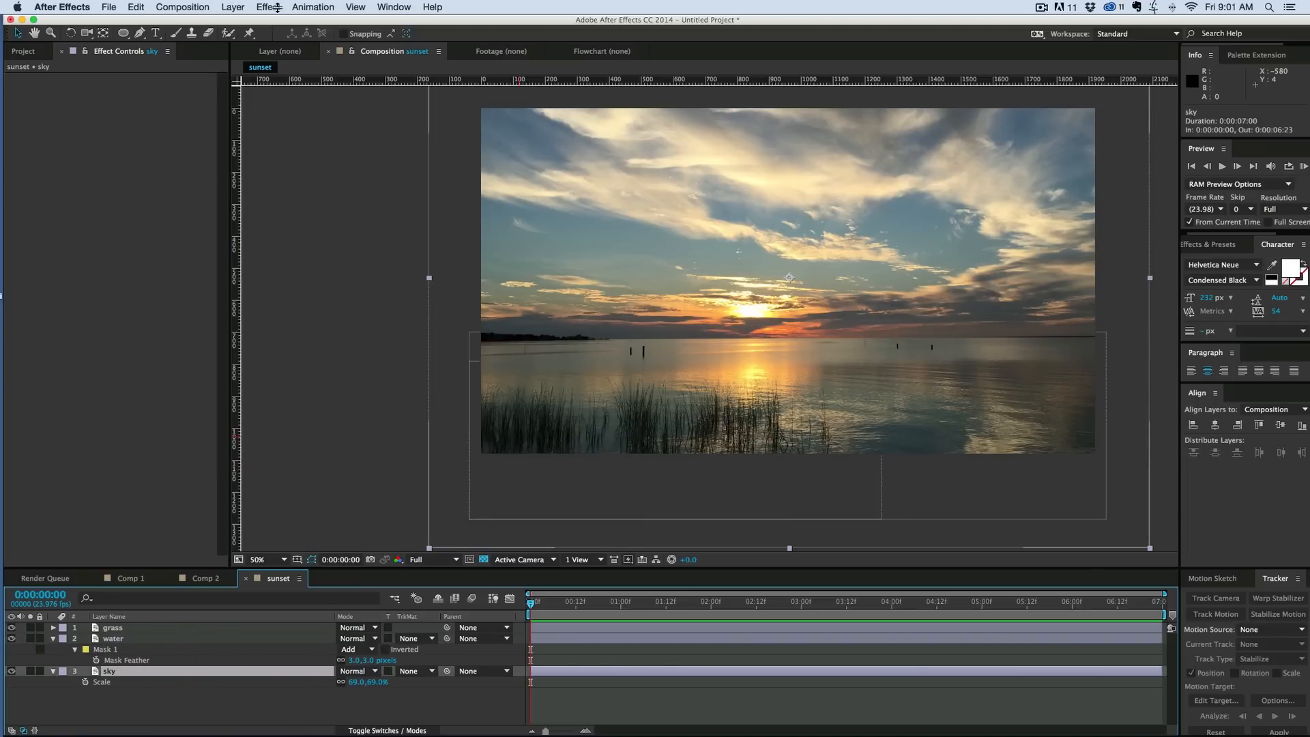
# Apply CC Slant to the sky layer and move its floor point onto the horizon.
pyautogui.click(267, 6)
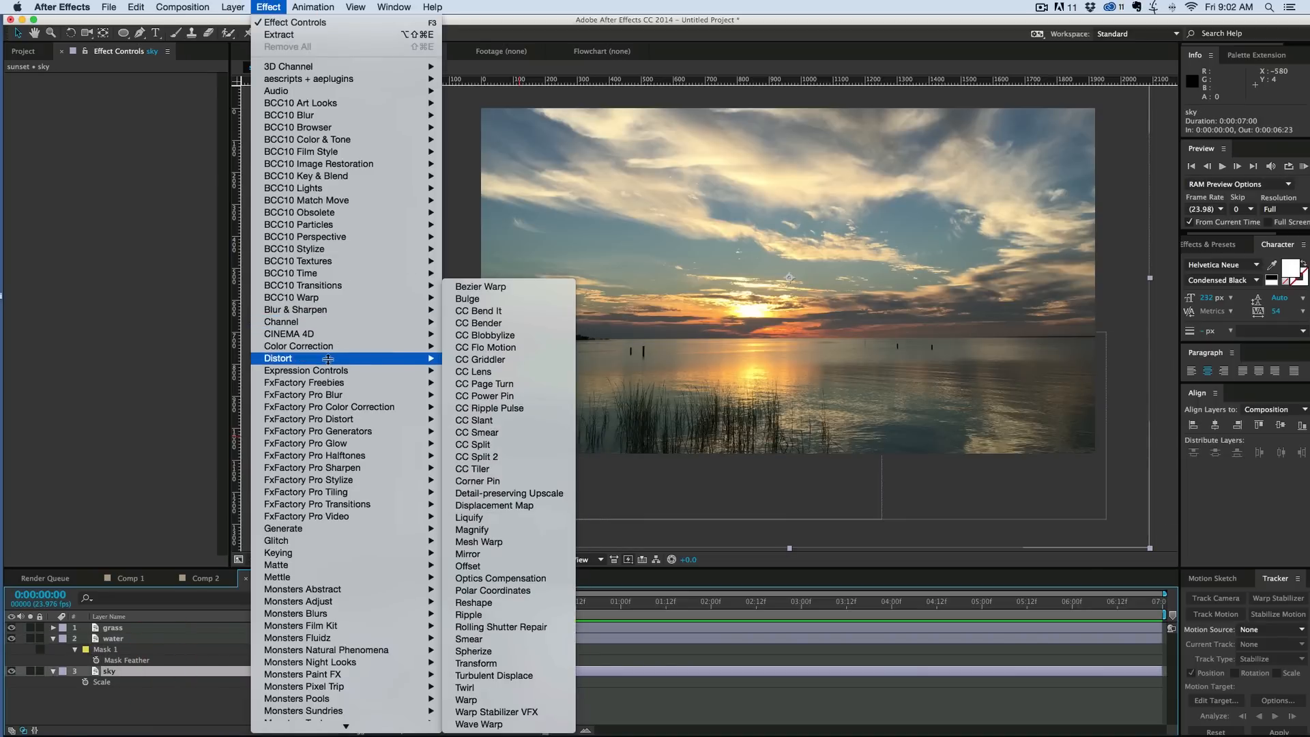
pyautogui.moveTo(480, 360)
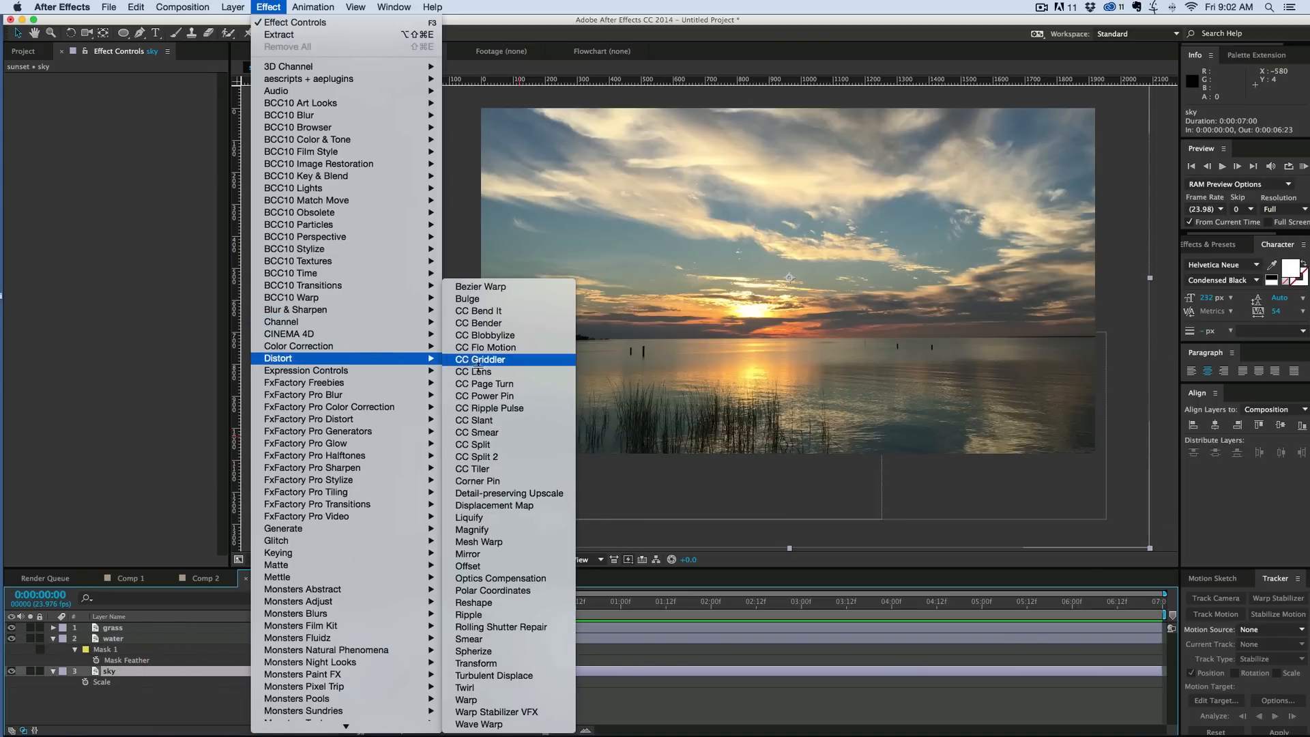
pyautogui.click(473, 420)
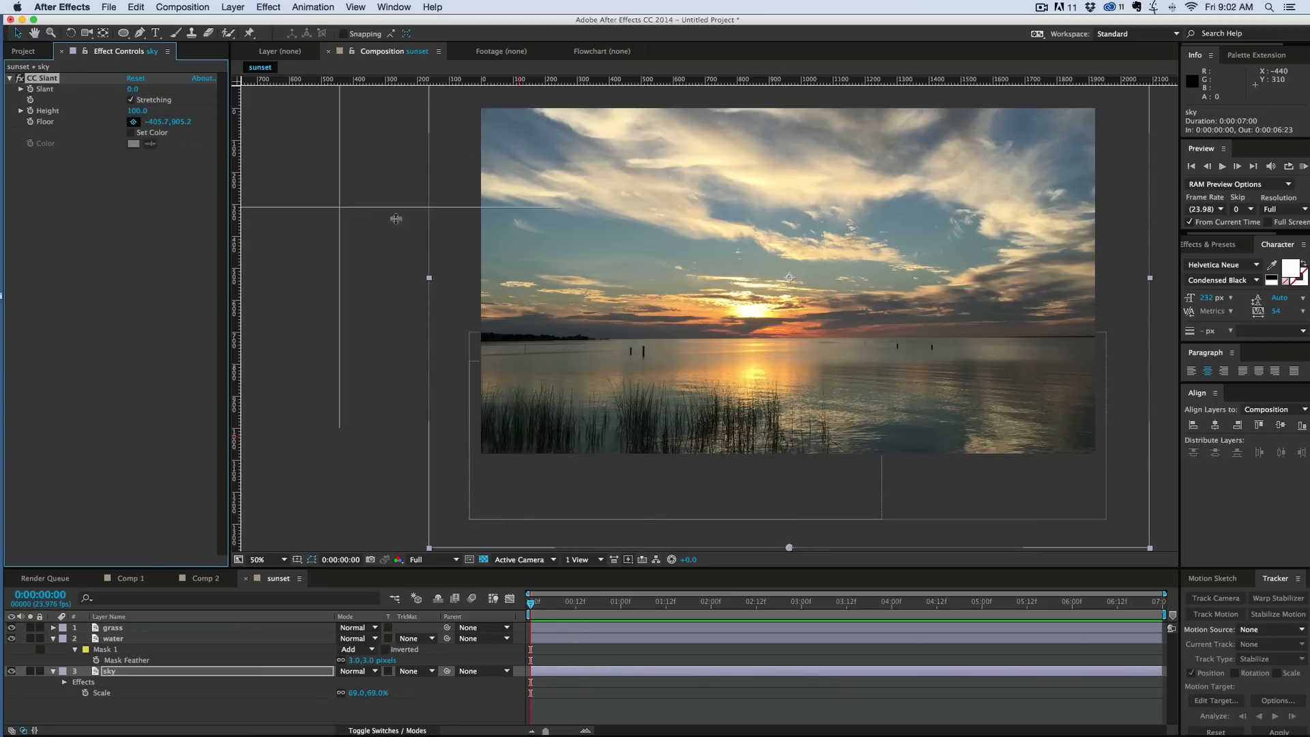
pyautogui.moveTo(396, 218); pyautogui.dragTo(755, 310)
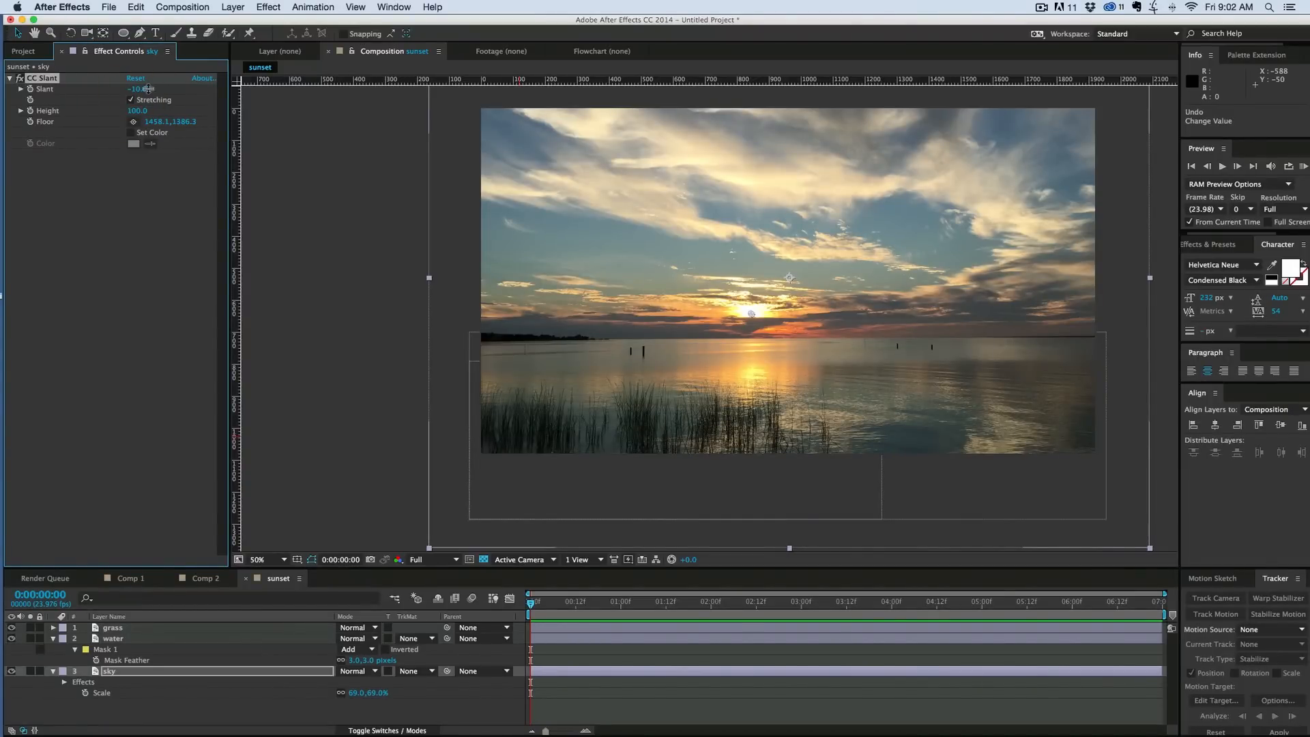
pyautogui.moveTo(138, 88); pyautogui.dragTo(138, 89)
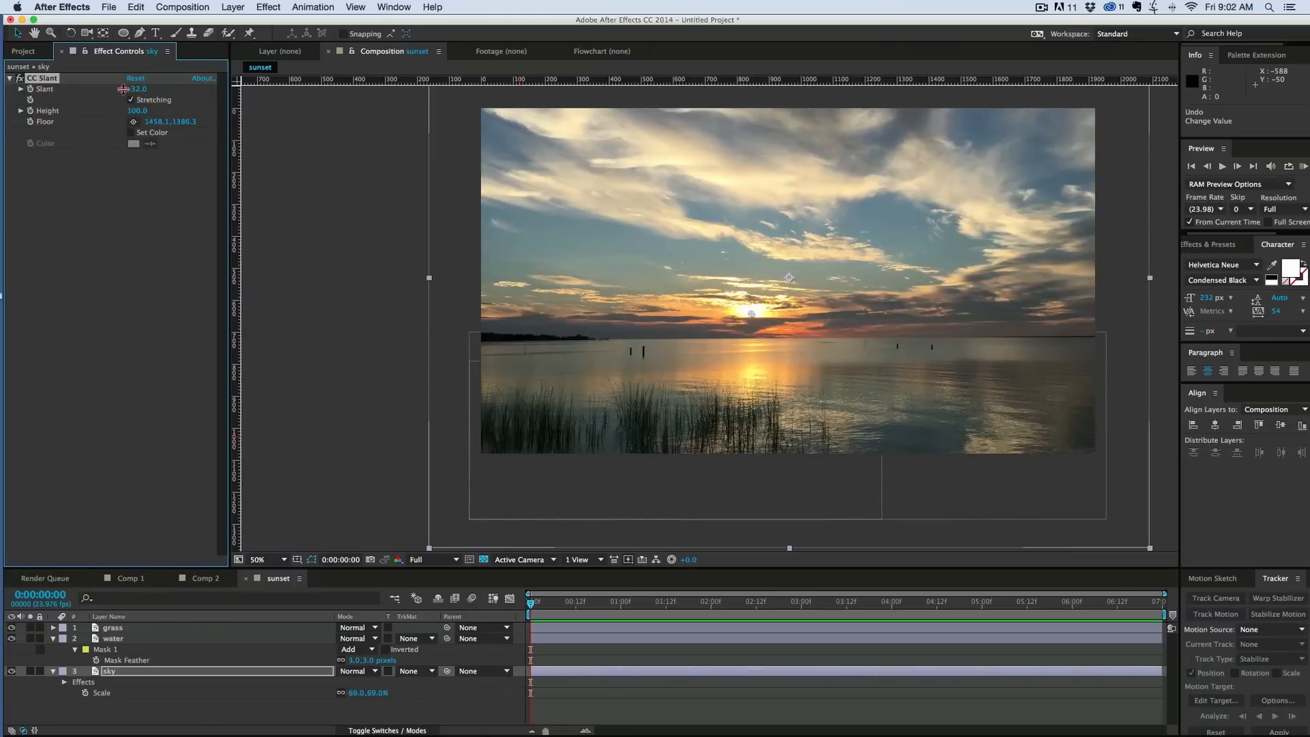
# Set the slant to about -16 and place the floor point near the sun on the horizon.
pyautogui.moveTo(138, 90); pyautogui.dragTo(131, 91)
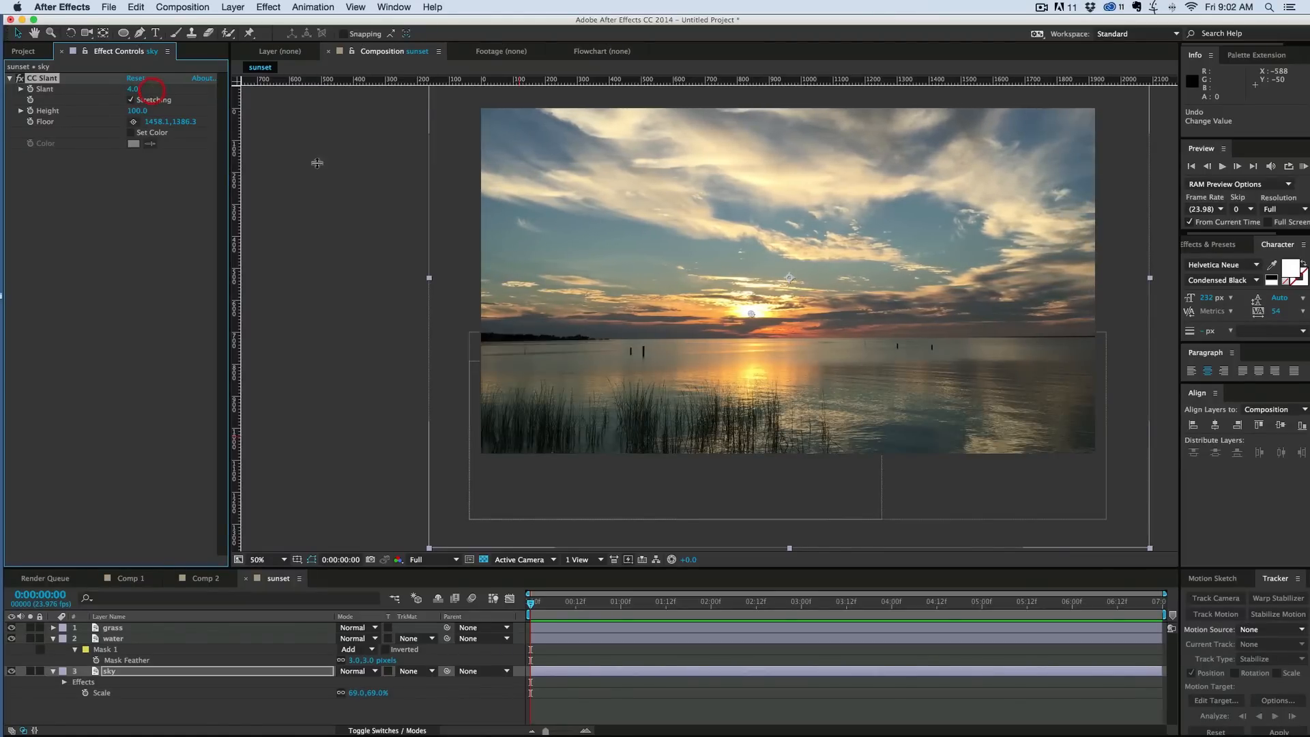
pyautogui.moveTo(752, 314)
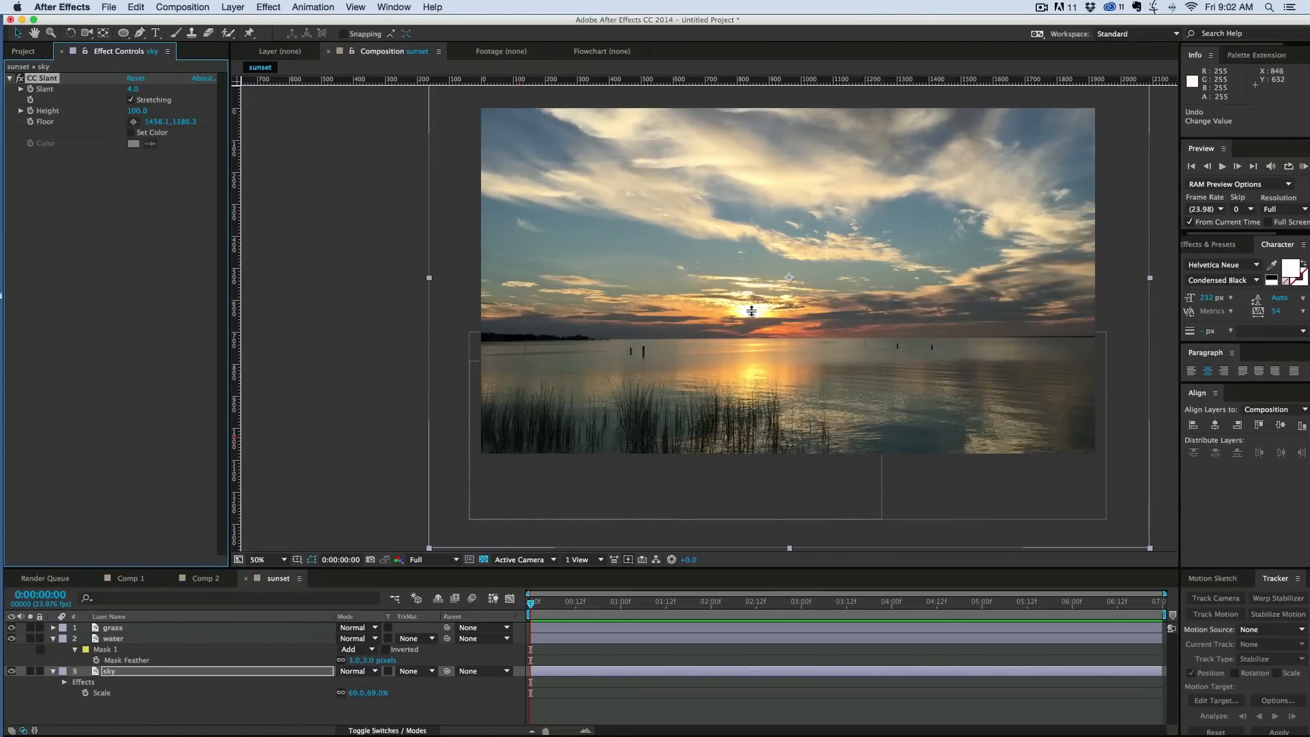
pyautogui.moveTo(750, 311); pyautogui.dragTo(751, 326)
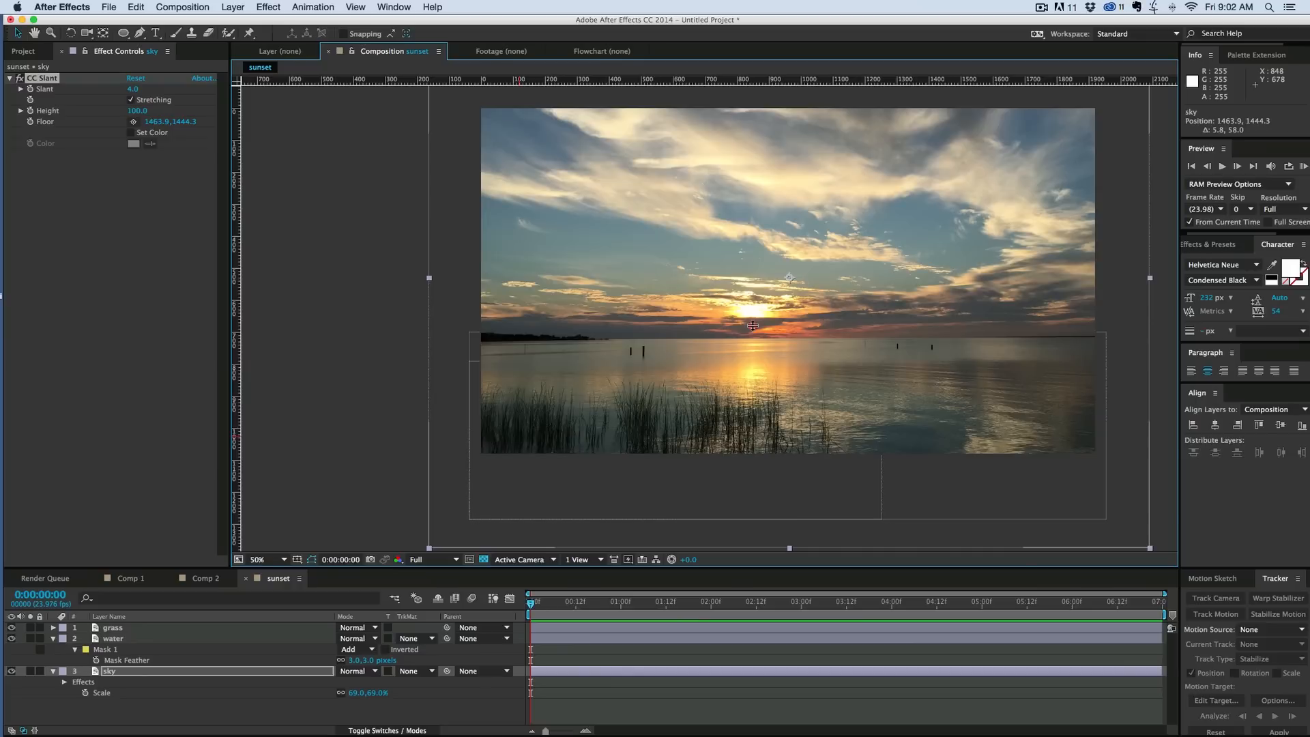
pyautogui.moveTo(132, 90); pyautogui.dragTo(146, 90)
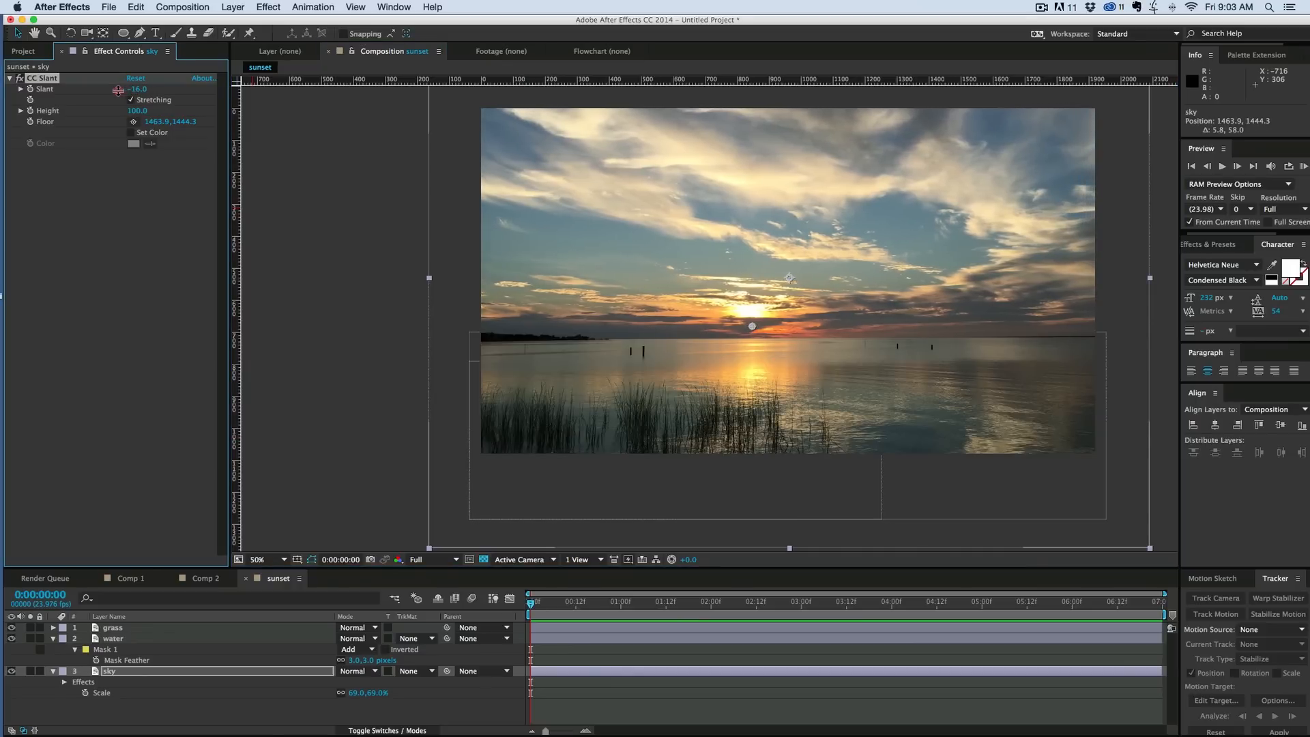
pyautogui.moveTo(137, 89); pyautogui.dragTo(149, 94)
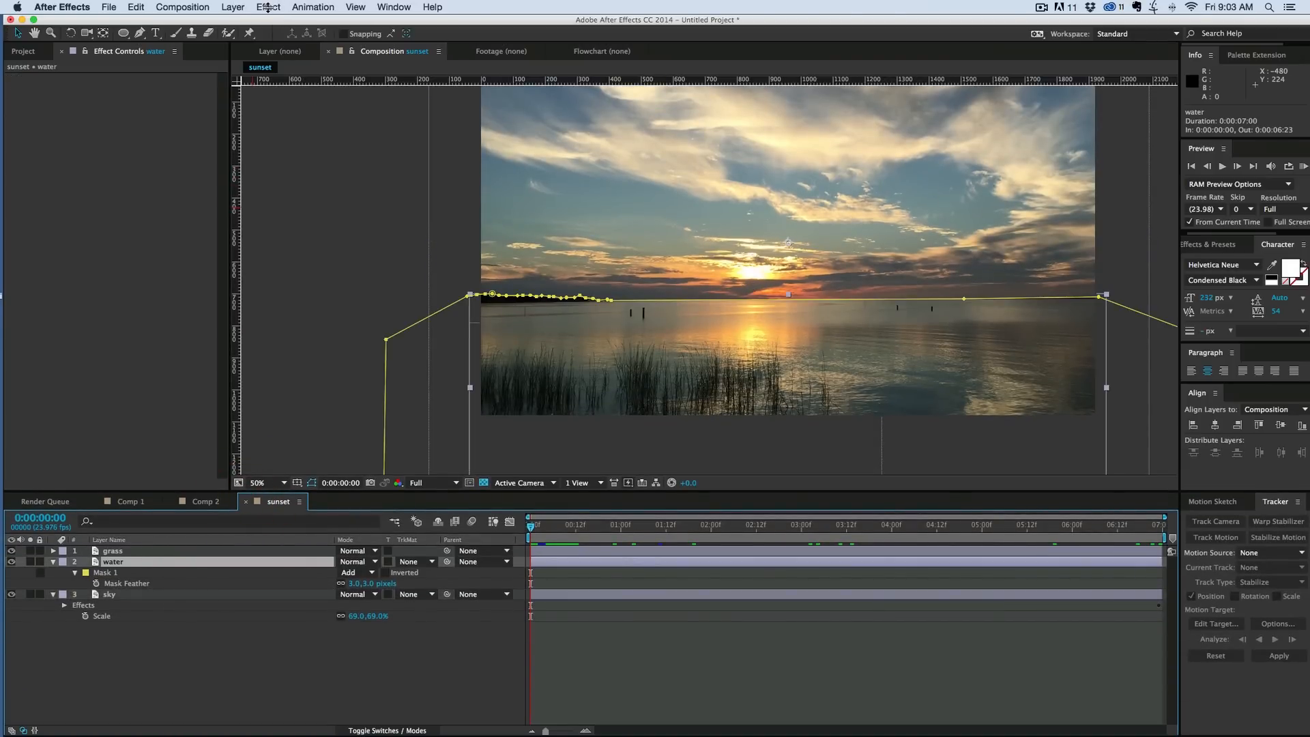
# Apply Ripple to the water layer with radius 100, wave width 27, height 43, center below the image, then preview.
pyautogui.click(267, 7)
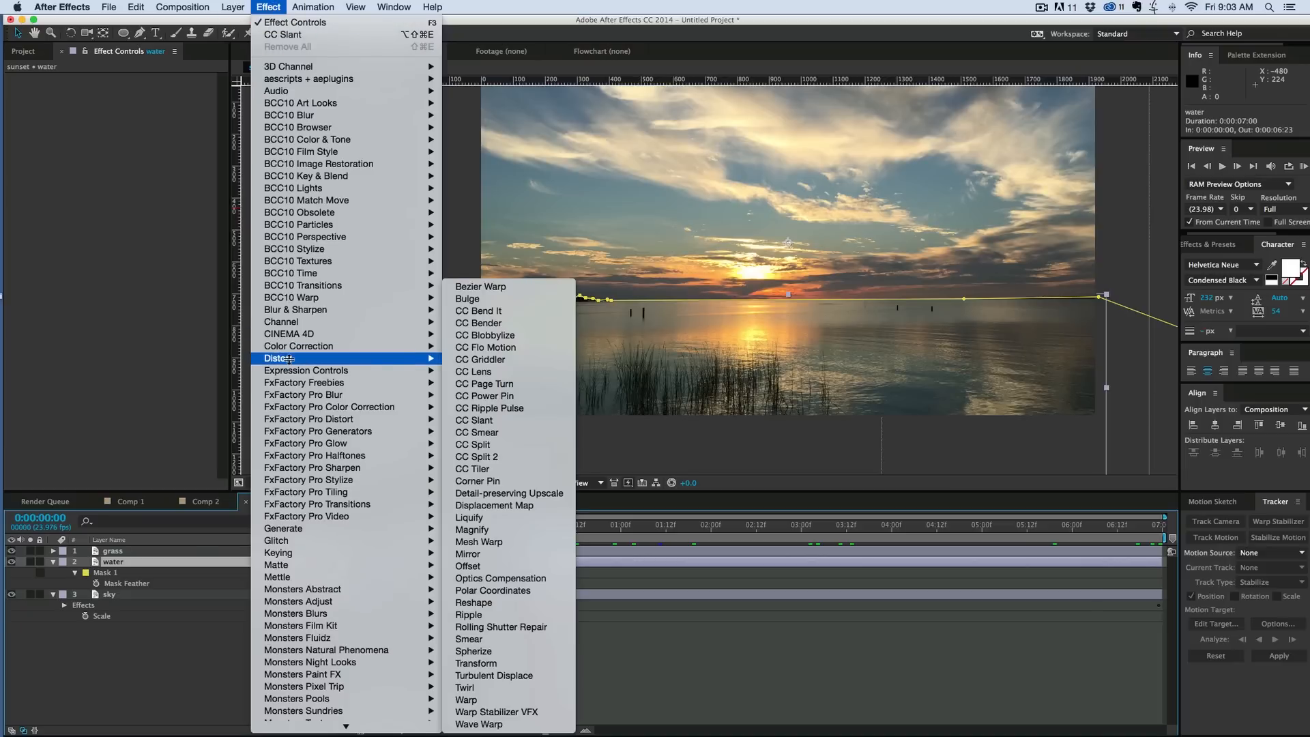
pyautogui.click(468, 614)
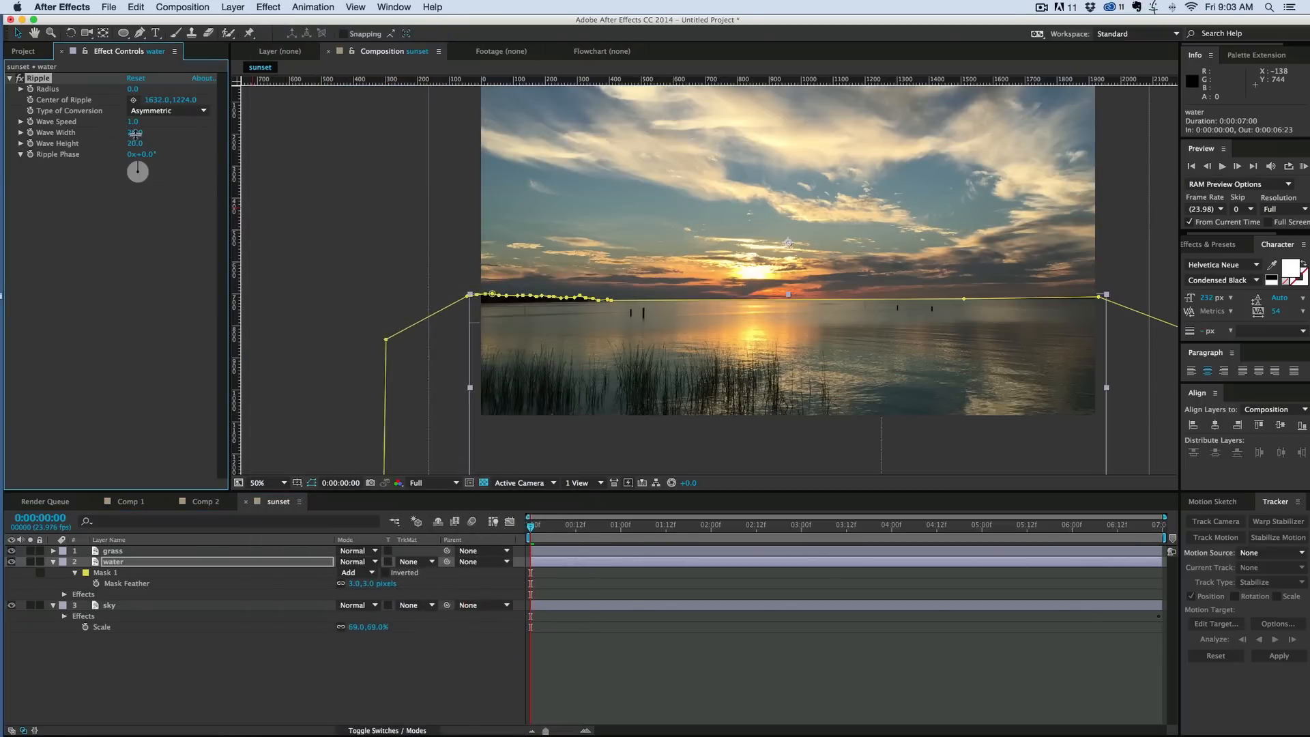
pyautogui.moveTo(135, 133); pyautogui.dragTo(135, 91)
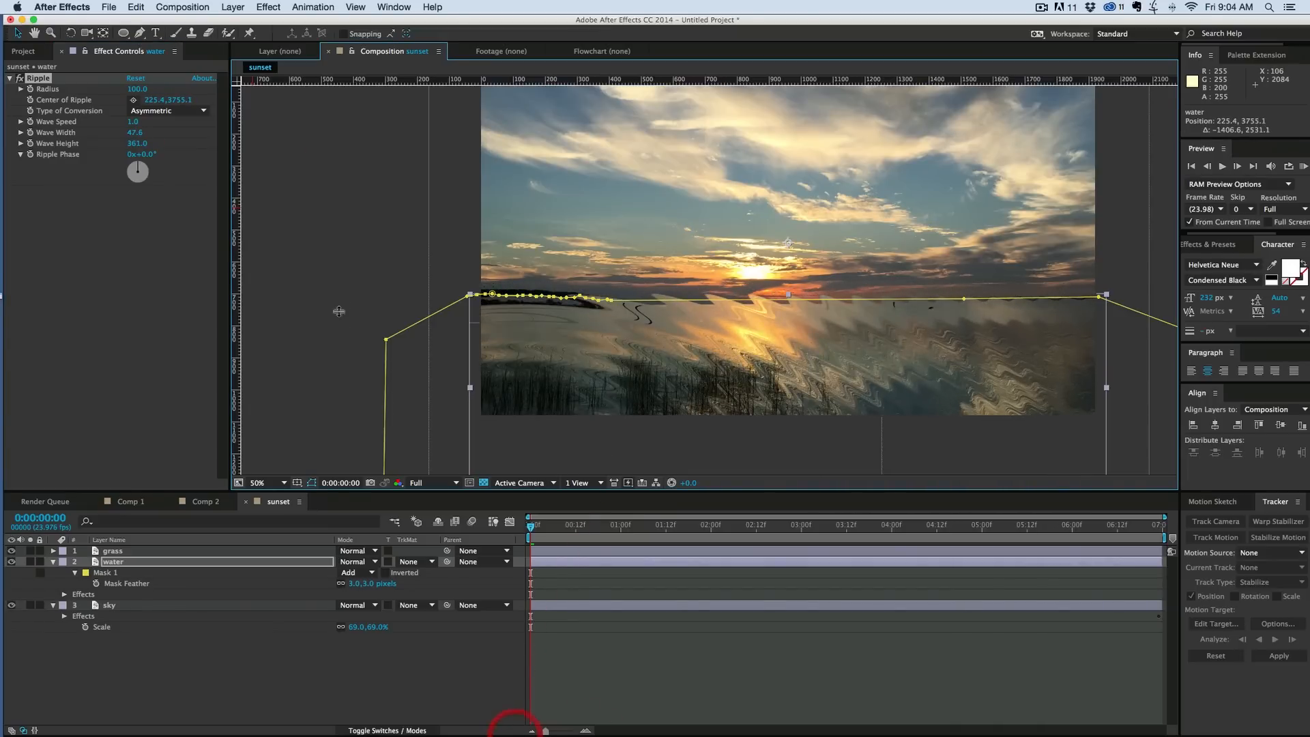
pyautogui.moveTo(786, 293); pyautogui.dragTo(720, 353)
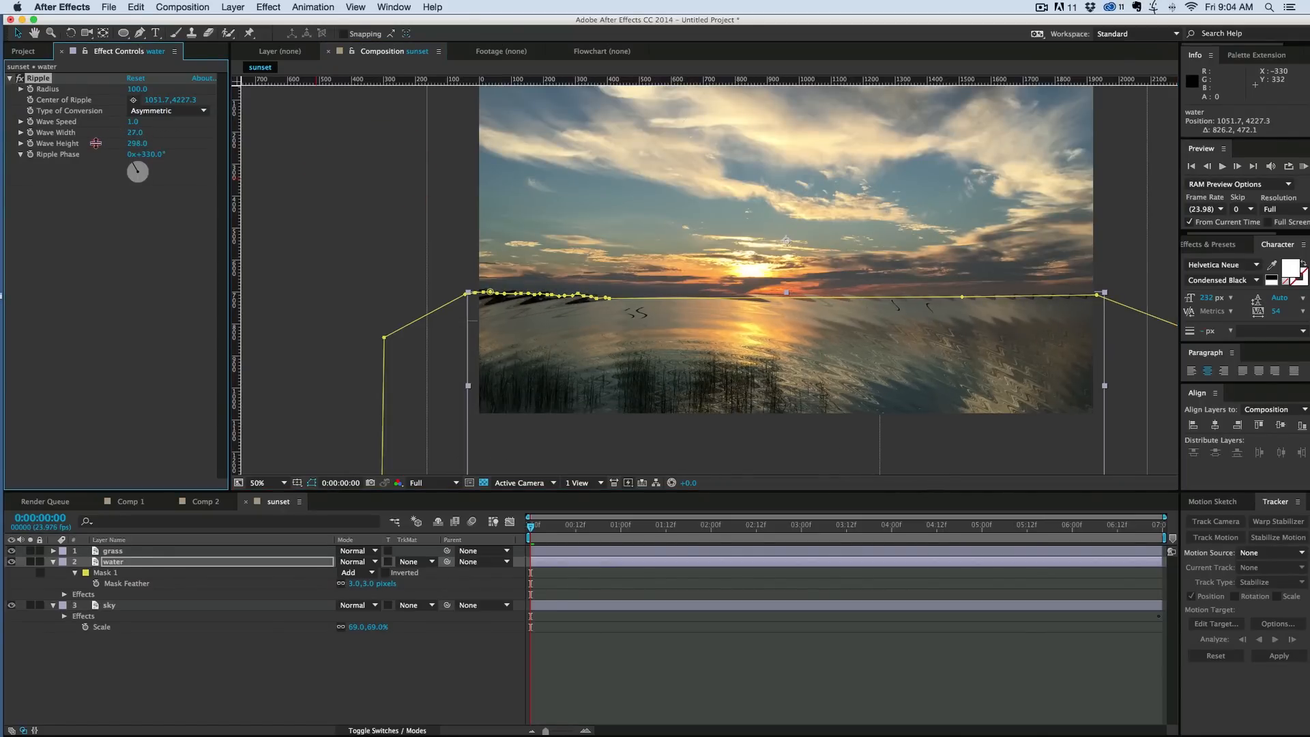
pyautogui.write('62.0')
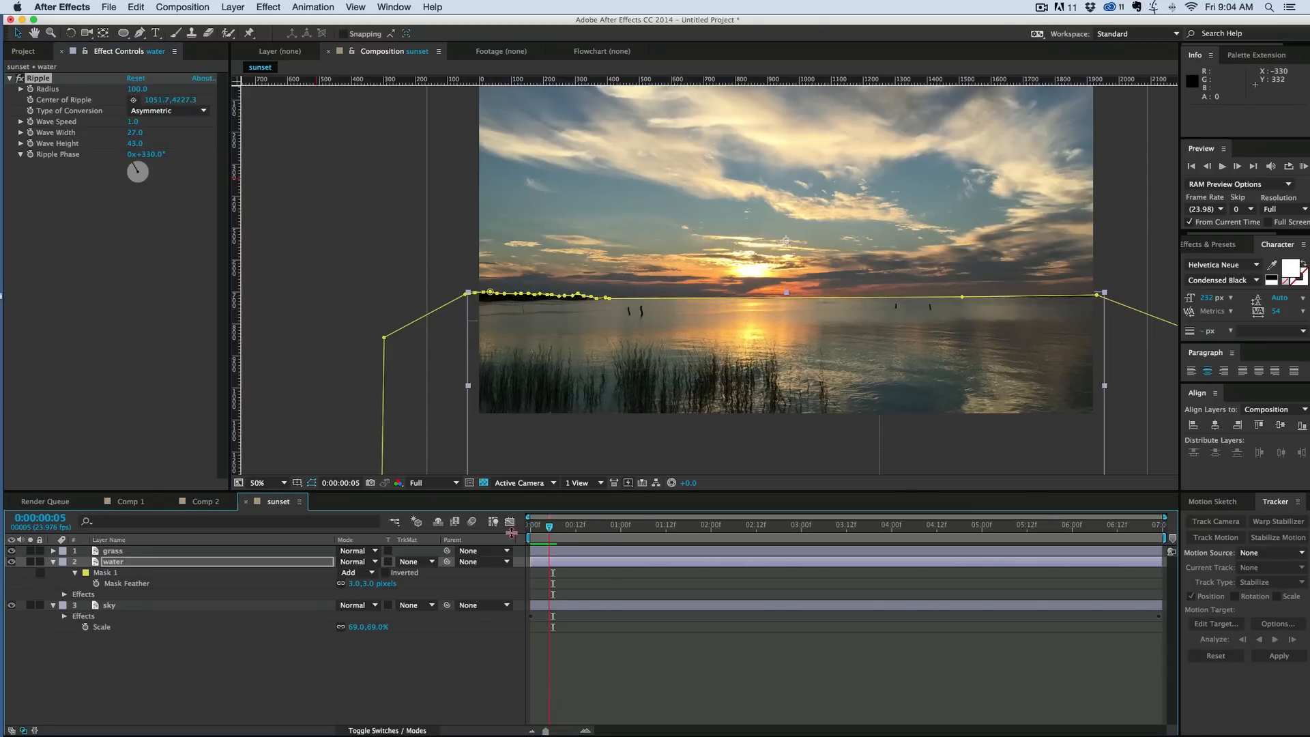
pyautogui.click(1221, 165)
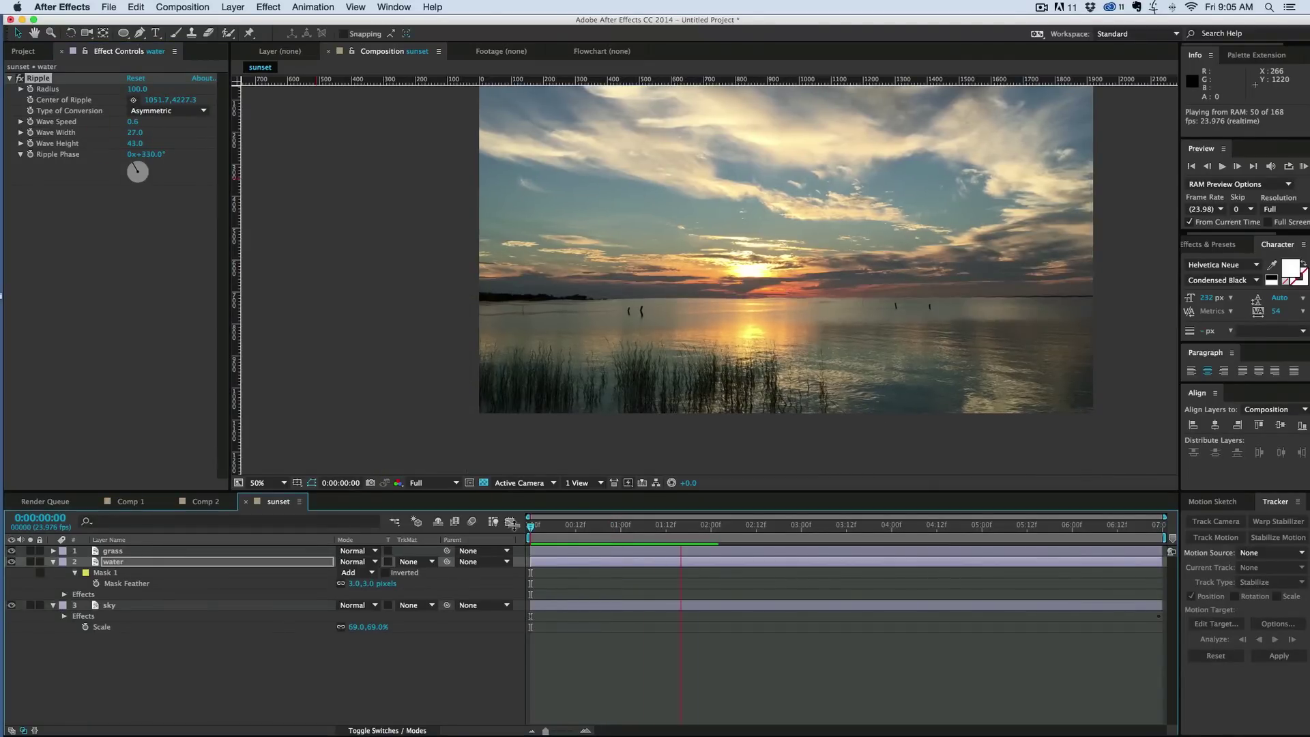
# Hide the sky layer, zoom in and begin a second Pen mask on the water layer near the left edge.
pyautogui.click(628, 525)
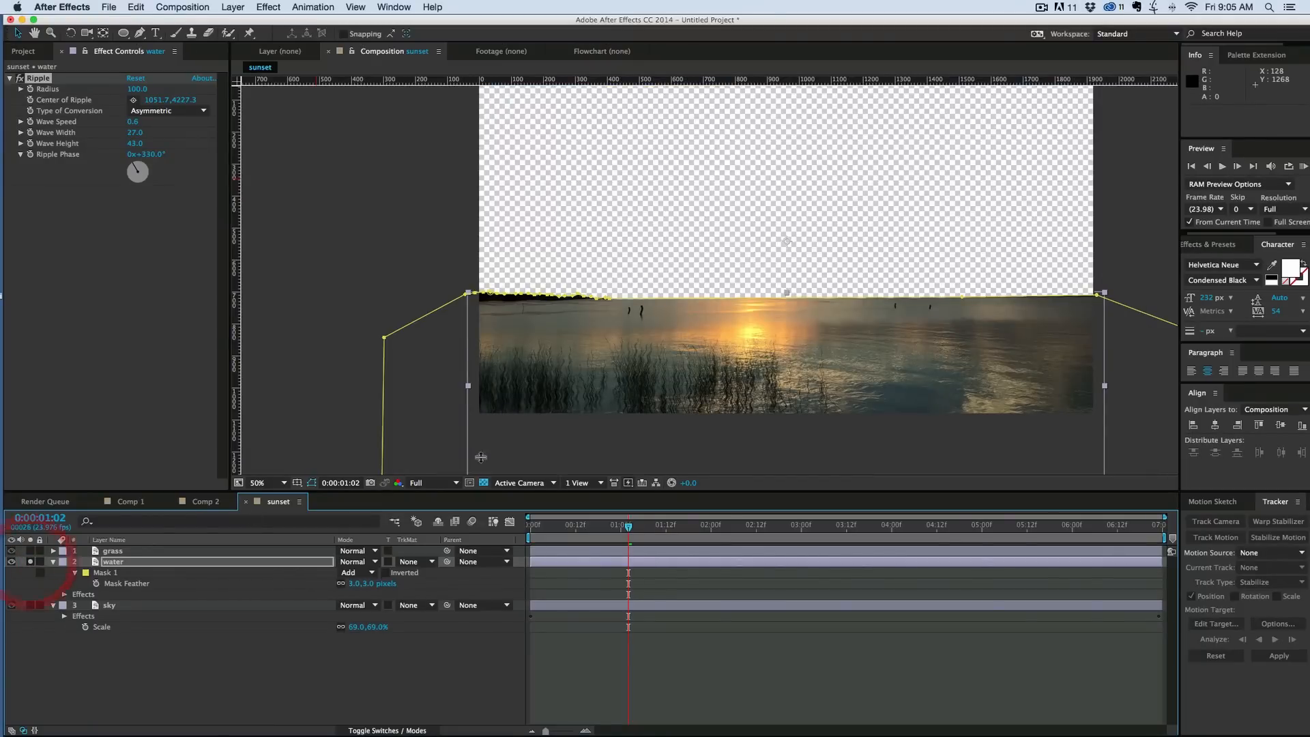
pyautogui.click(275, 483)
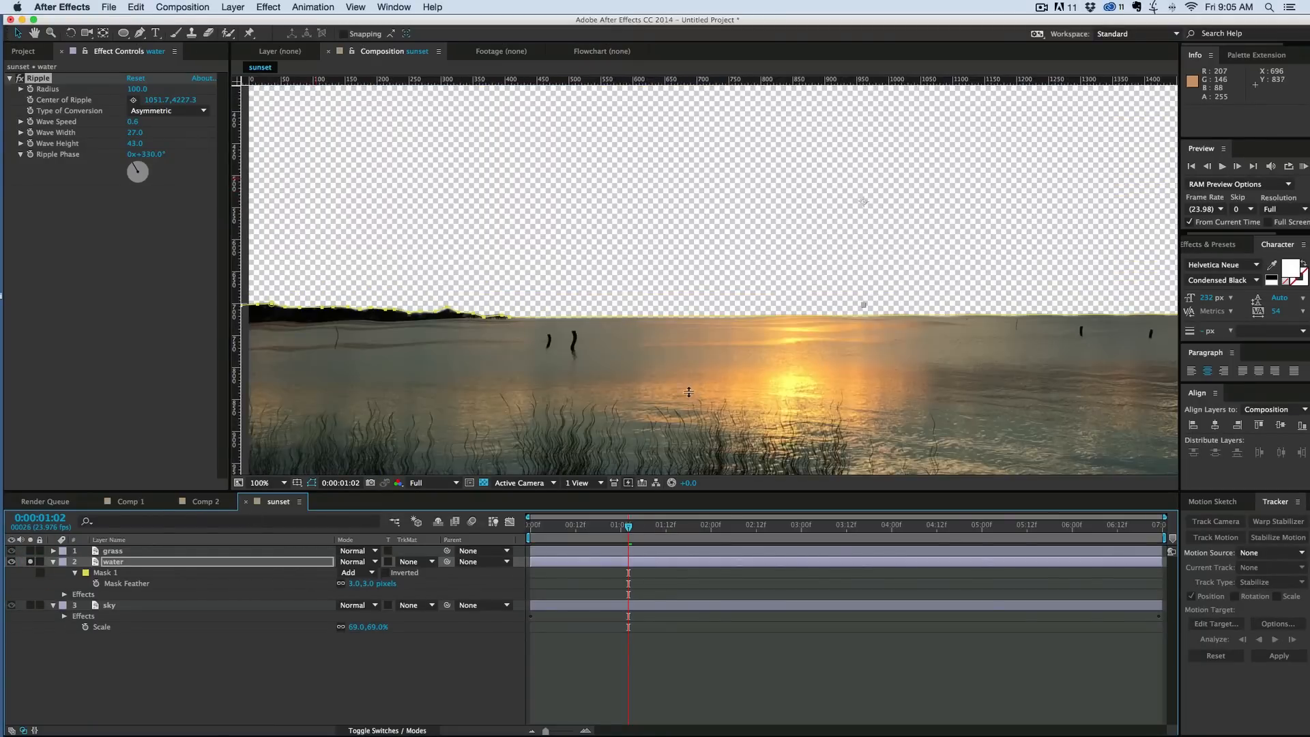
pyautogui.moveTo(565, 337)
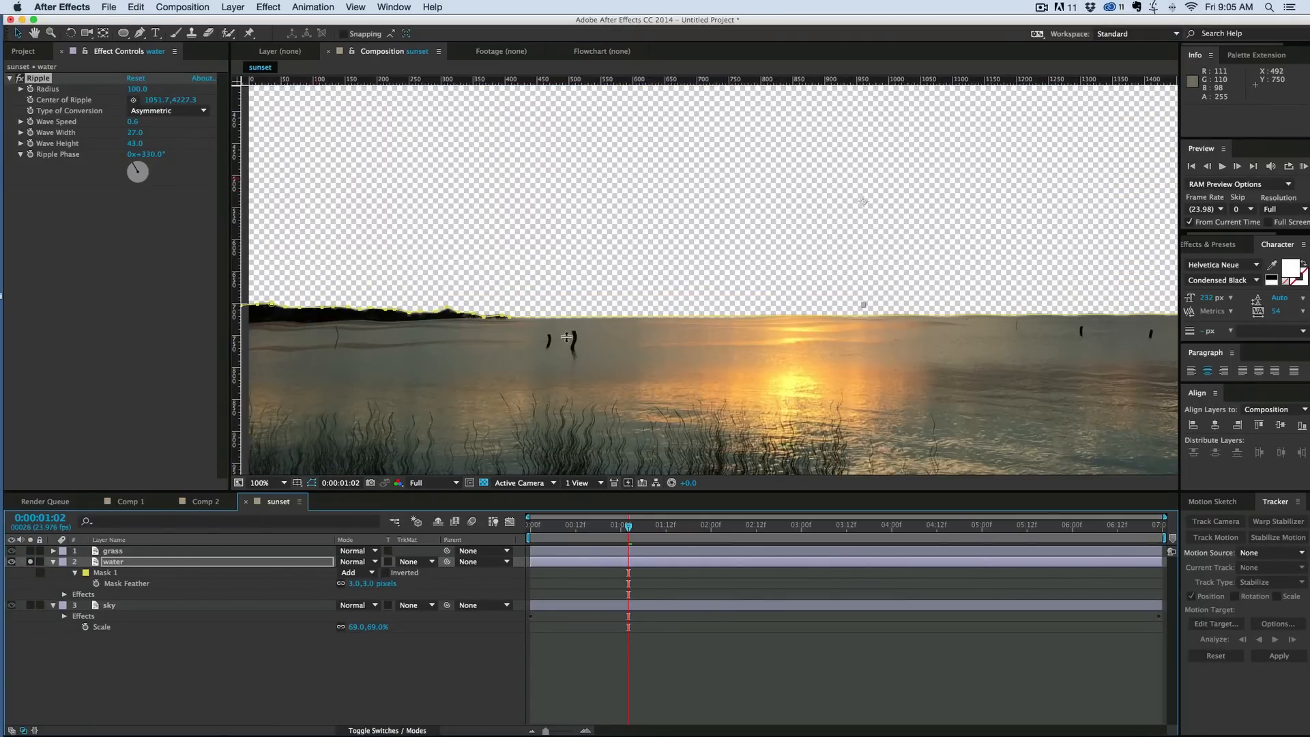
pyautogui.click(273, 483)
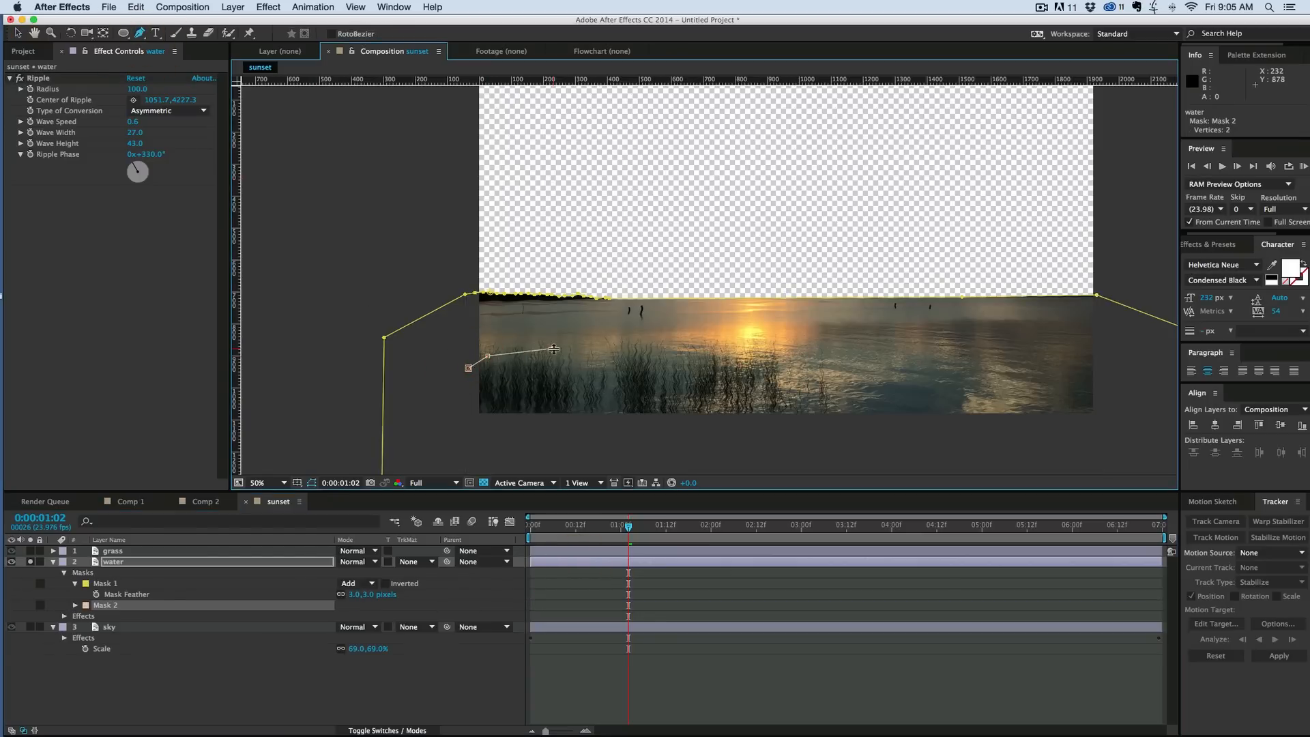
# Close the water layer's Mask 2 and set Ripple's Mask Reference 1 to Mask 1.
pyautogui.click(769, 357)
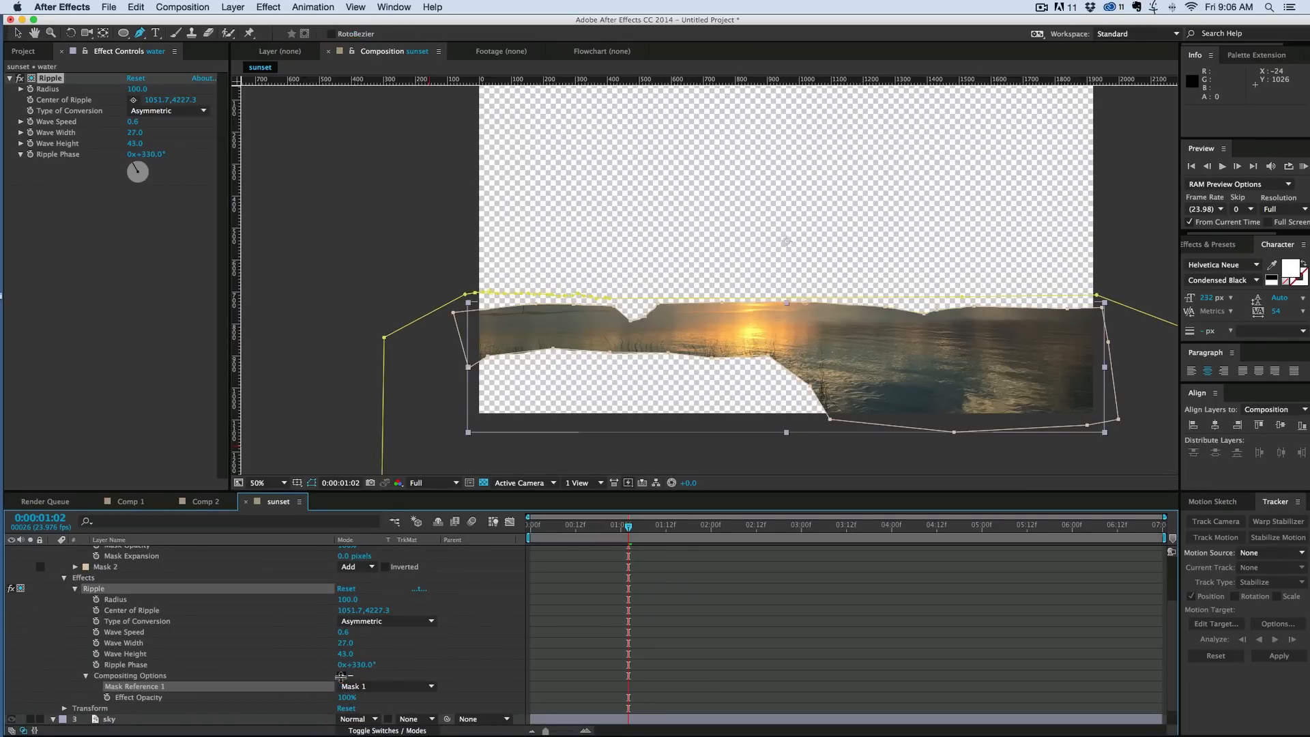
pyautogui.click(385, 686)
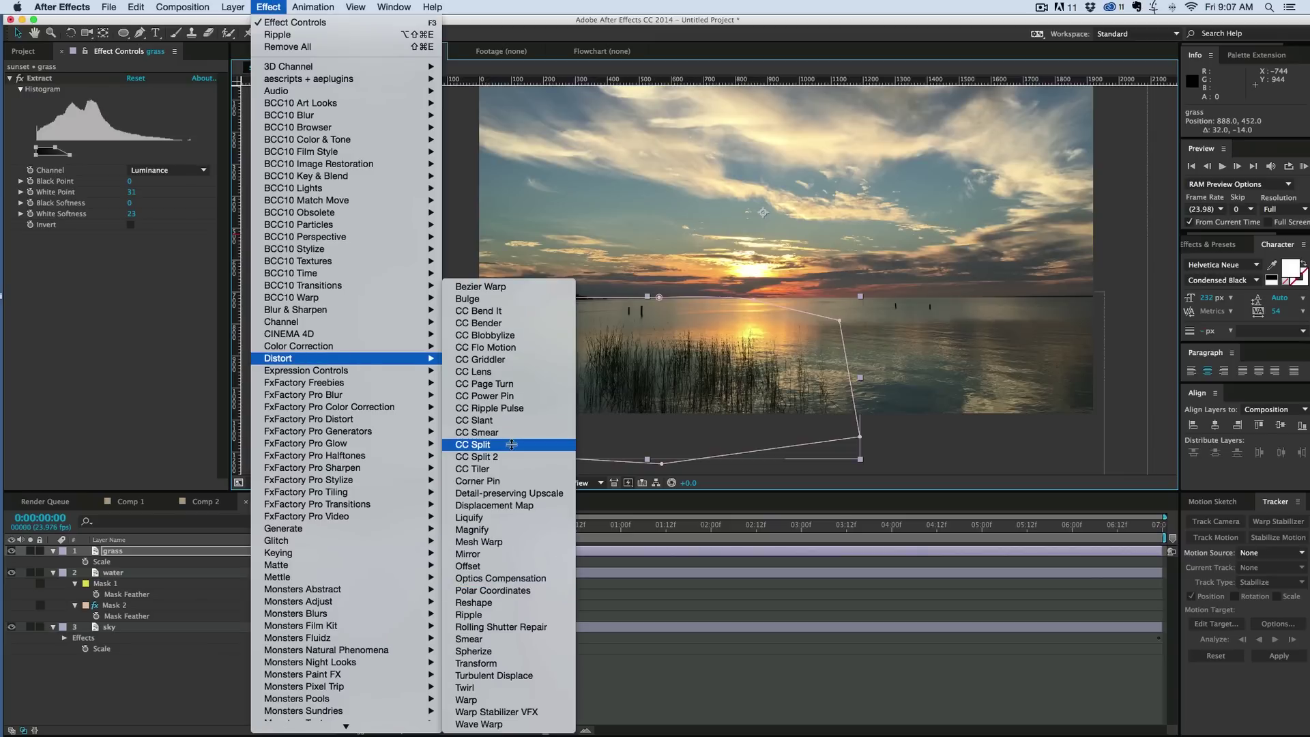
# Add CC Slant to the grass layer with a wiggle(1,5) expression on Slant, then duplicate it as grass 2.
pyautogui.click(472, 445)
pyautogui.write('wiggle')
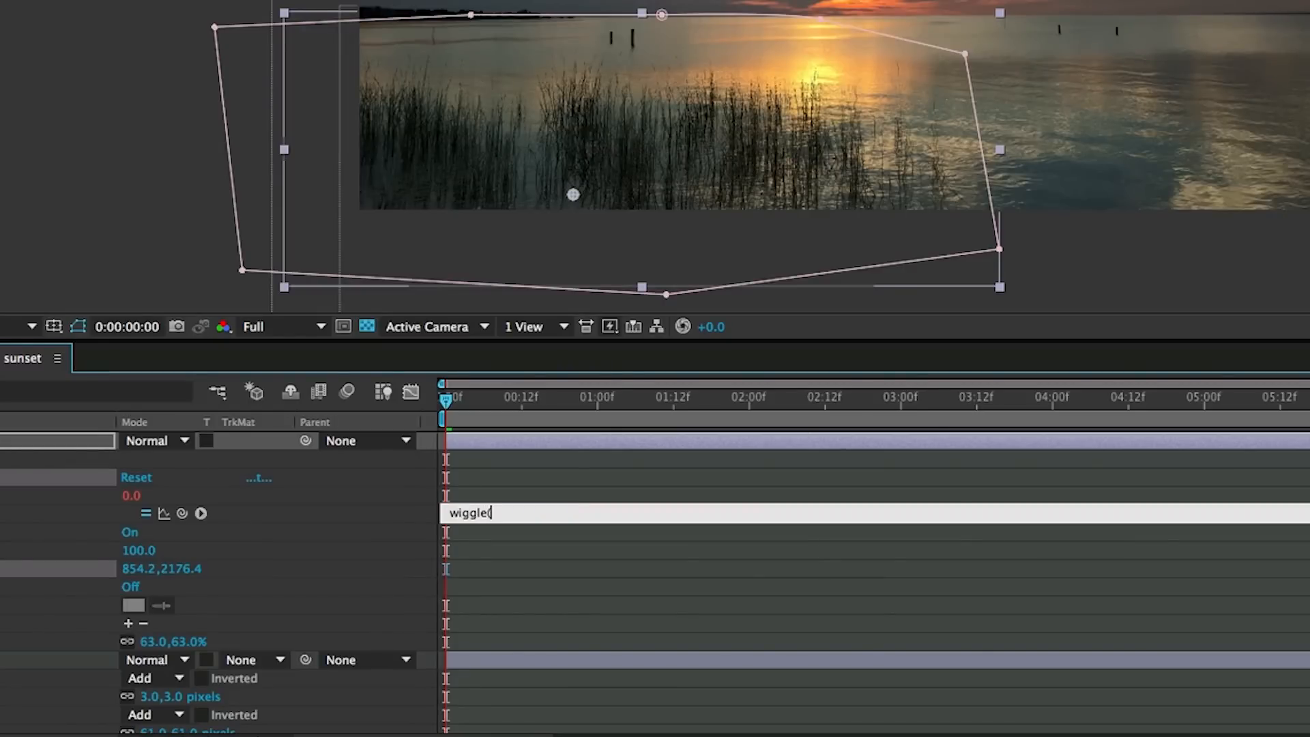
pyautogui.write('(1')
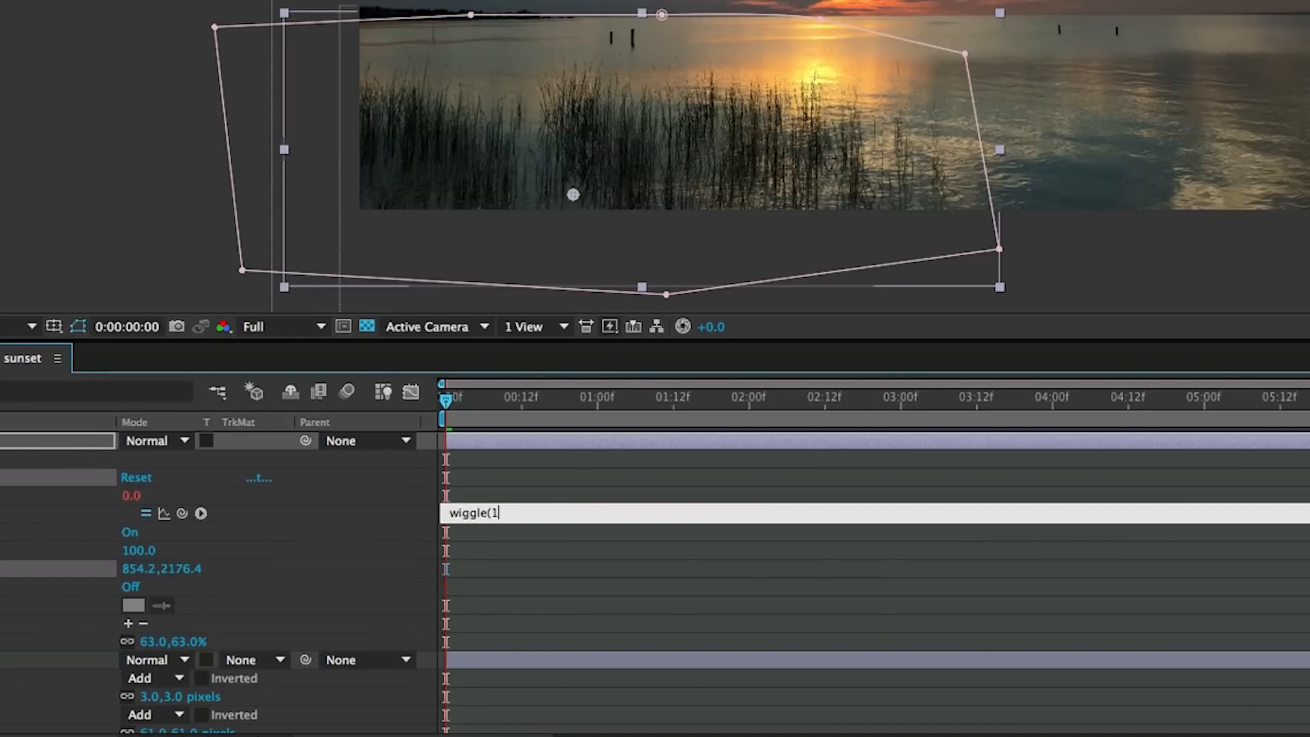
pyautogui.write(',5')
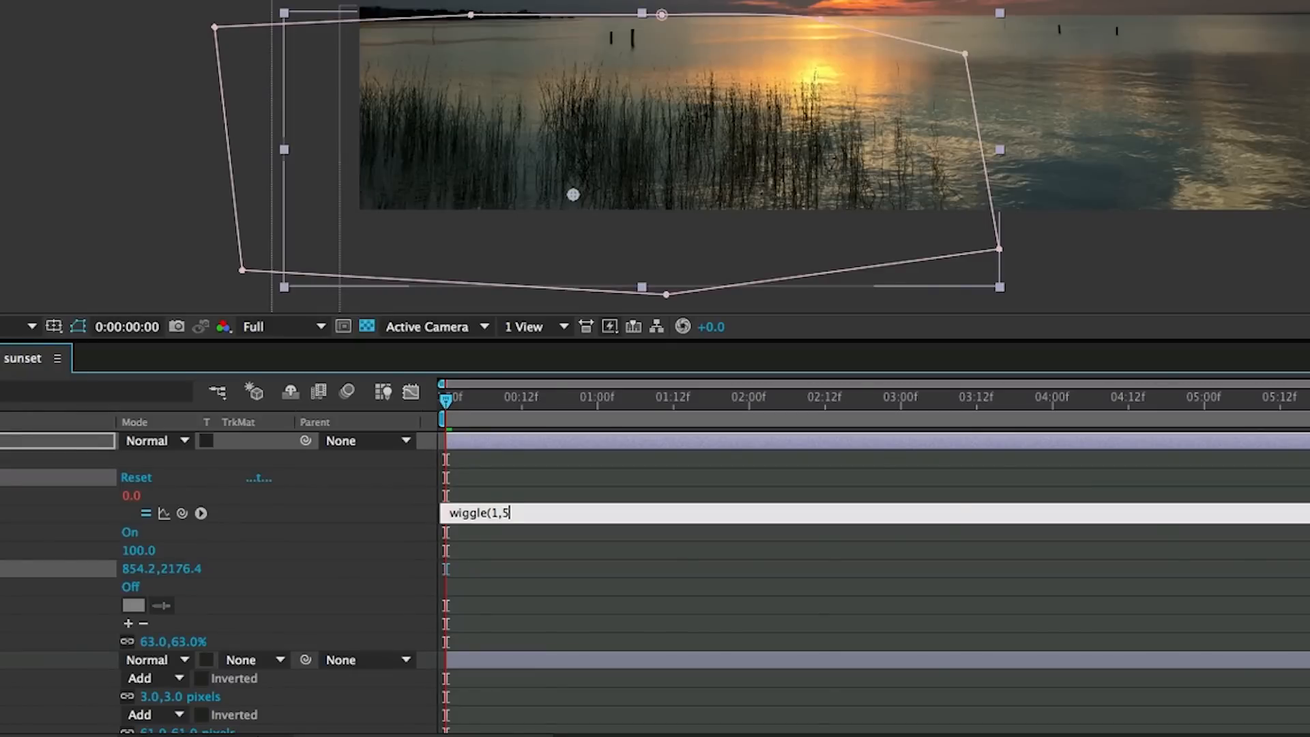
pyautogui.write(')')
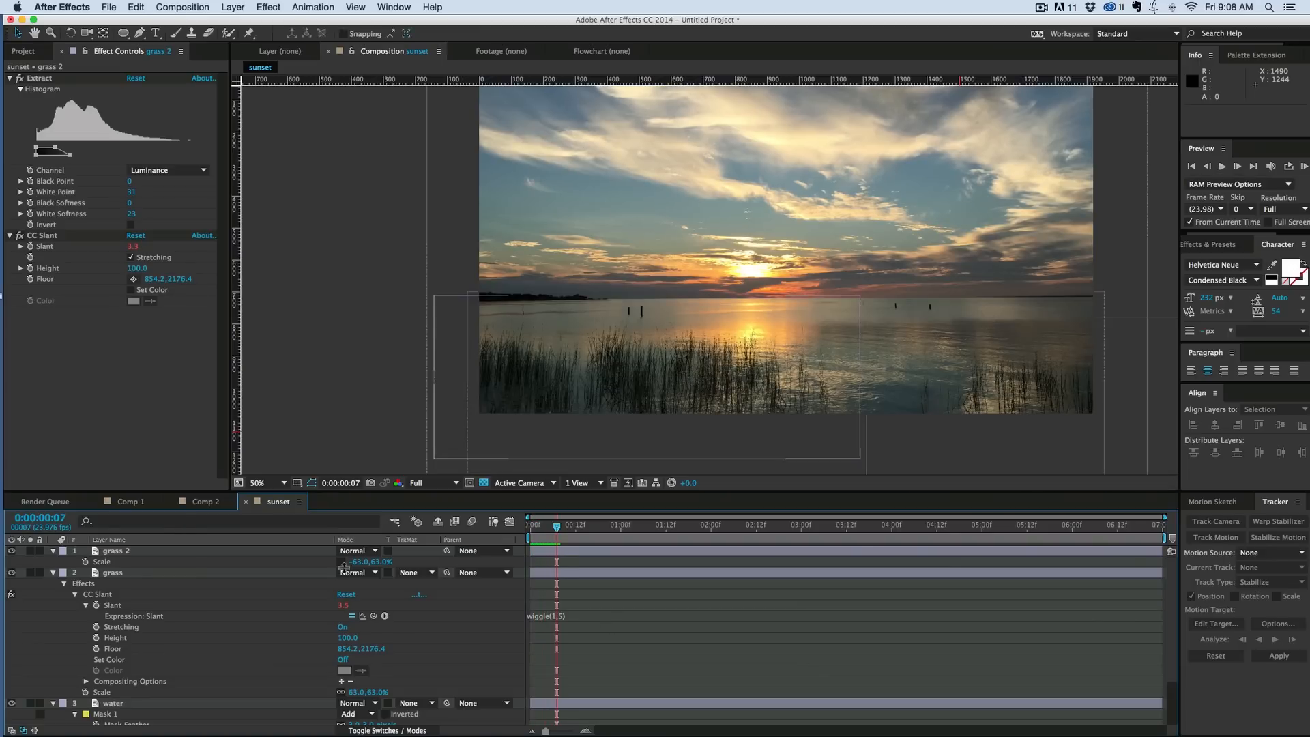
# Create a Null 2 layer and parent grass 2, grass, water and sky to it.
pyautogui.click(53, 550)
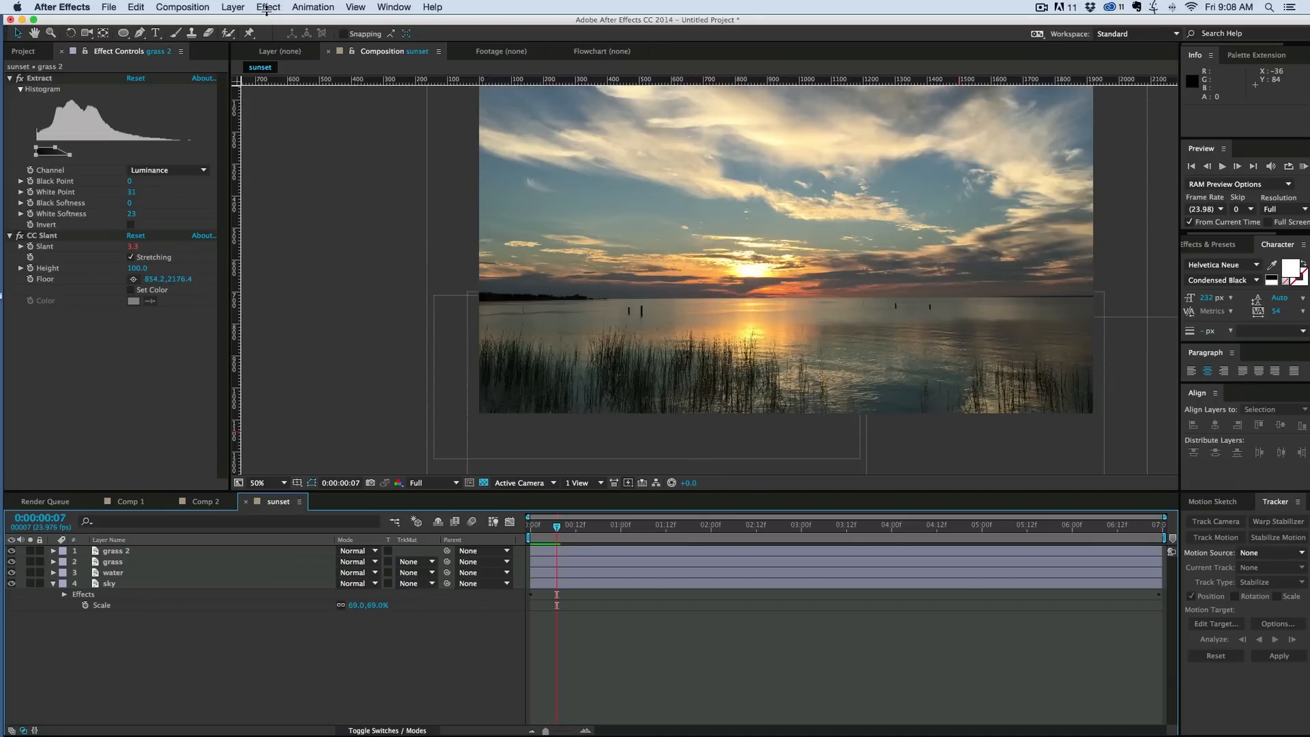
pyautogui.click(232, 7)
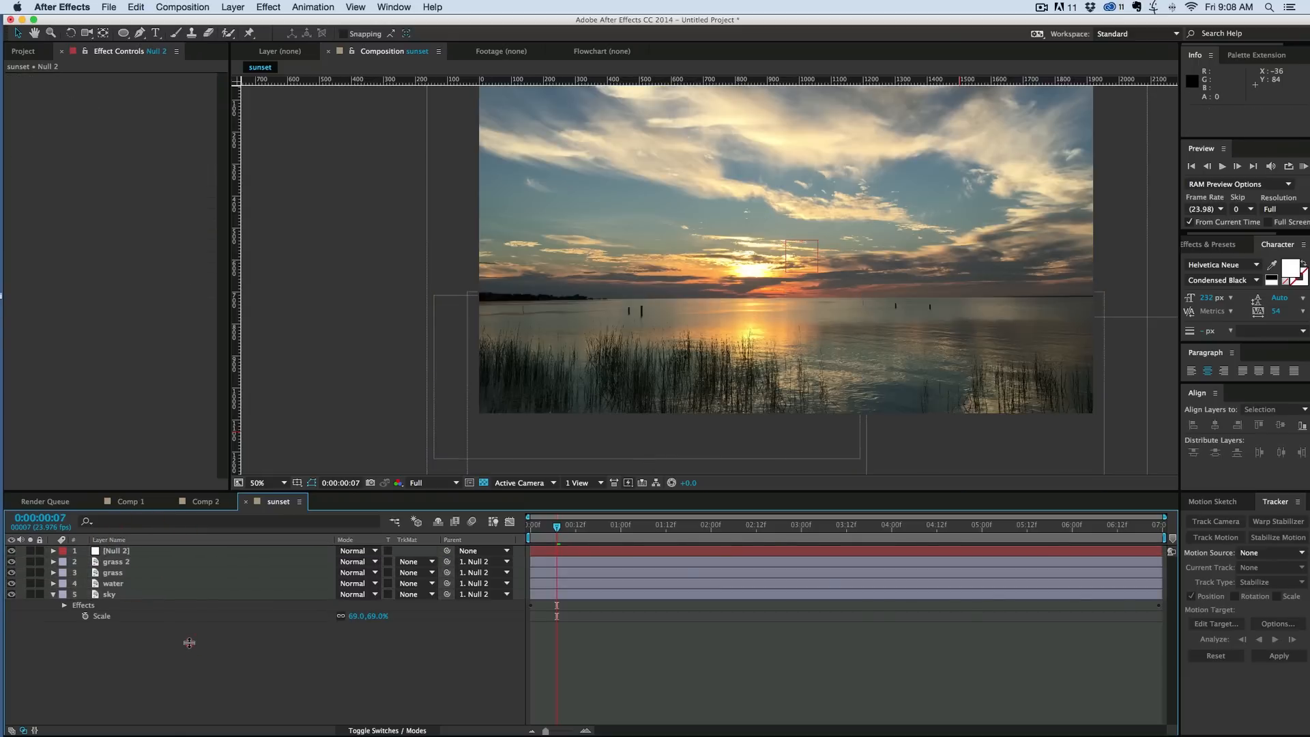
pyautogui.moveTo(136, 584)
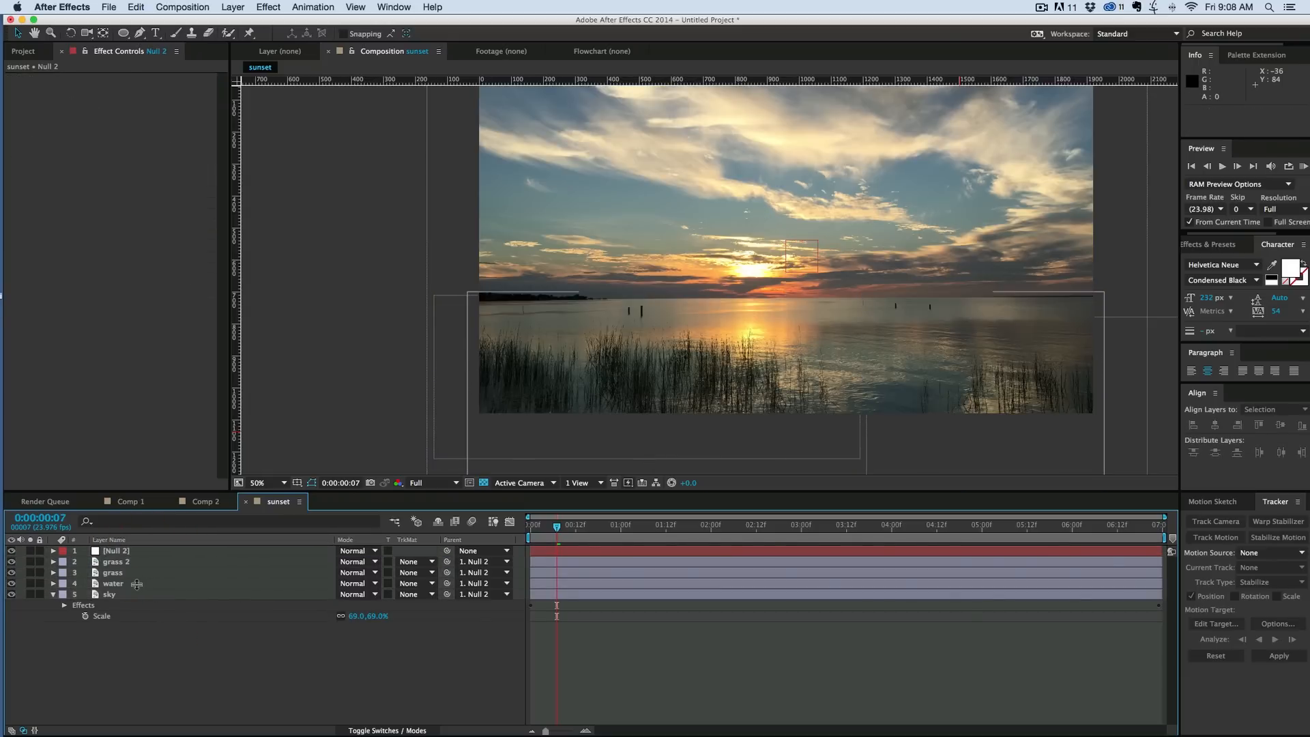
# Keyframe the water layer's Scale at the first and last frames so it drifts slightly from 61%.
pyautogui.click(112, 584)
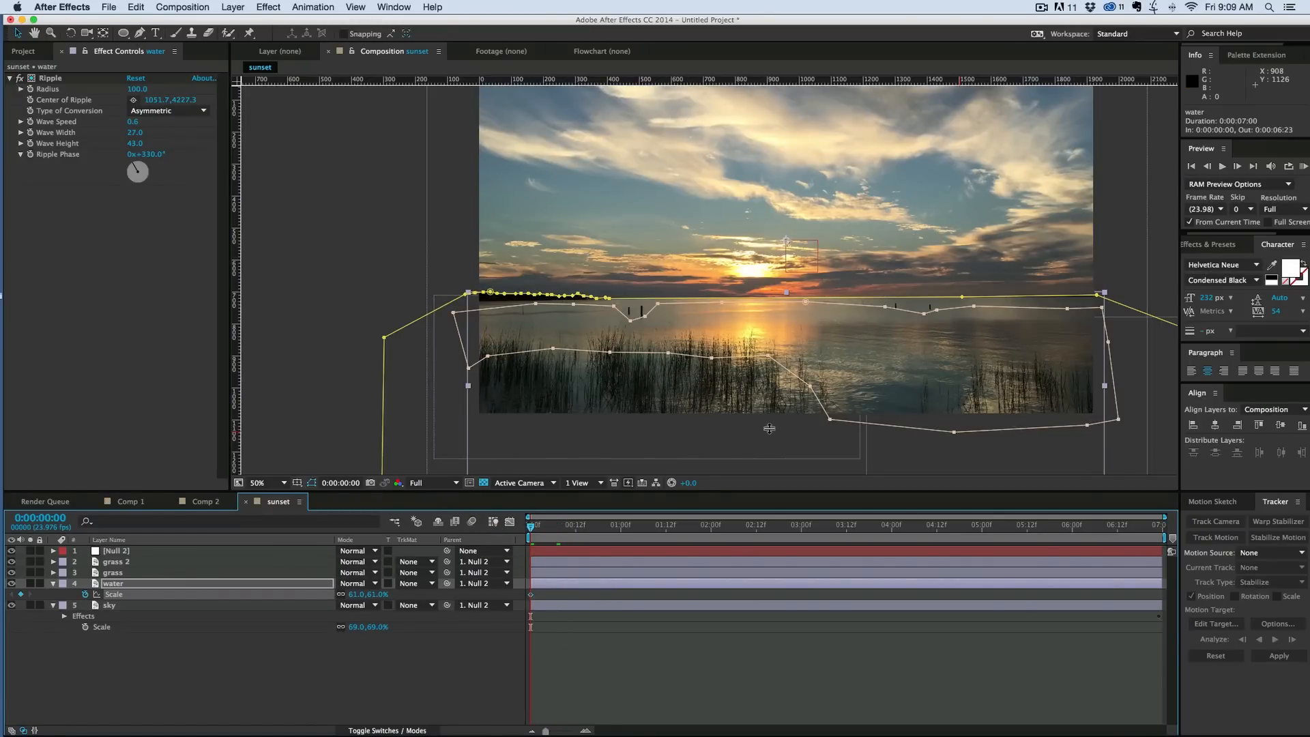
pyautogui.moveTo(775, 425)
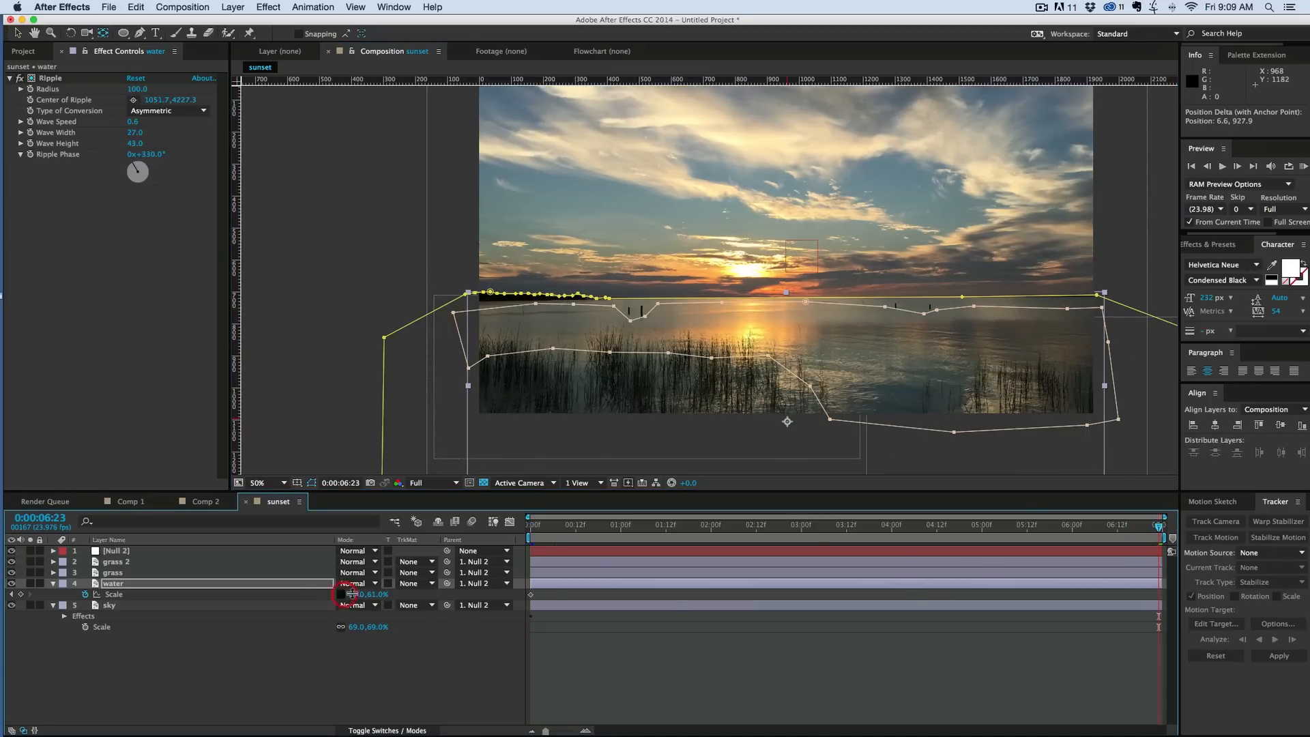
pyautogui.click(363, 594)
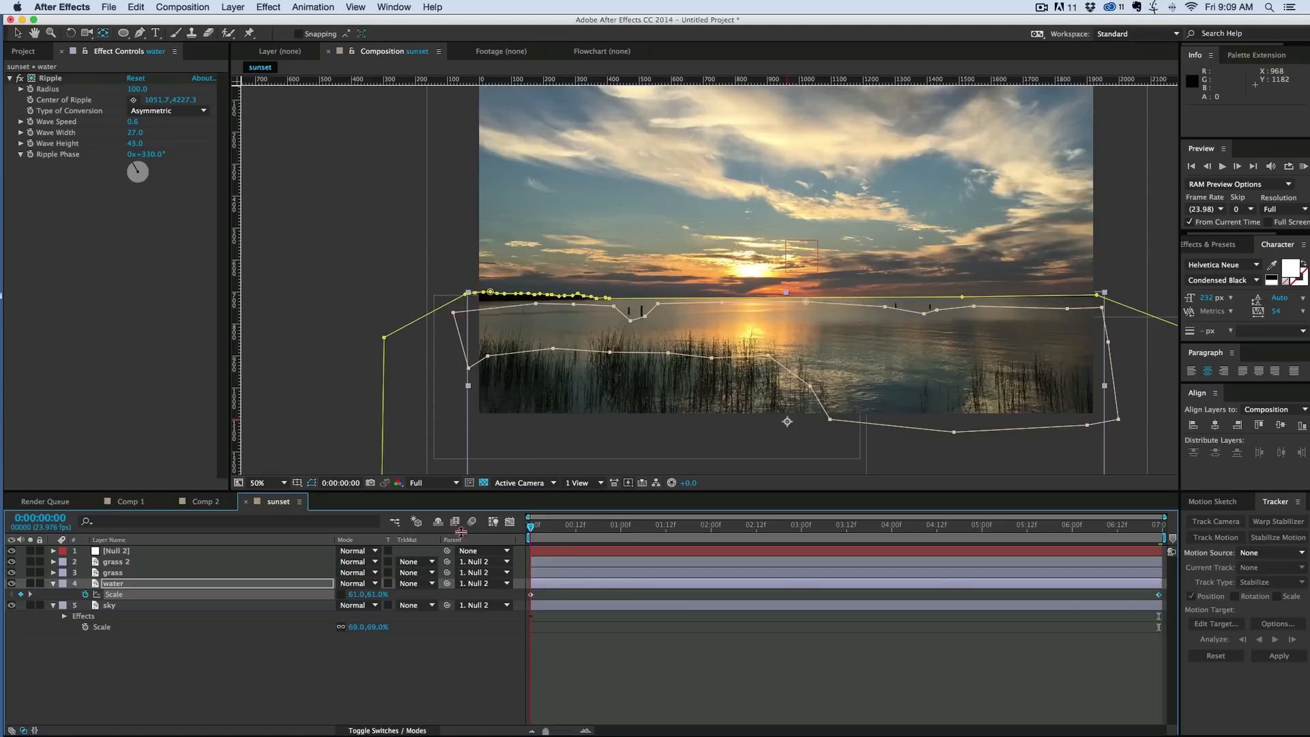
pyautogui.click(958, 523)
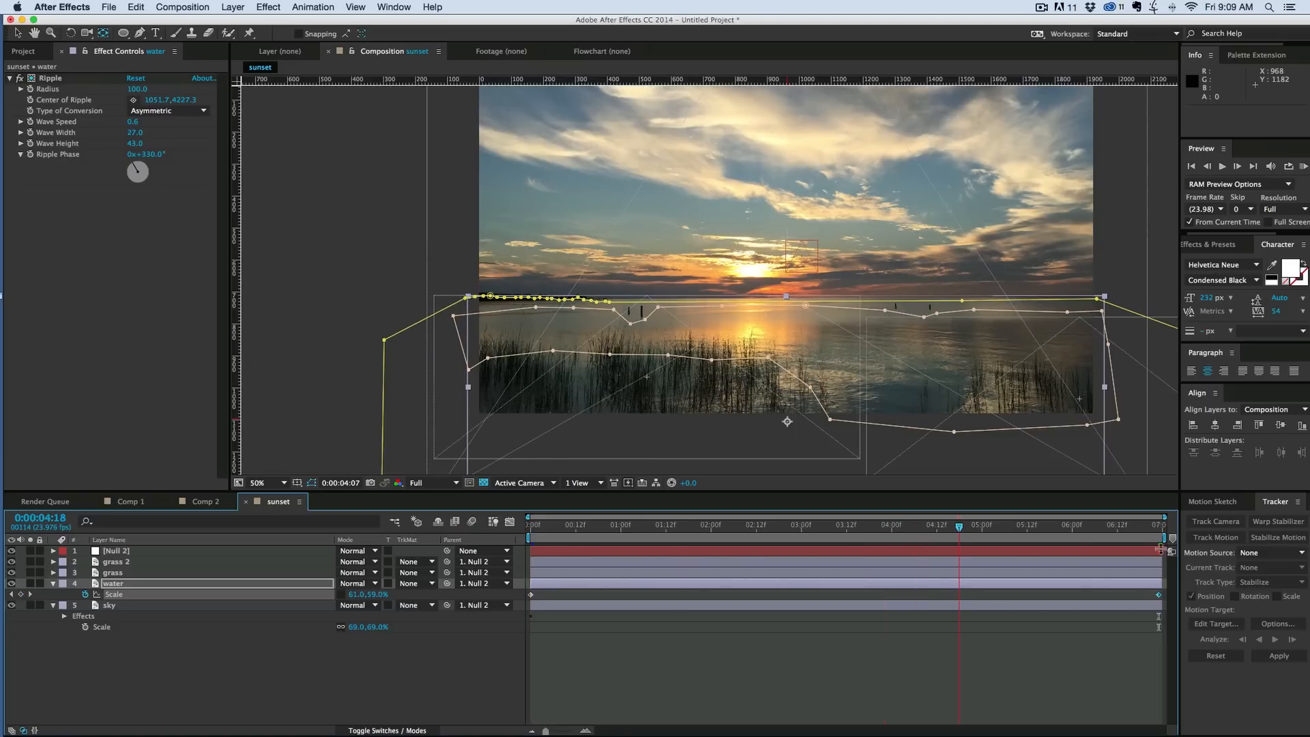
pyautogui.click(529, 524)
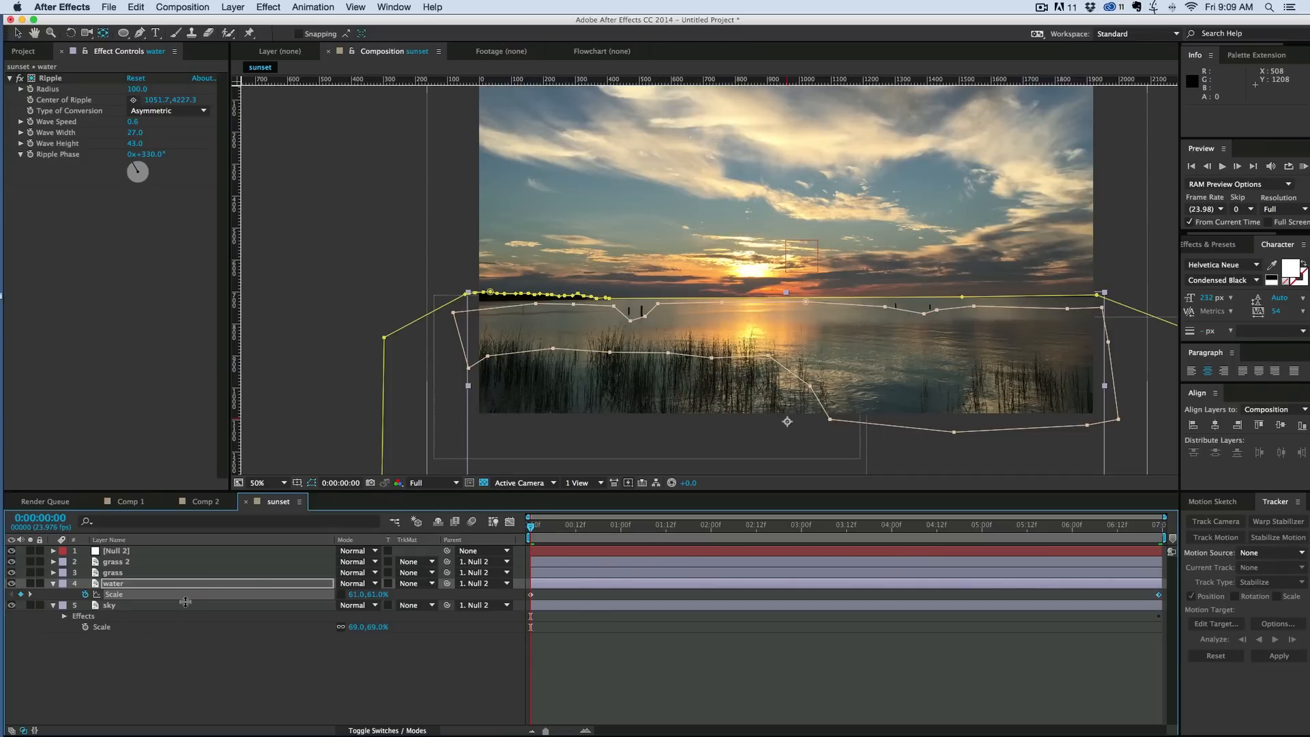
# Keyframe Null 2's Scale and the sky layer's Position at 4.0, -10.0 across the clip.
pyautogui.click(109, 605)
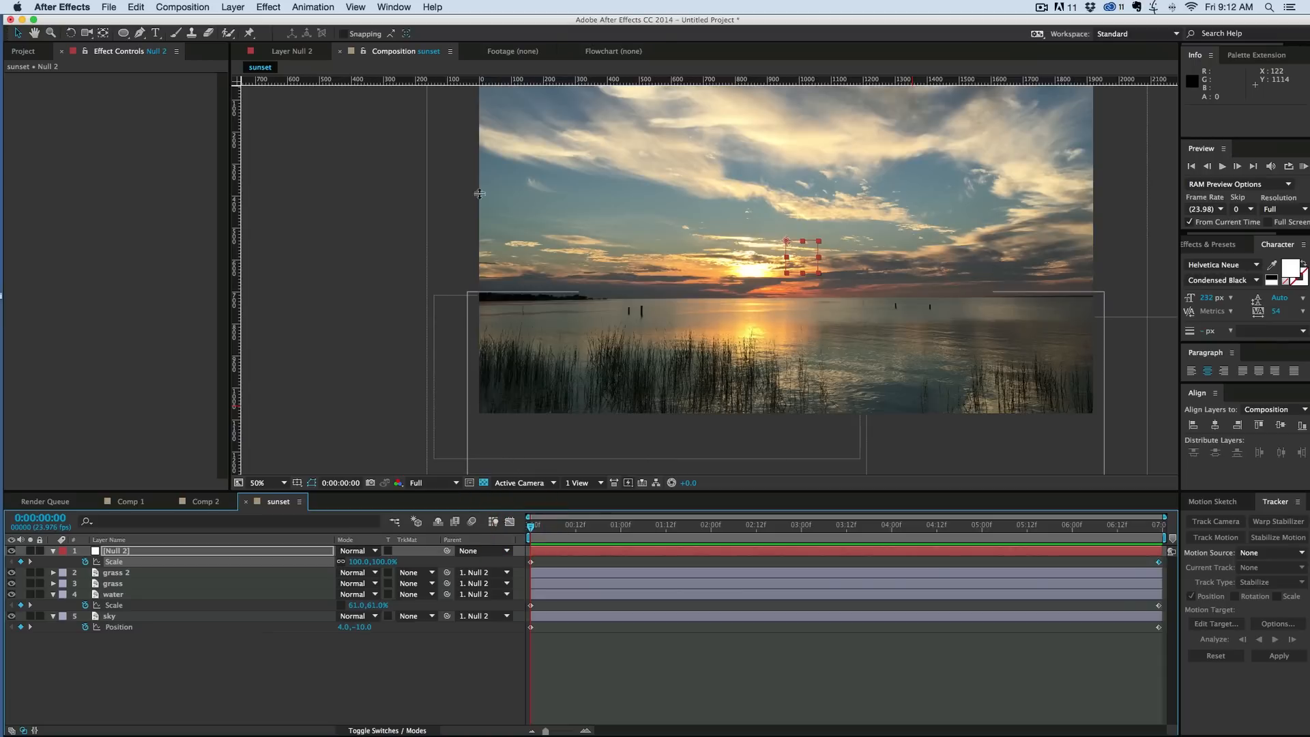
# Create a black comp-size solid named flare at the top of the layer stack.
pyautogui.click(233, 7)
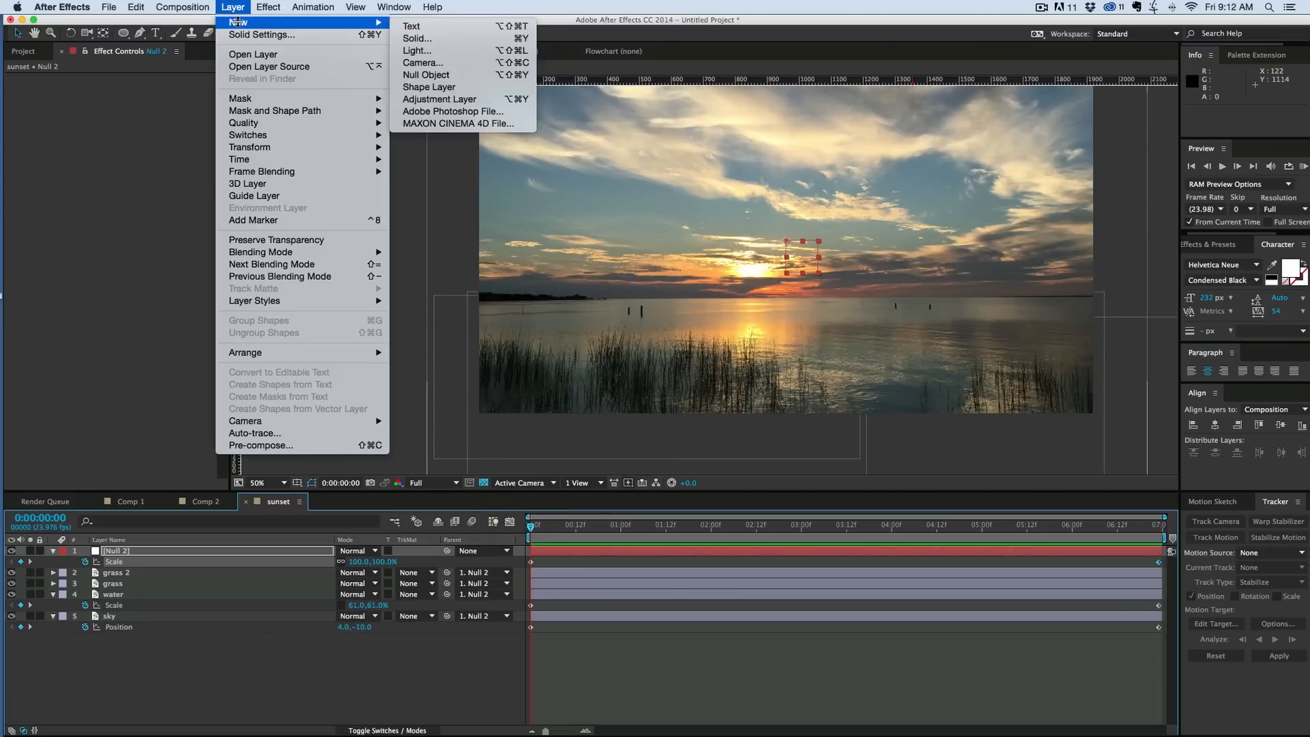
pyautogui.click(417, 38)
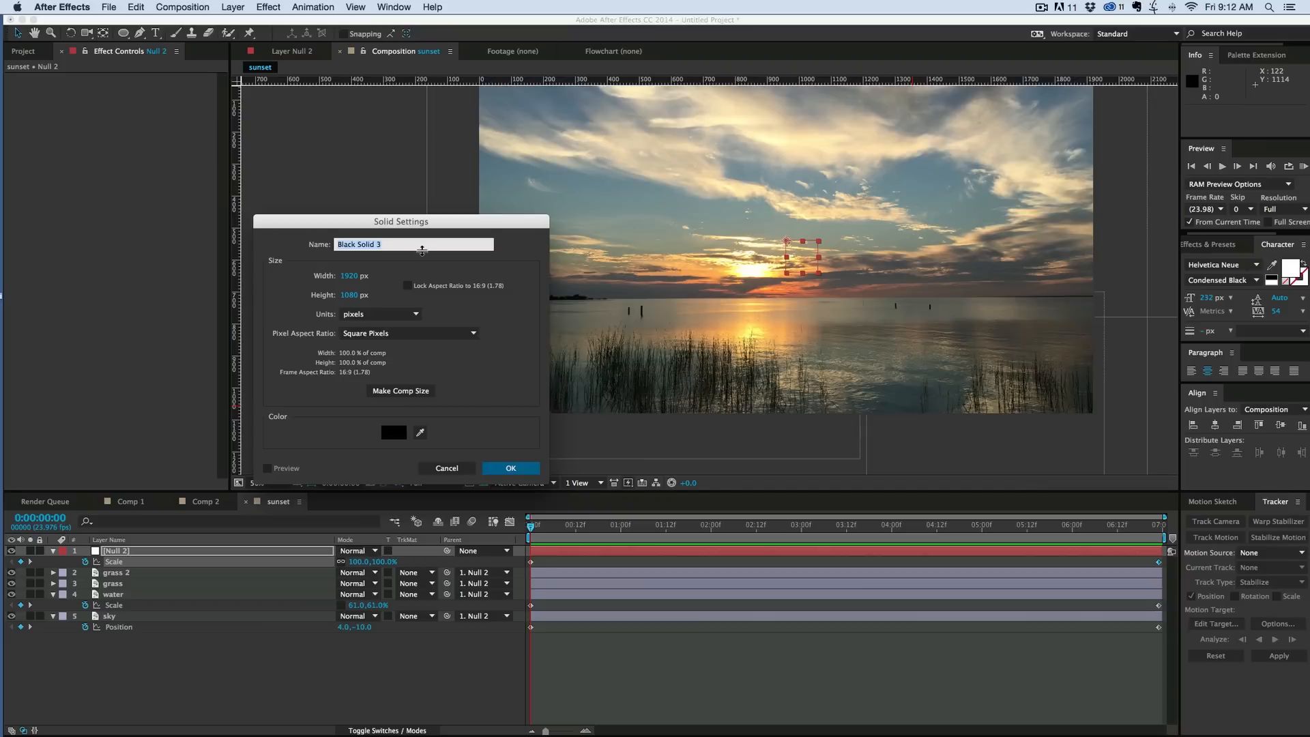
pyautogui.click(511, 468)
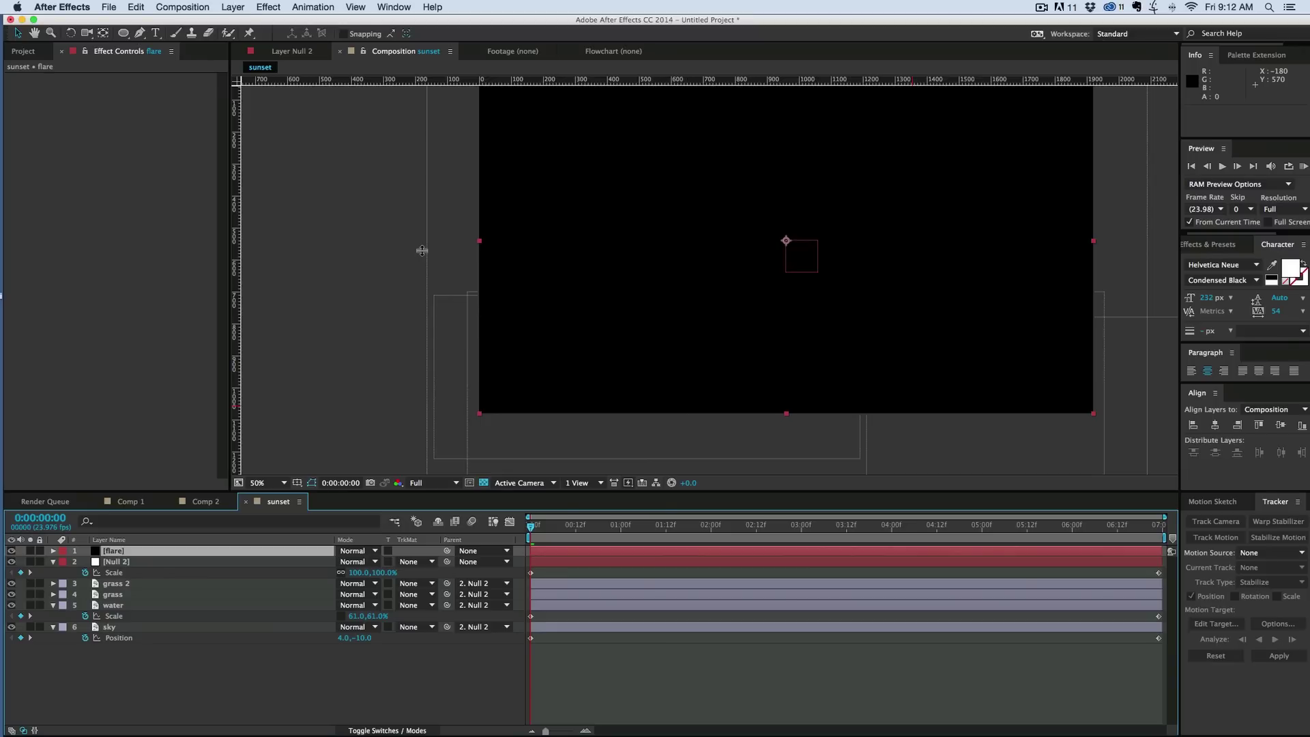
pyautogui.click(267, 6)
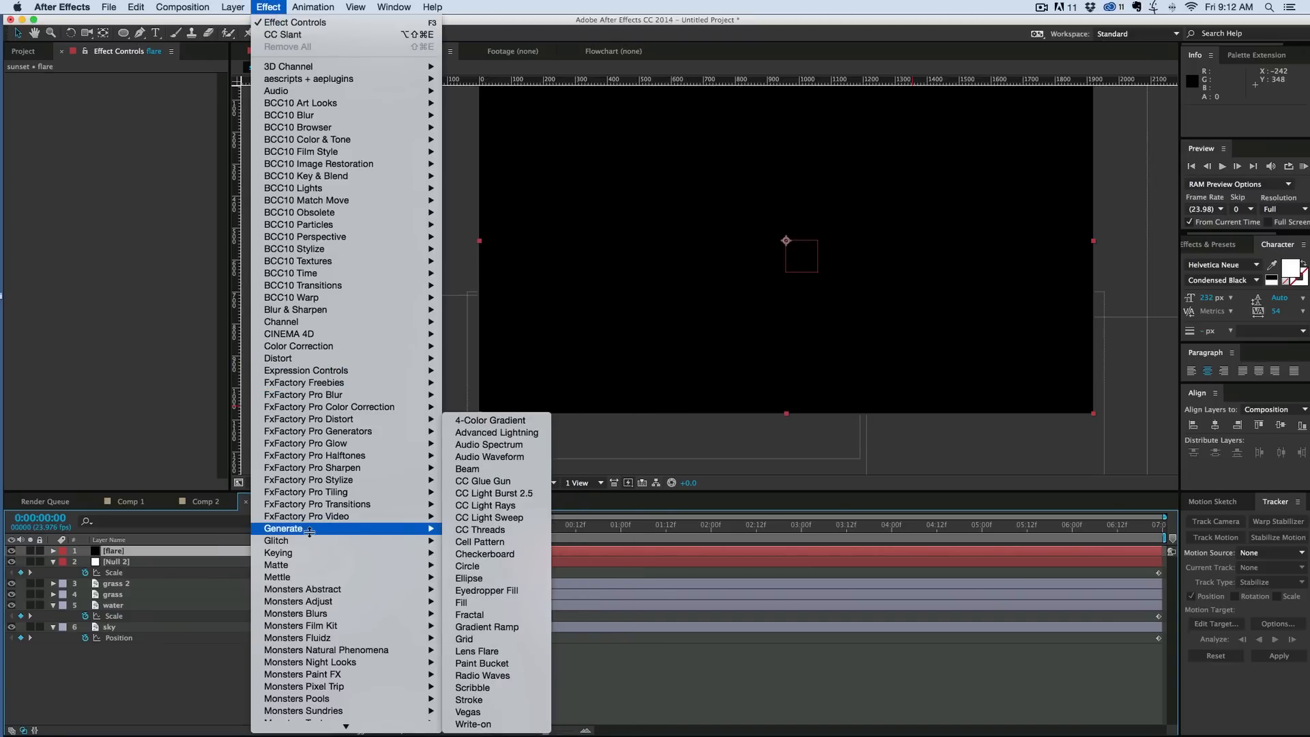
# Add a Lens Flare to the flare solid with Lens Type set to 105mm Prime.
pyautogui.click(476, 651)
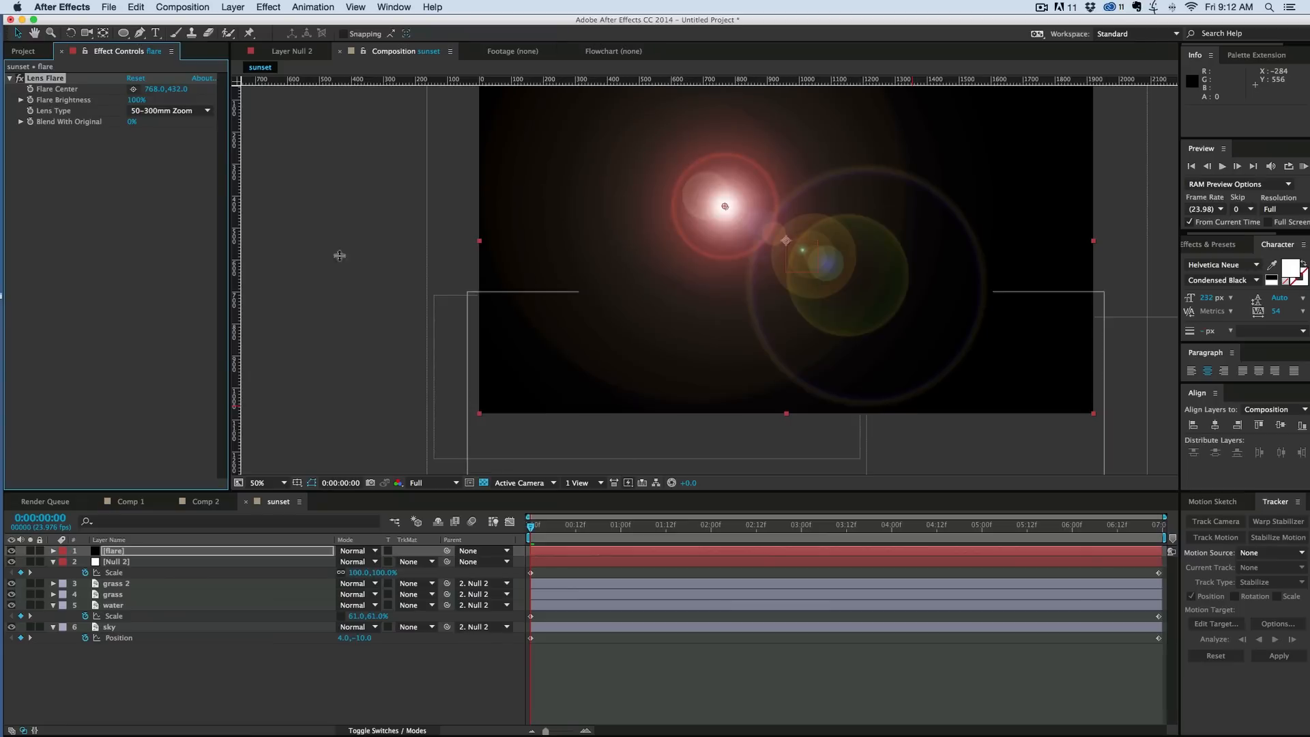
pyautogui.click(169, 110)
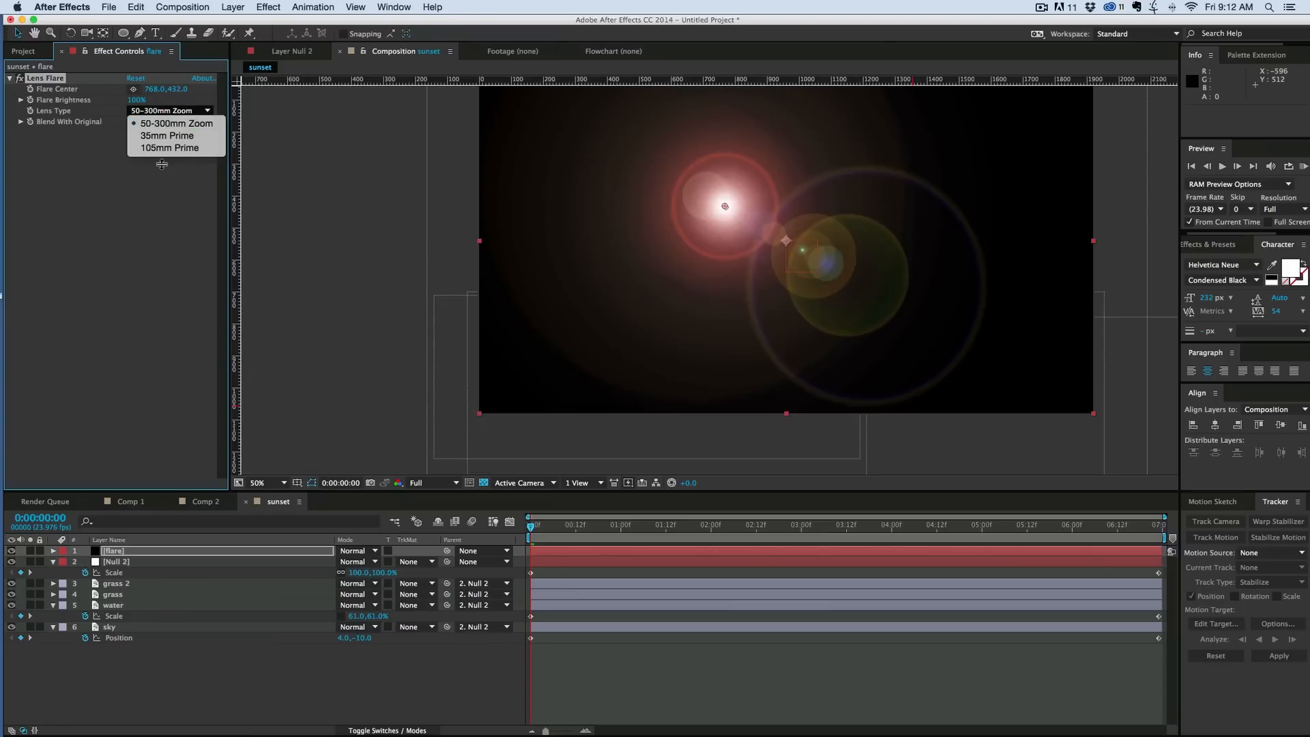
pyautogui.click(171, 147)
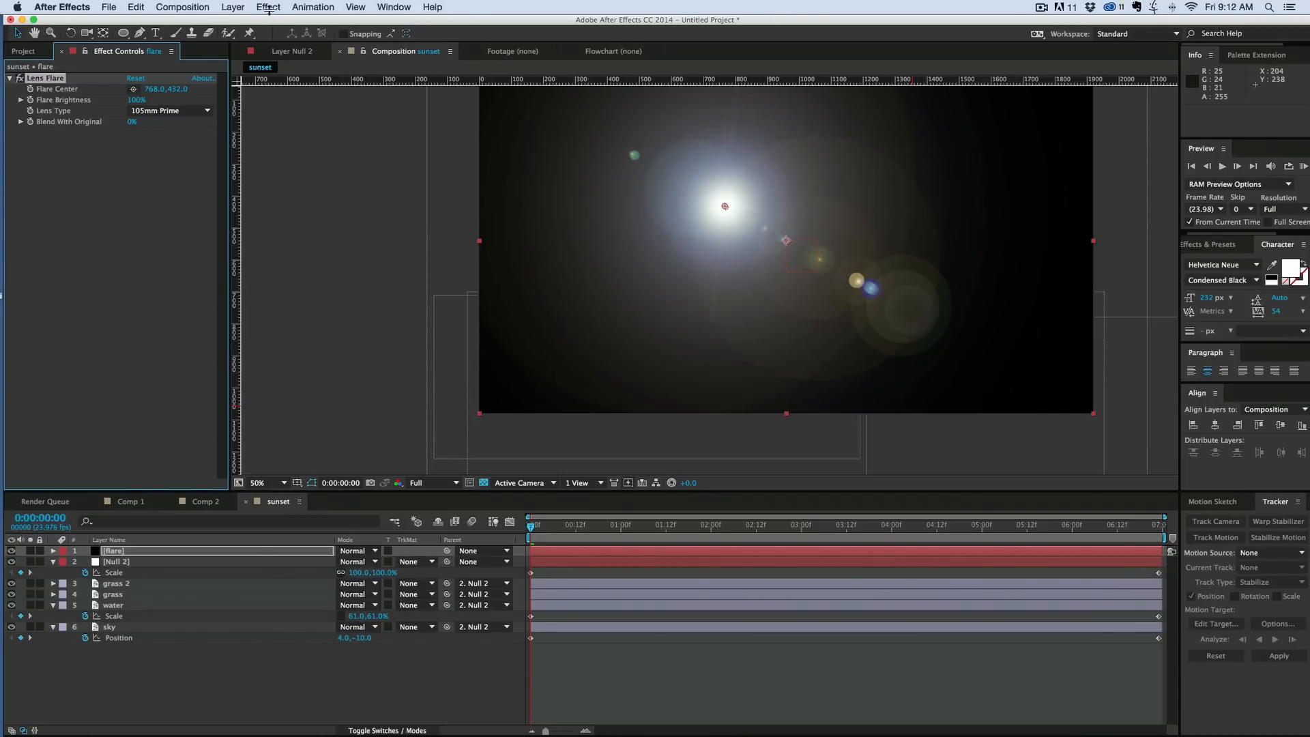
# Add a Fast Blur restricted to Horizontal with Blurriness around 50.
pyautogui.click(268, 6)
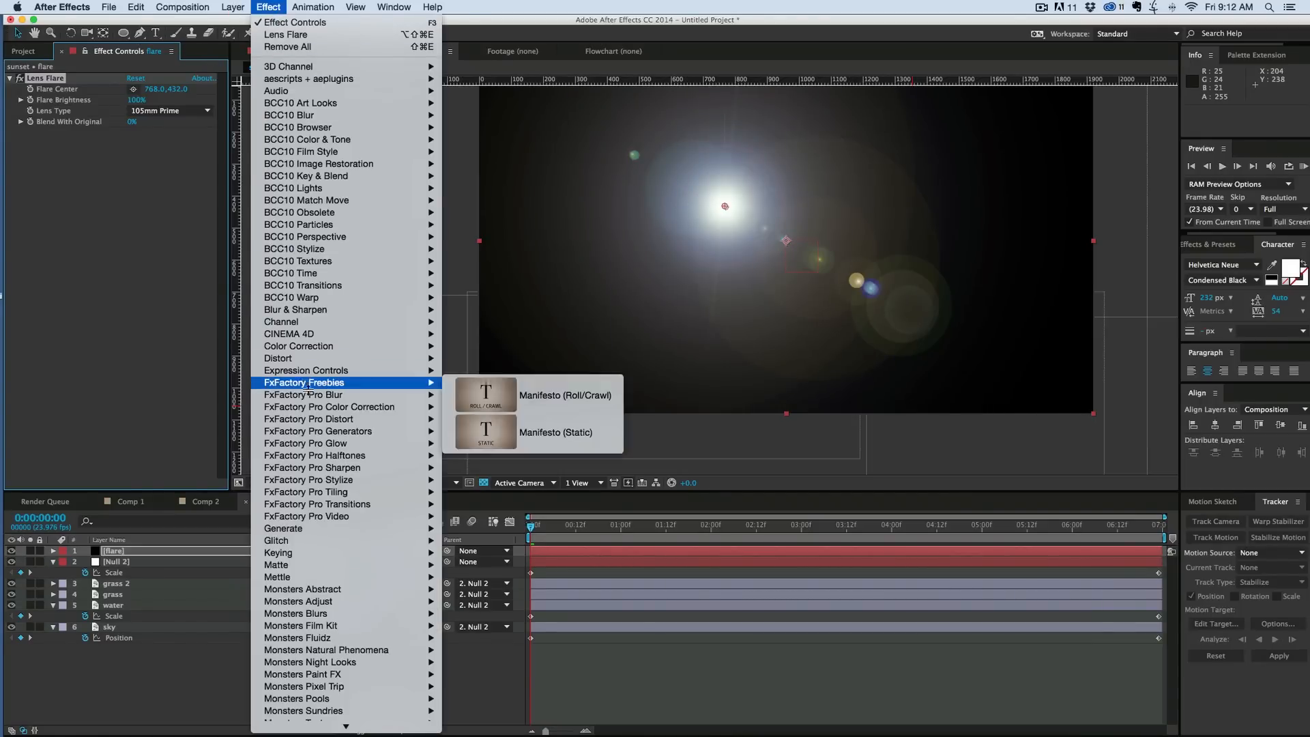
pyautogui.moveTo(300, 308)
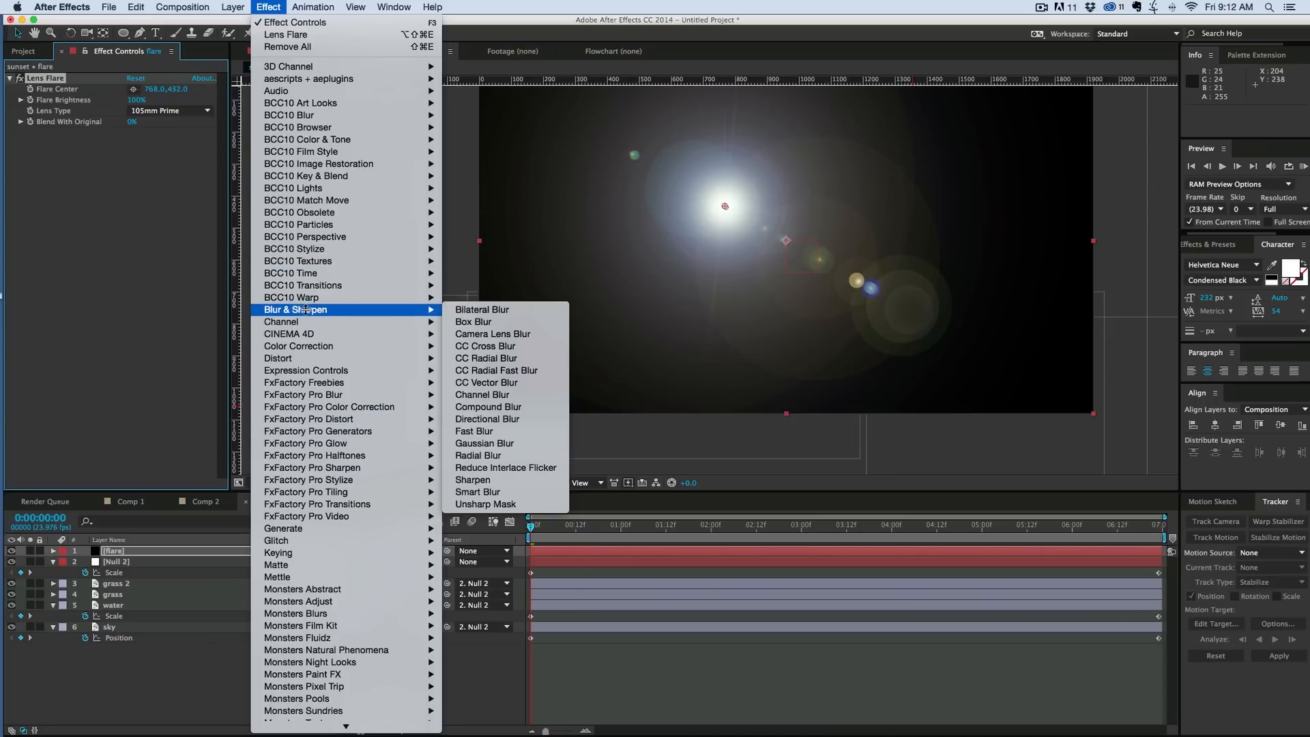
pyautogui.click(474, 431)
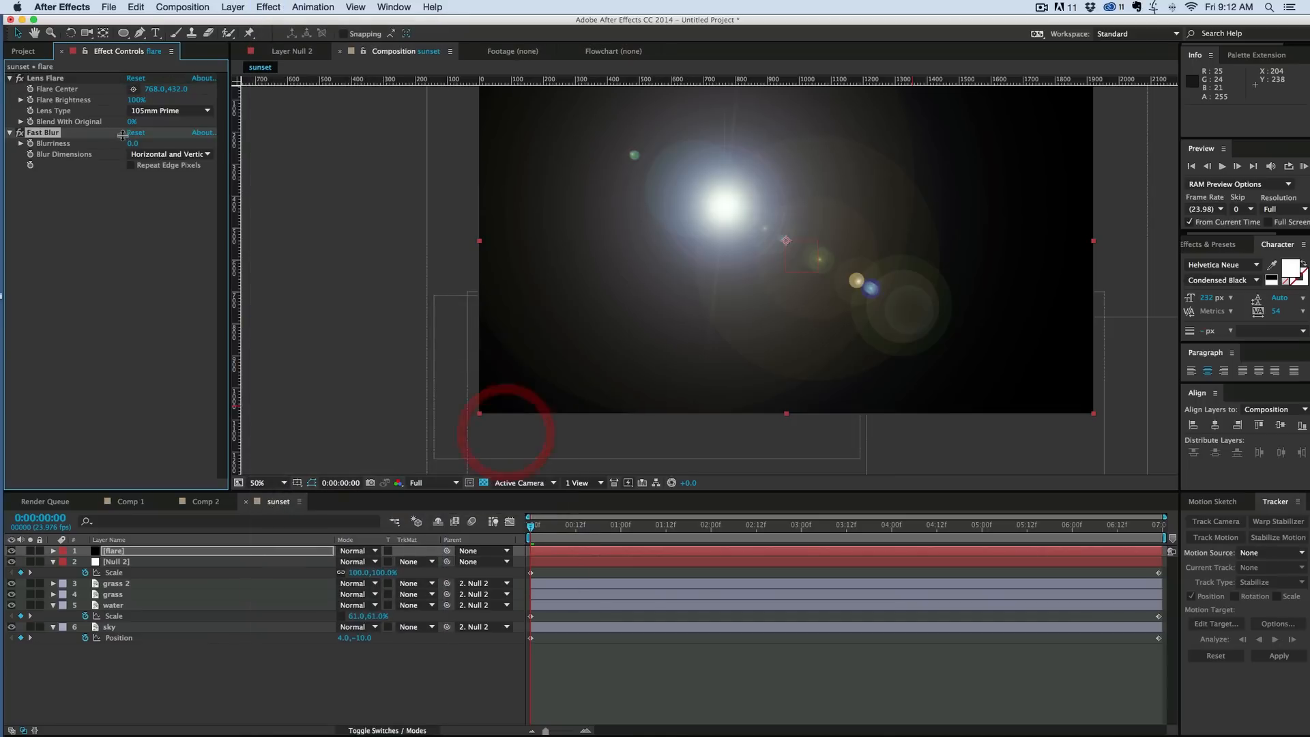
pyautogui.click(168, 153)
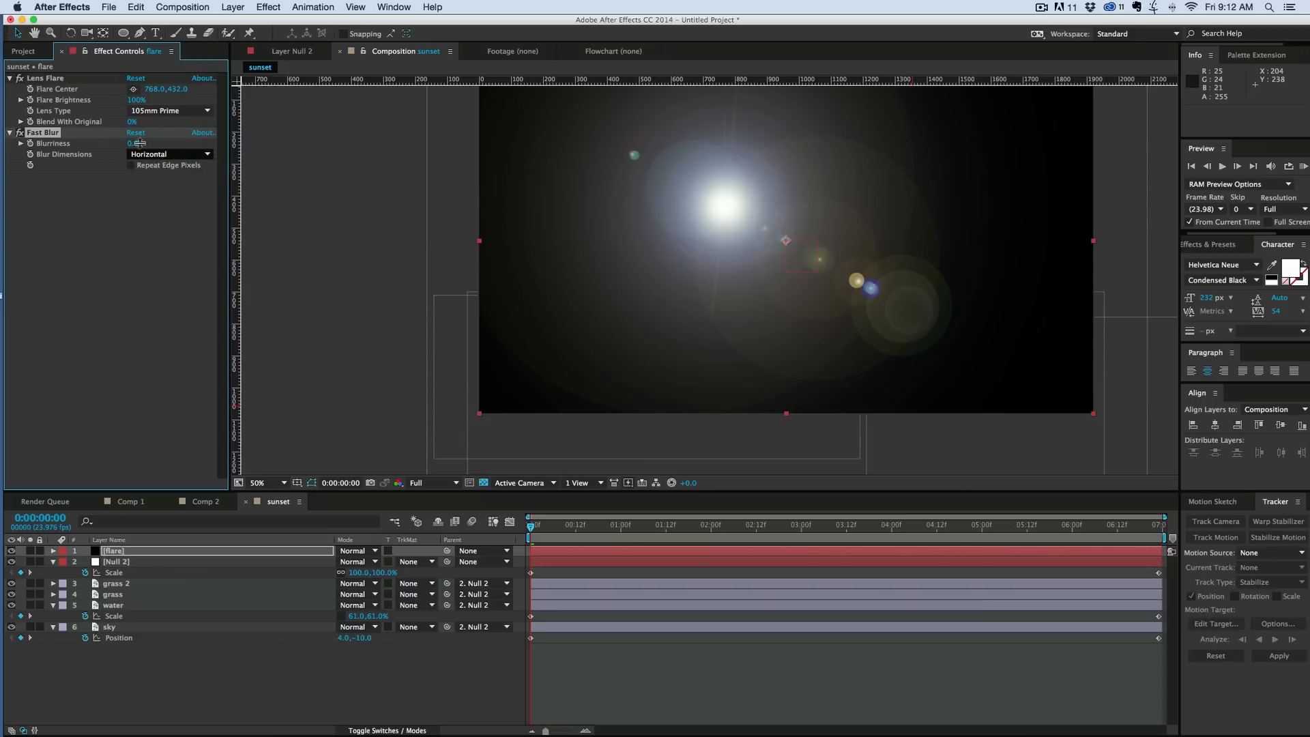
pyautogui.moveTo(135, 143); pyautogui.dragTo(166, 143)
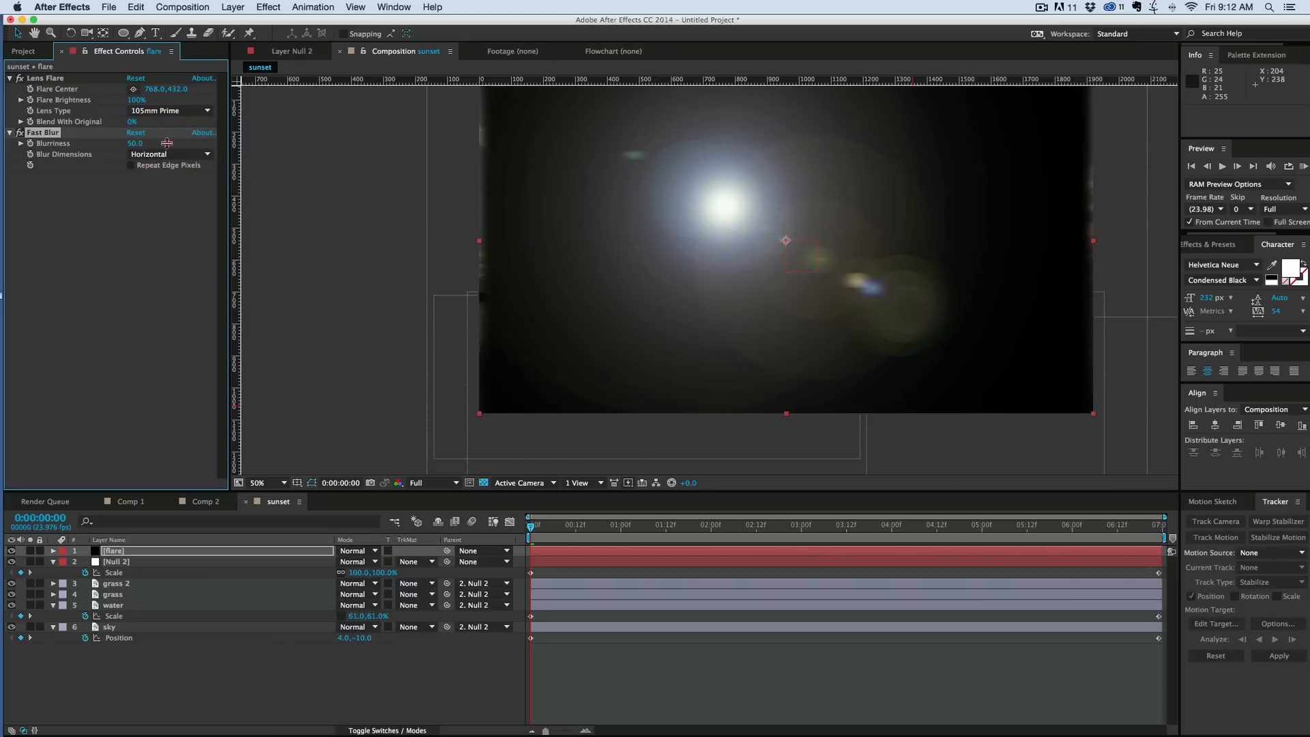
pyautogui.moveTo(134, 143); pyautogui.dragTo(167, 144)
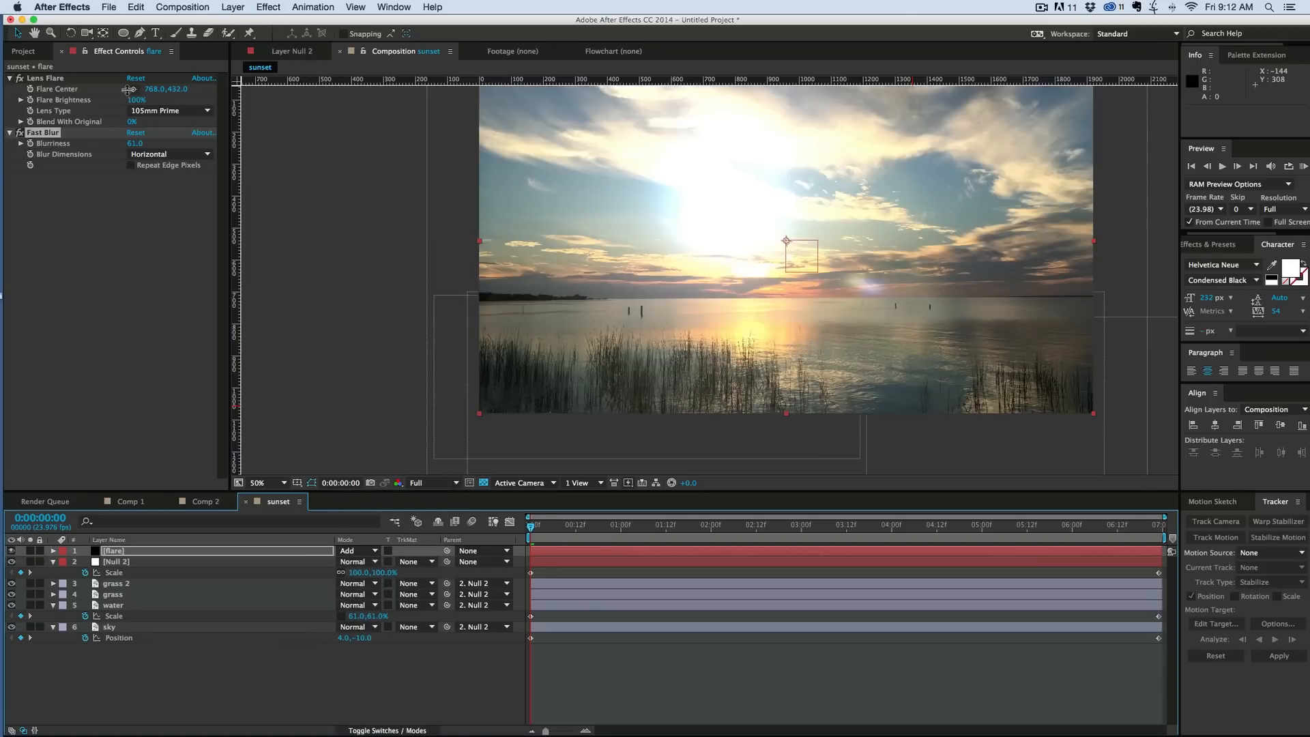
# Move the Flare Center onto the sun and set Blend With Original to about 45%.
pyautogui.moveTo(786, 243); pyautogui.dragTo(735, 268)
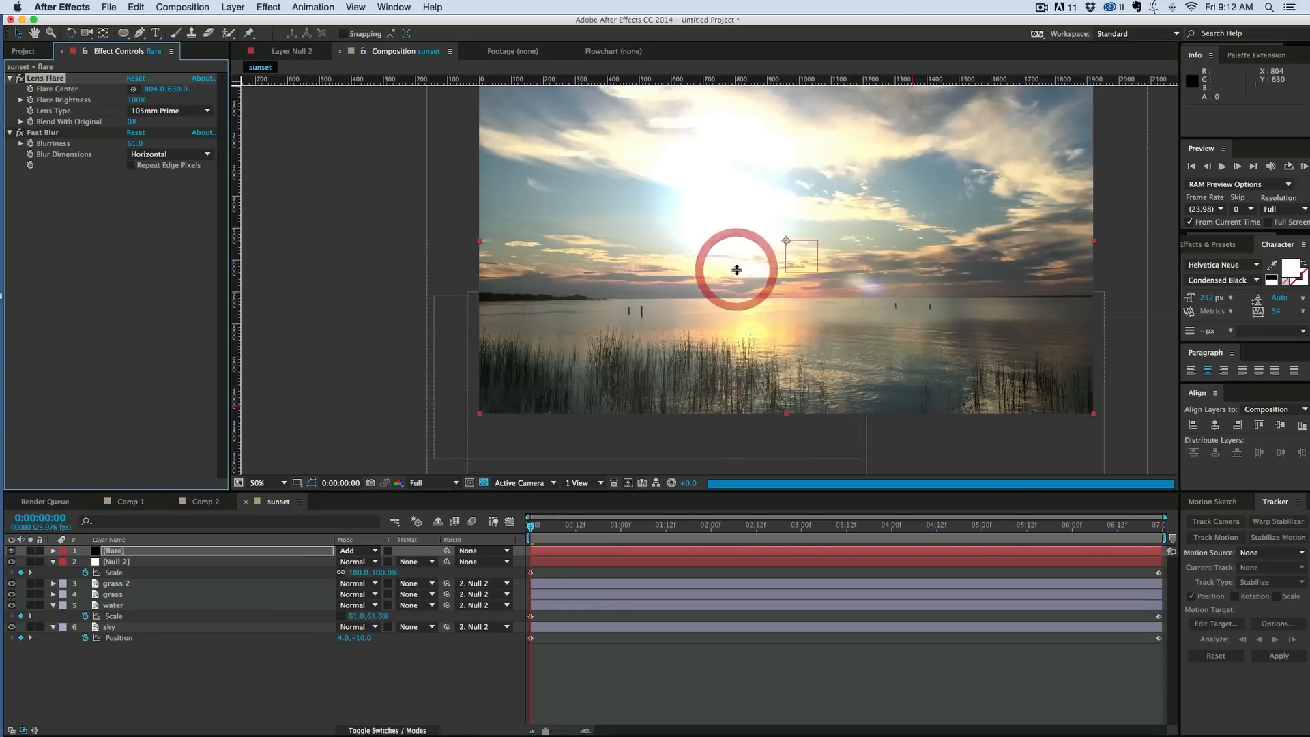
pyautogui.moveTo(737, 270); pyautogui.dragTo(754, 269)
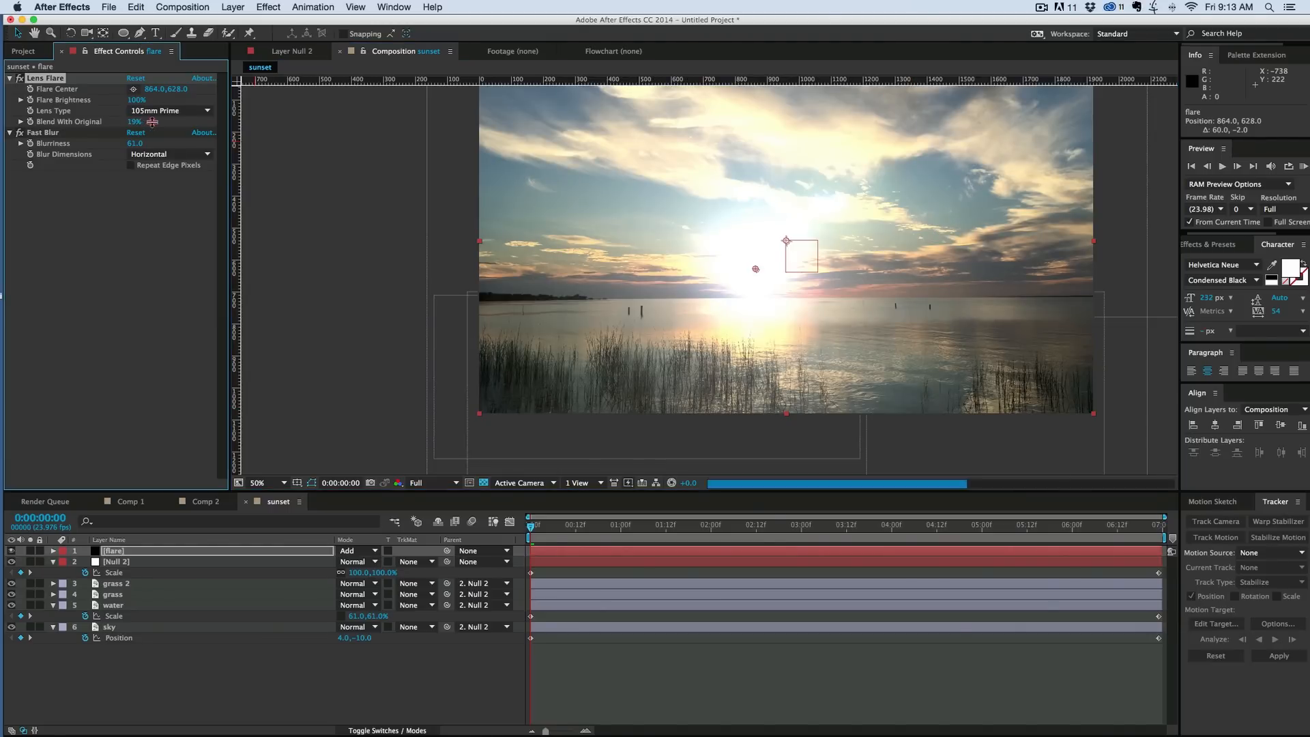
pyautogui.moveTo(135, 122); pyautogui.dragTo(166, 121)
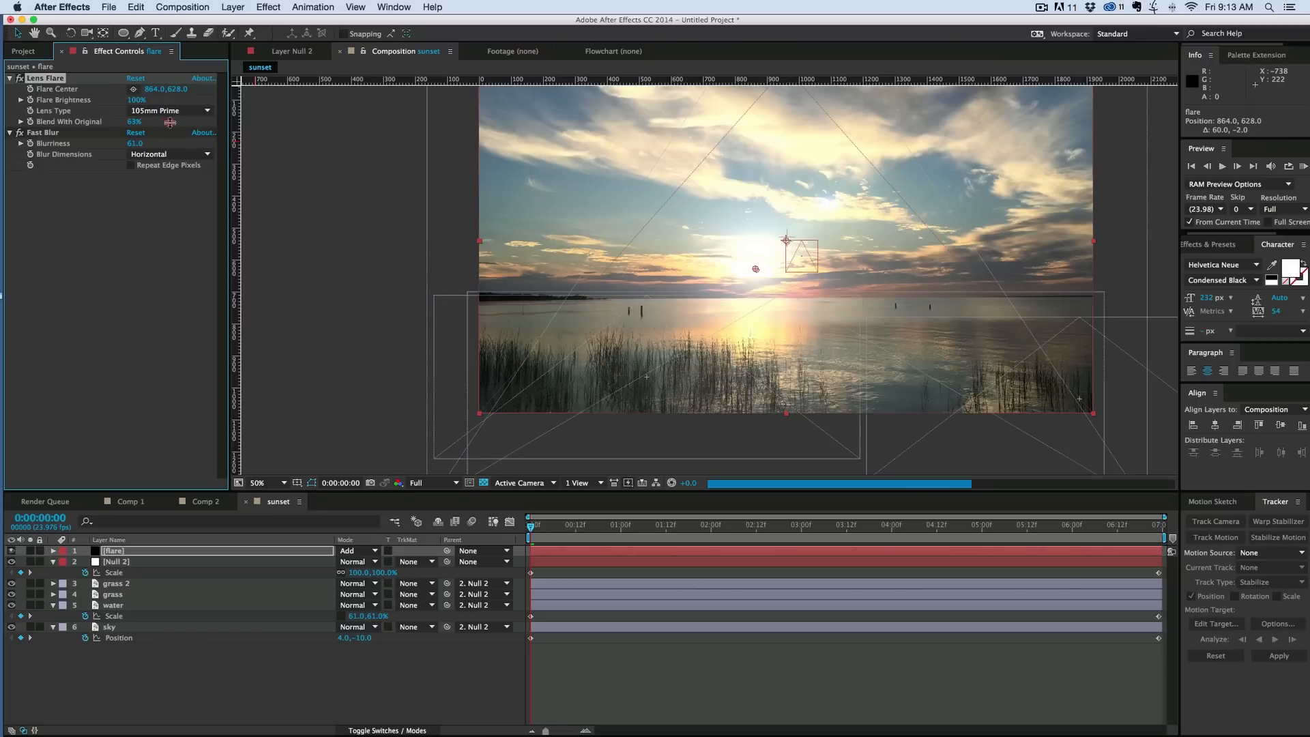
pyautogui.moveTo(171, 122); pyautogui.dragTo(159, 121)
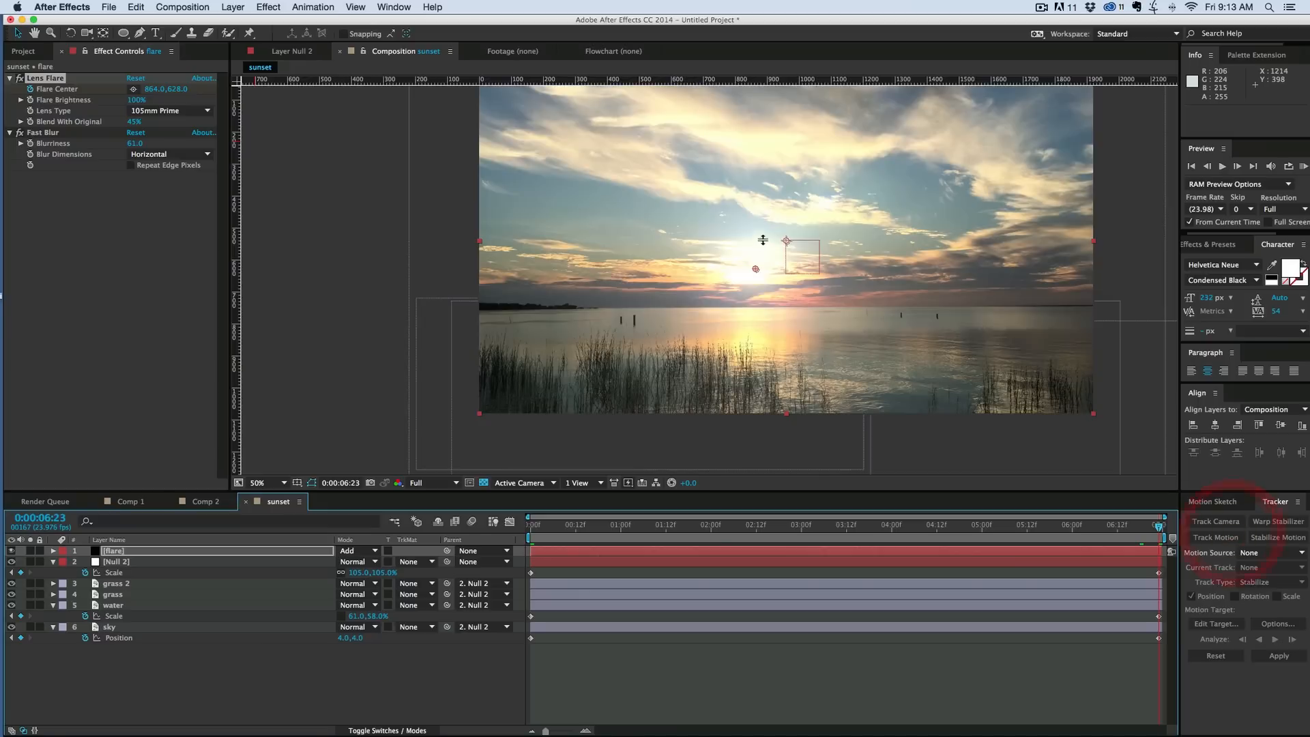
# Preview the animation, return to frame 0 and solo the flare layer.
pyautogui.click(826, 524)
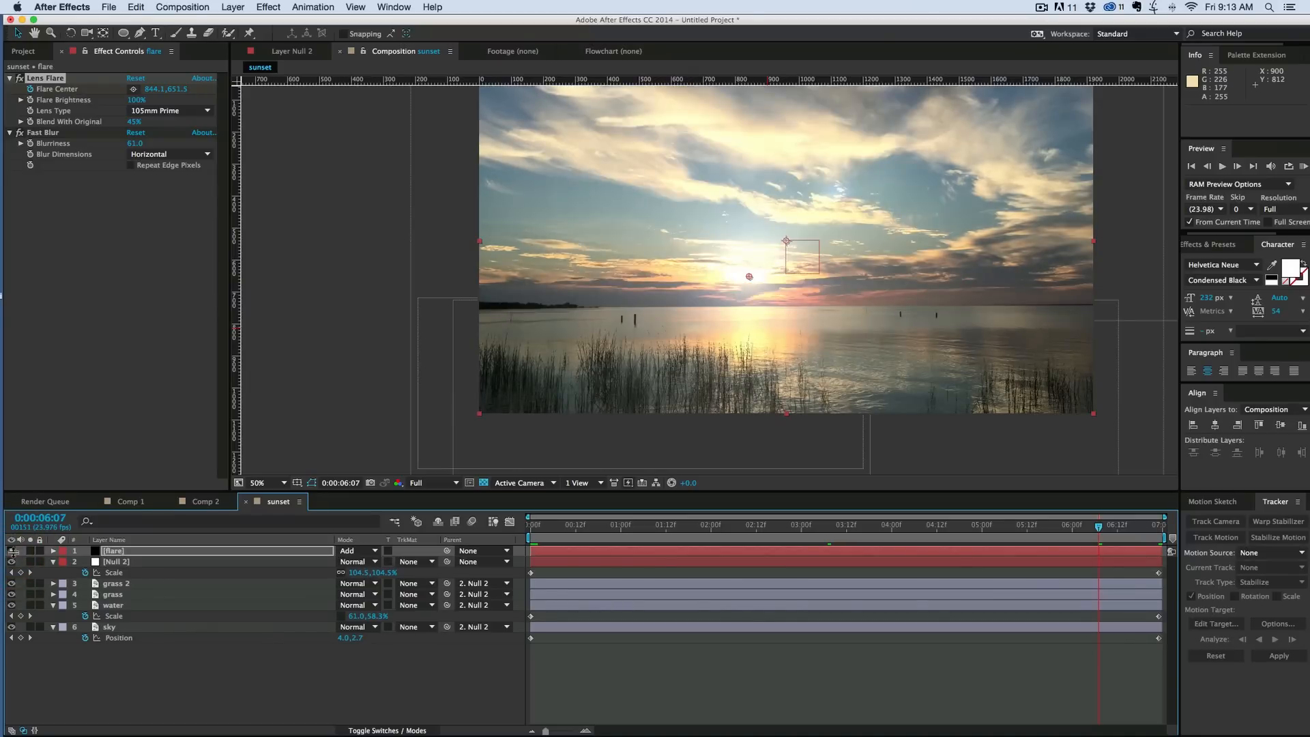
pyautogui.moveTo(777, 267)
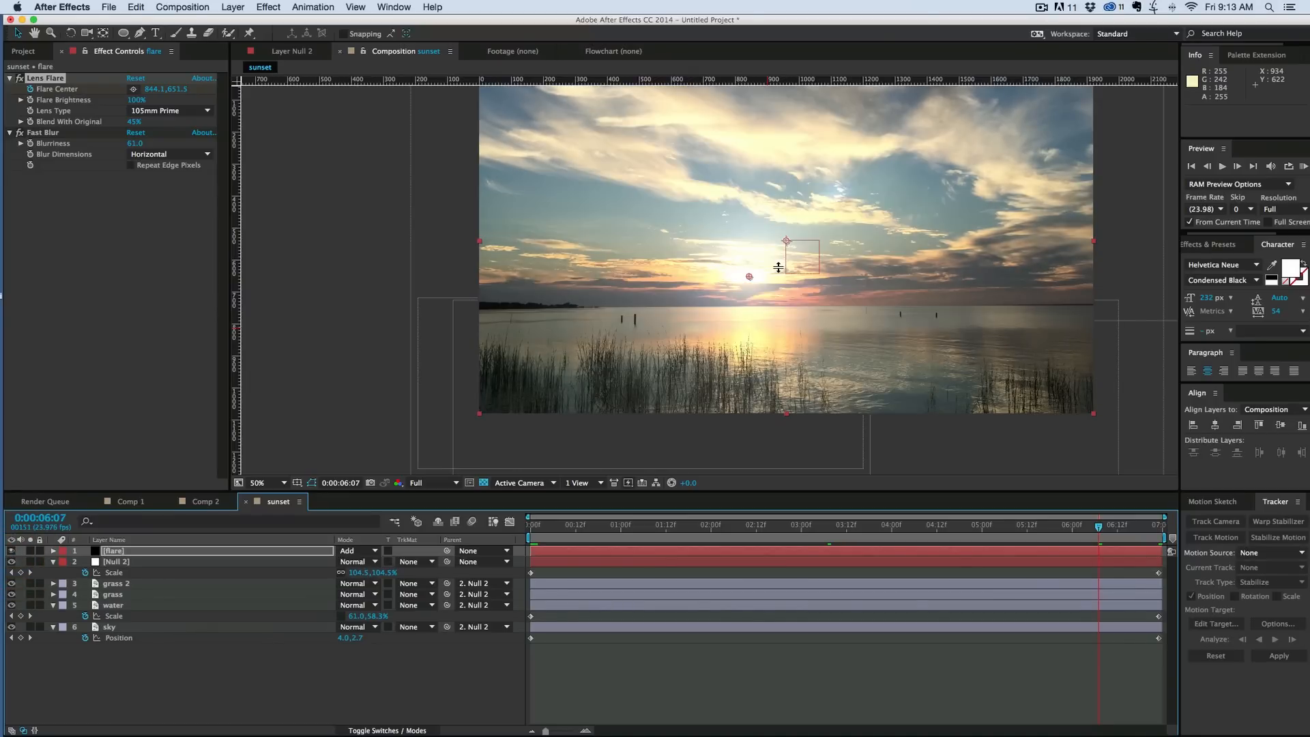
pyautogui.click(531, 524)
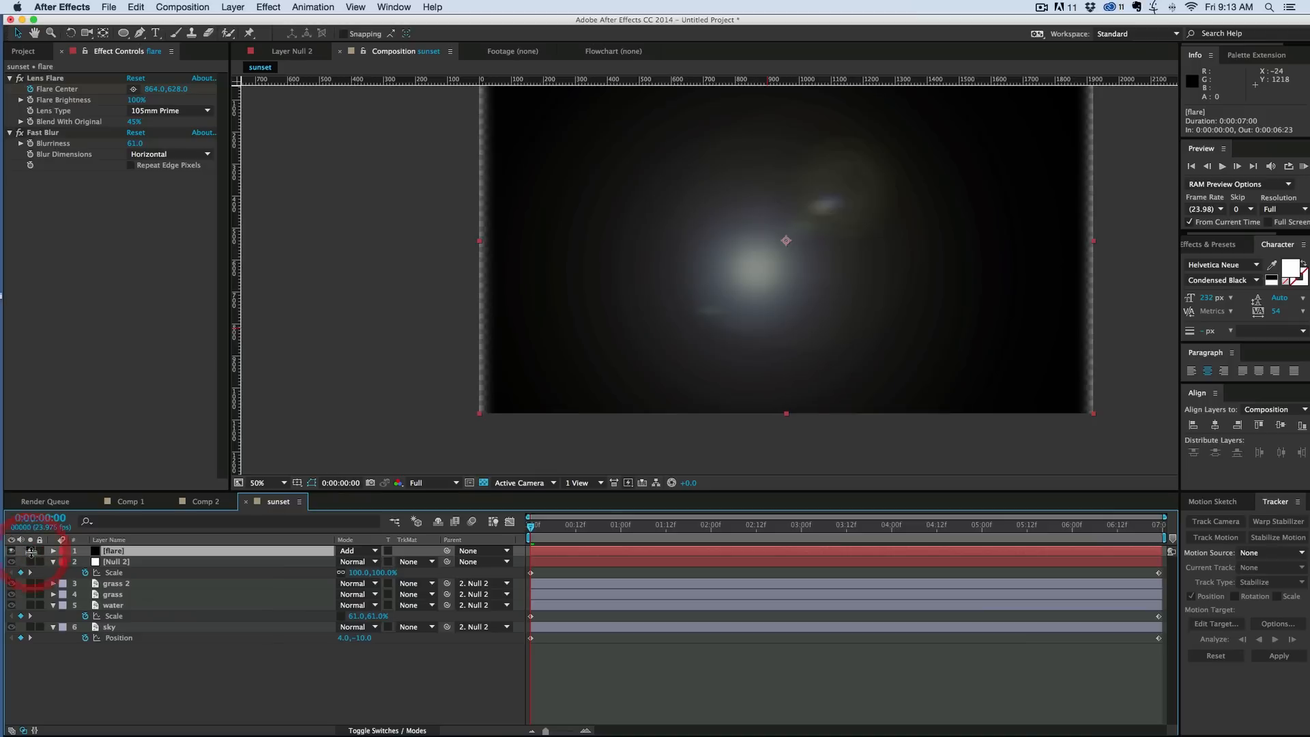
# Add a Tint effect mapping the flare's whites to pale warm yellow F8EAAB.
pyautogui.click(267, 6)
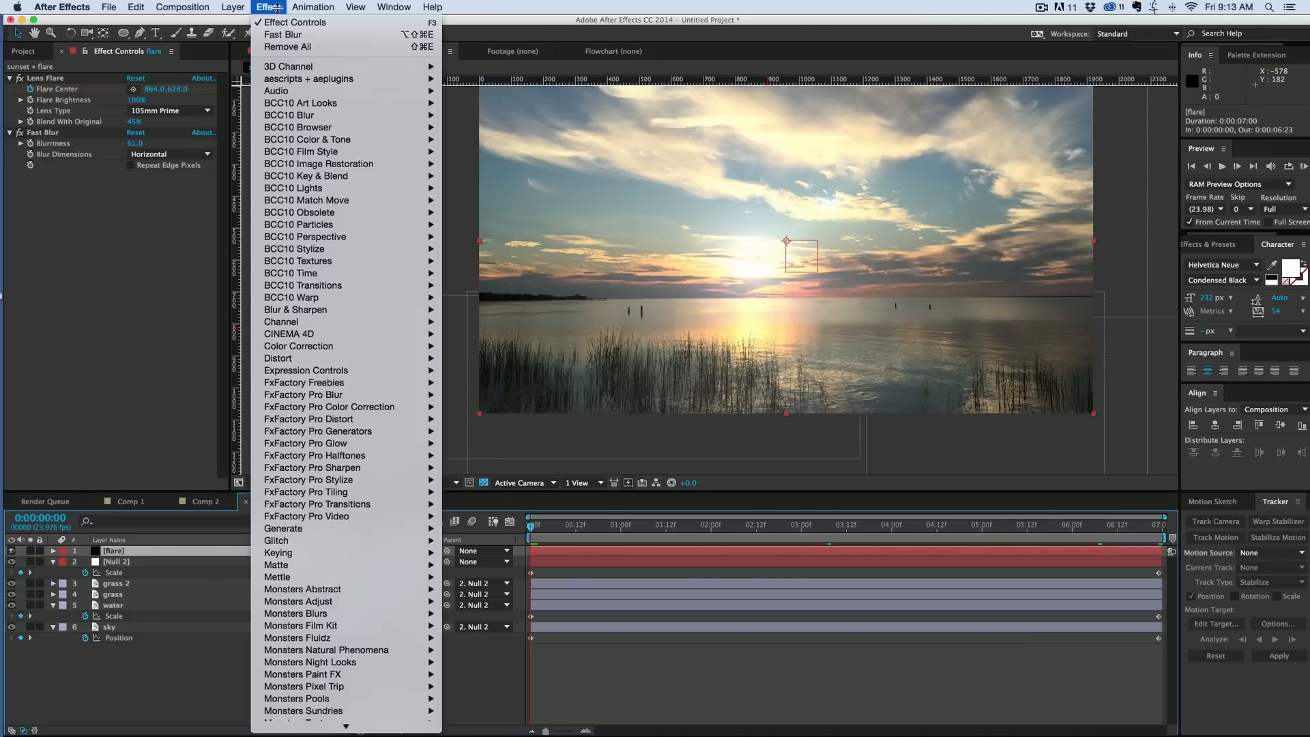
pyautogui.moveTo(297, 346)
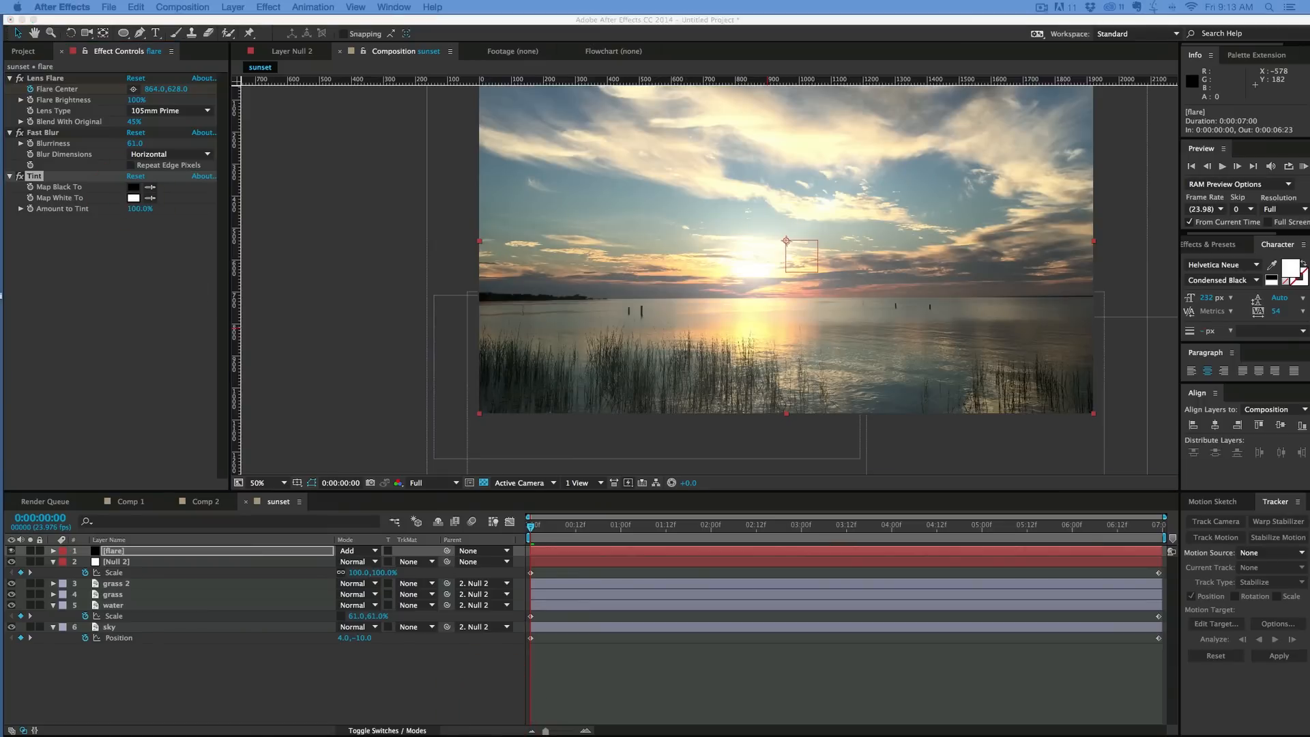
pyautogui.click(134, 197)
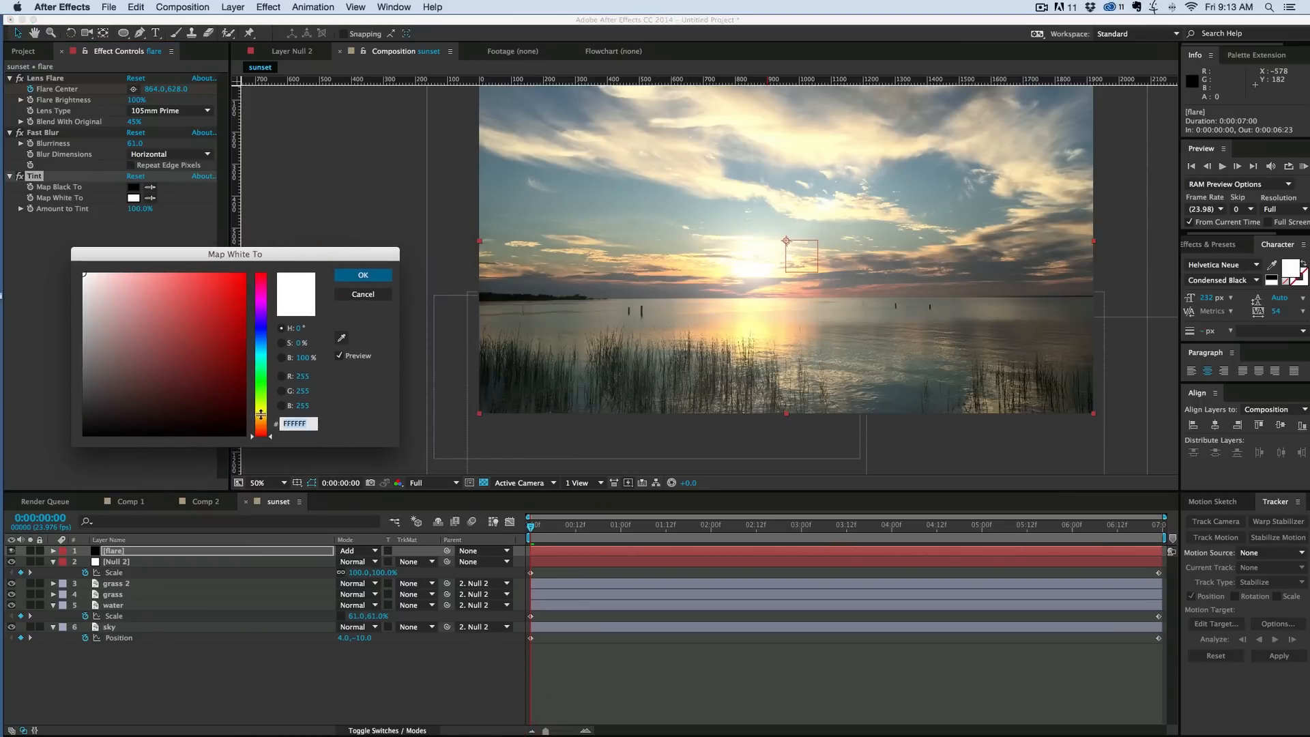
pyautogui.click(169, 278)
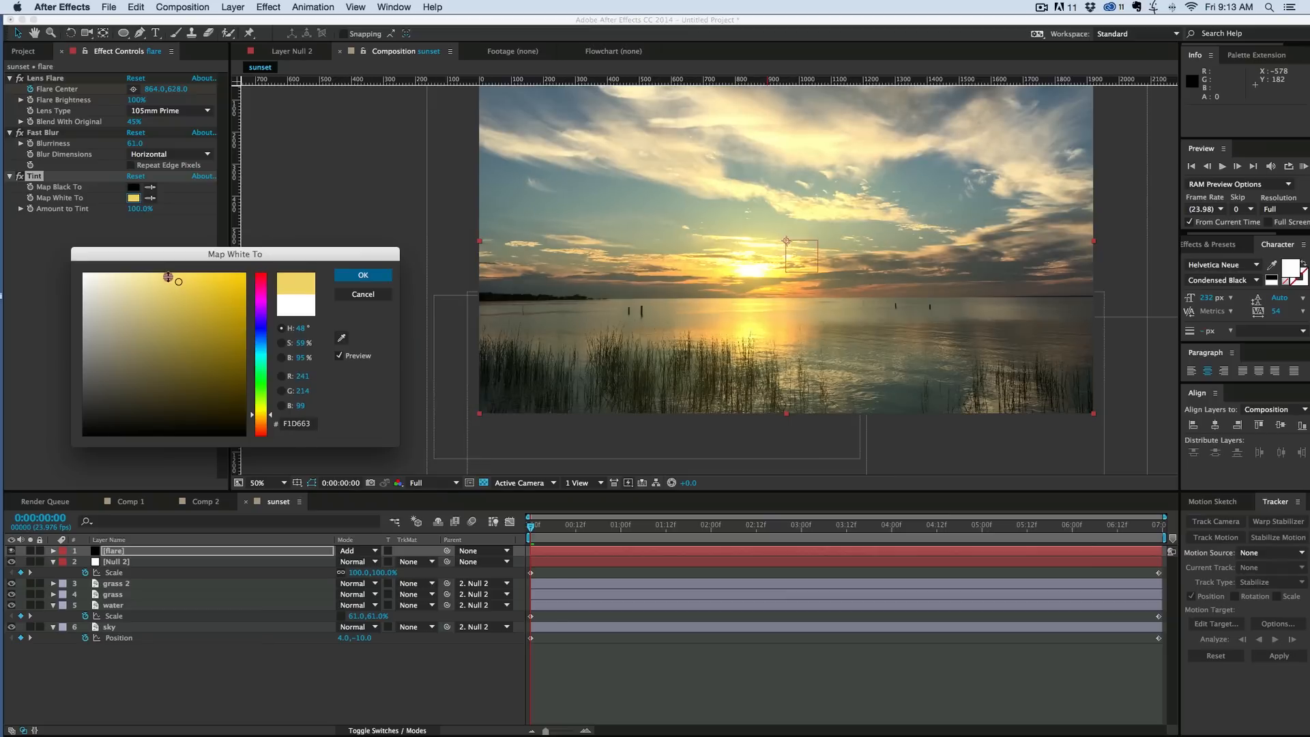
pyautogui.moveTo(169, 277); pyautogui.dragTo(181, 301)
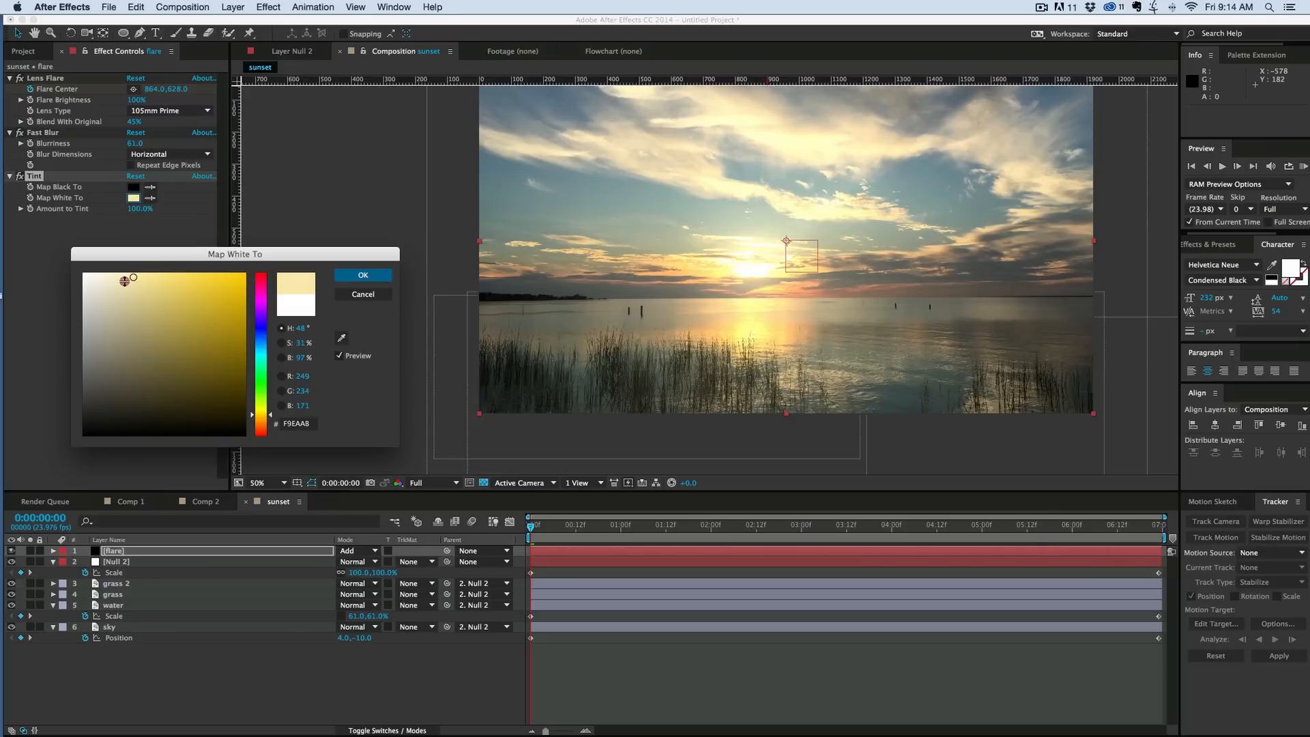
pyautogui.click(363, 275)
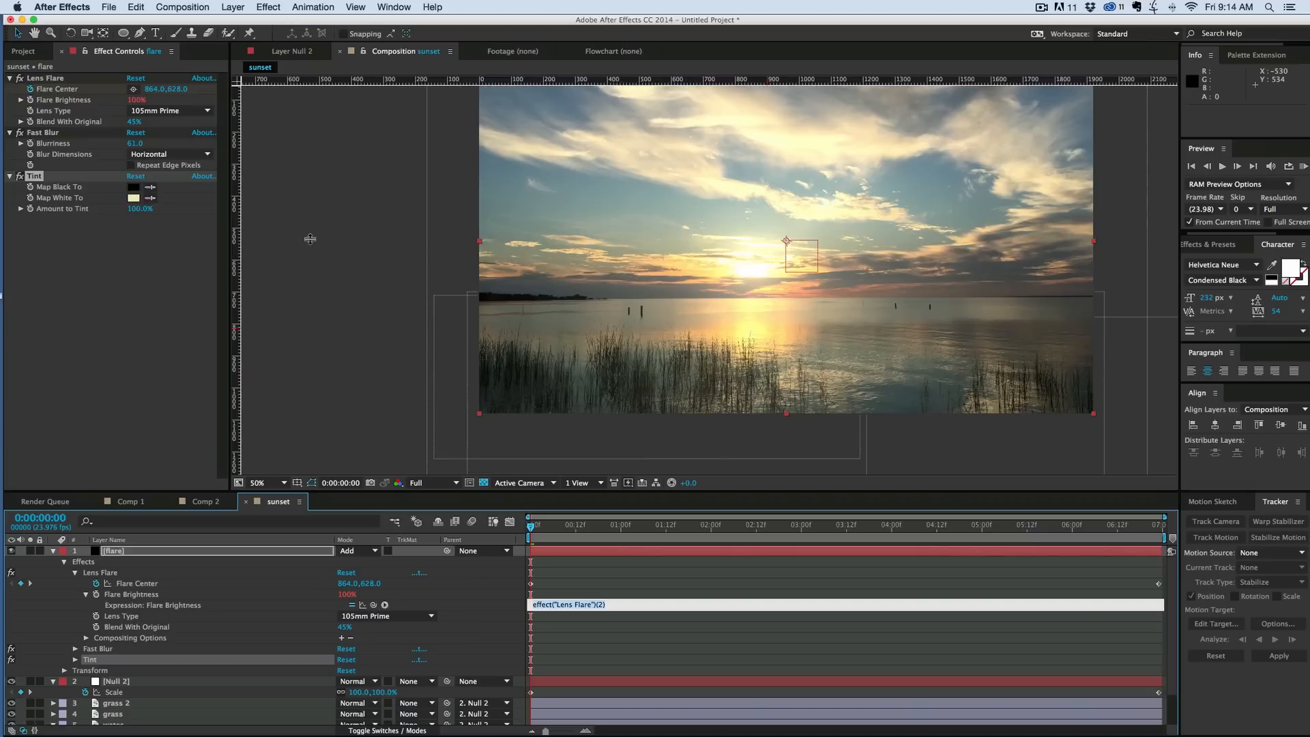
# Drive Flare Brightness with a wiggle() expression so the flare flickers.
pyautogui.write('wigg')
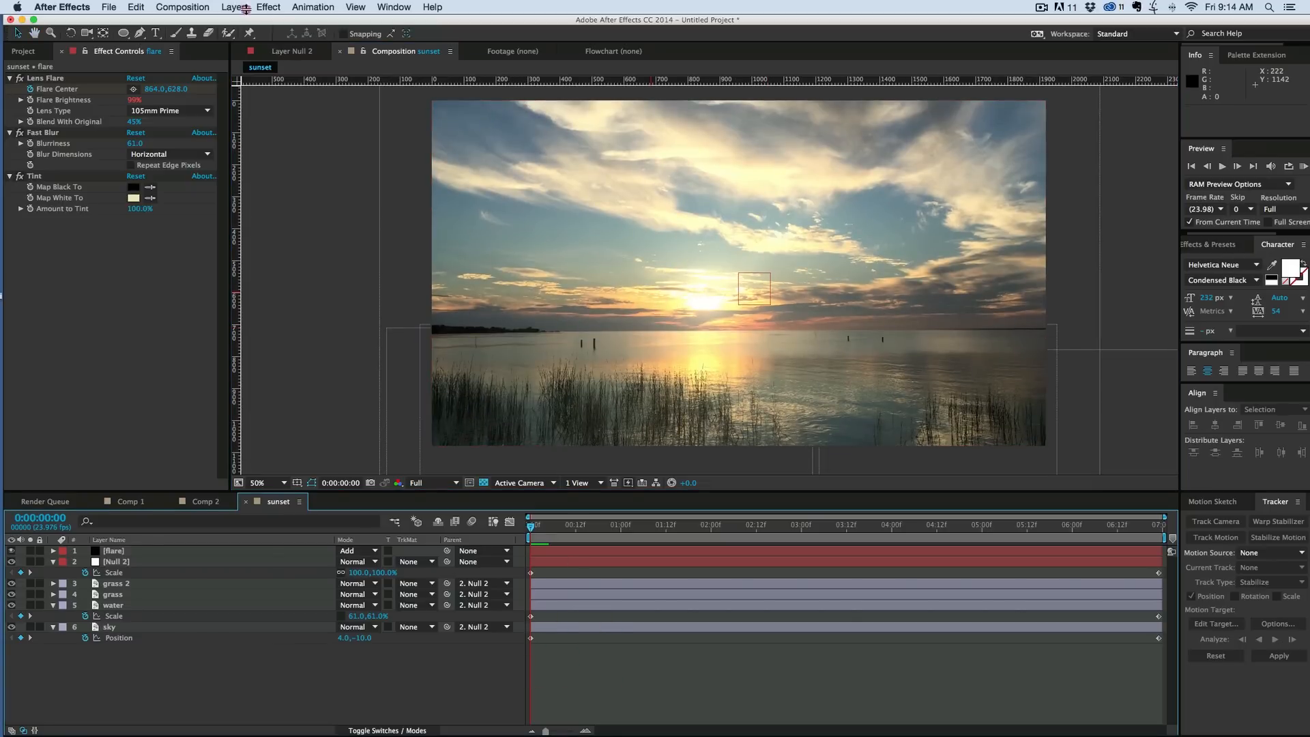
# Add an adjustment layer with an Exposure effect scrubbed to -1.87 to darken the sunset.
pyautogui.click(234, 7)
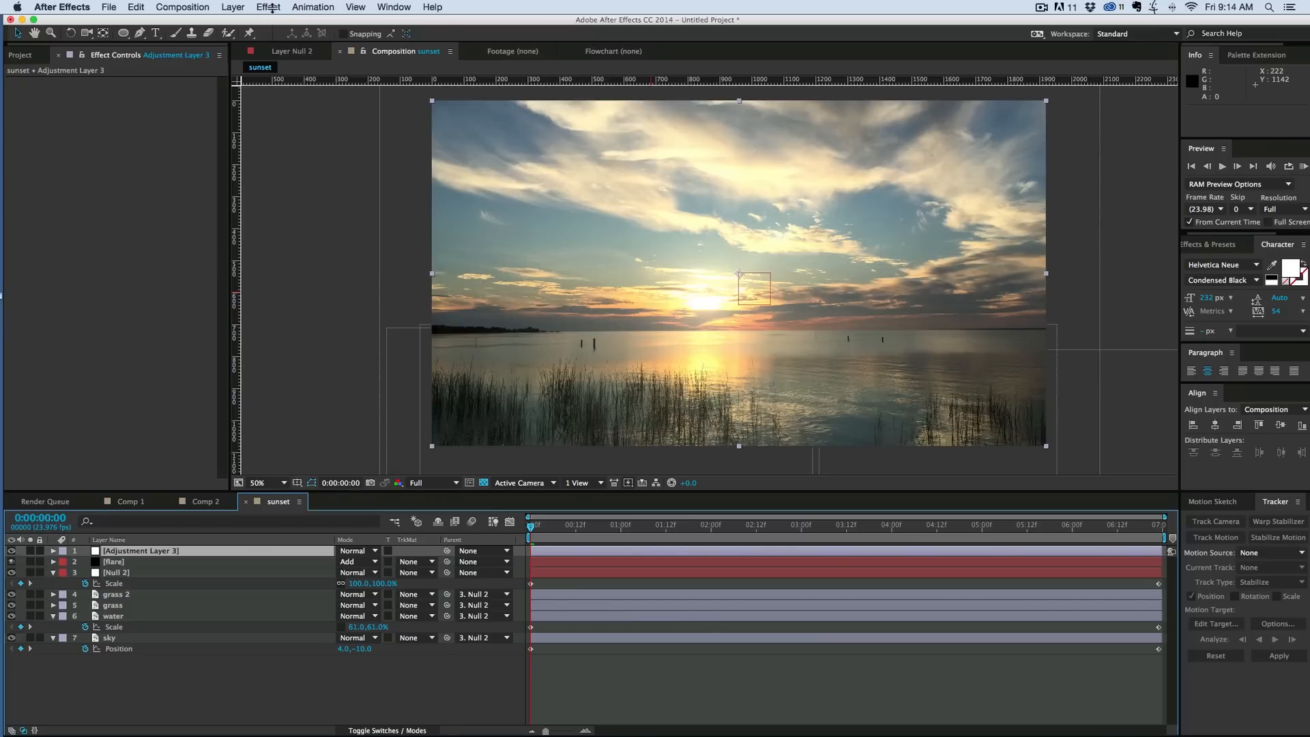
pyautogui.click(267, 7)
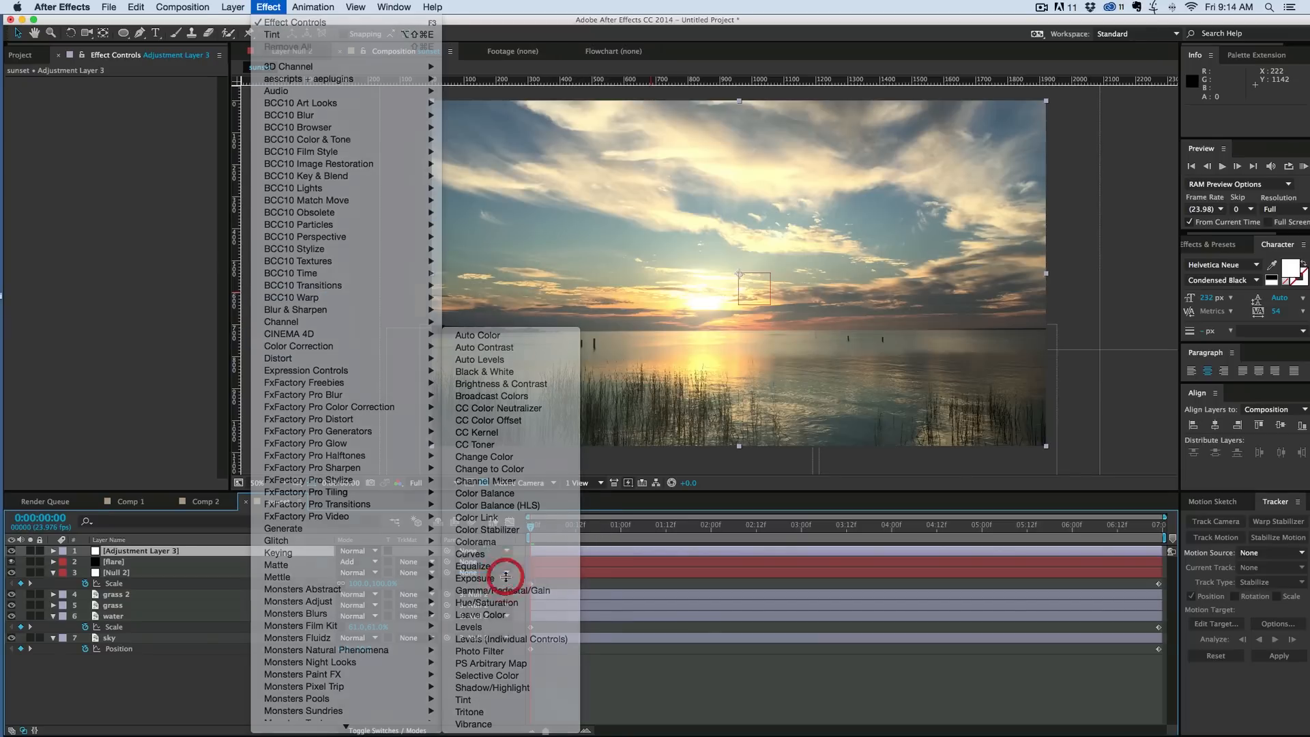
pyautogui.click(474, 579)
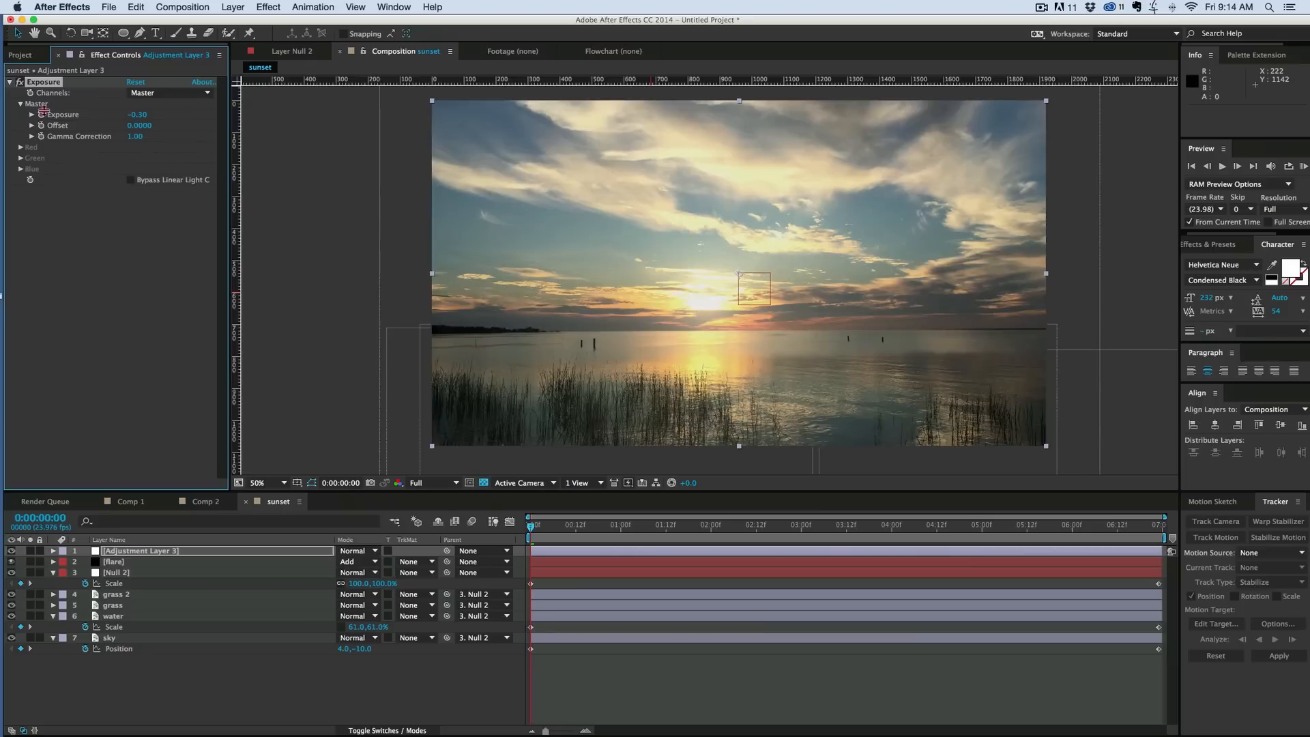
pyautogui.moveTo(142, 115); pyautogui.dragTo(67, 115)
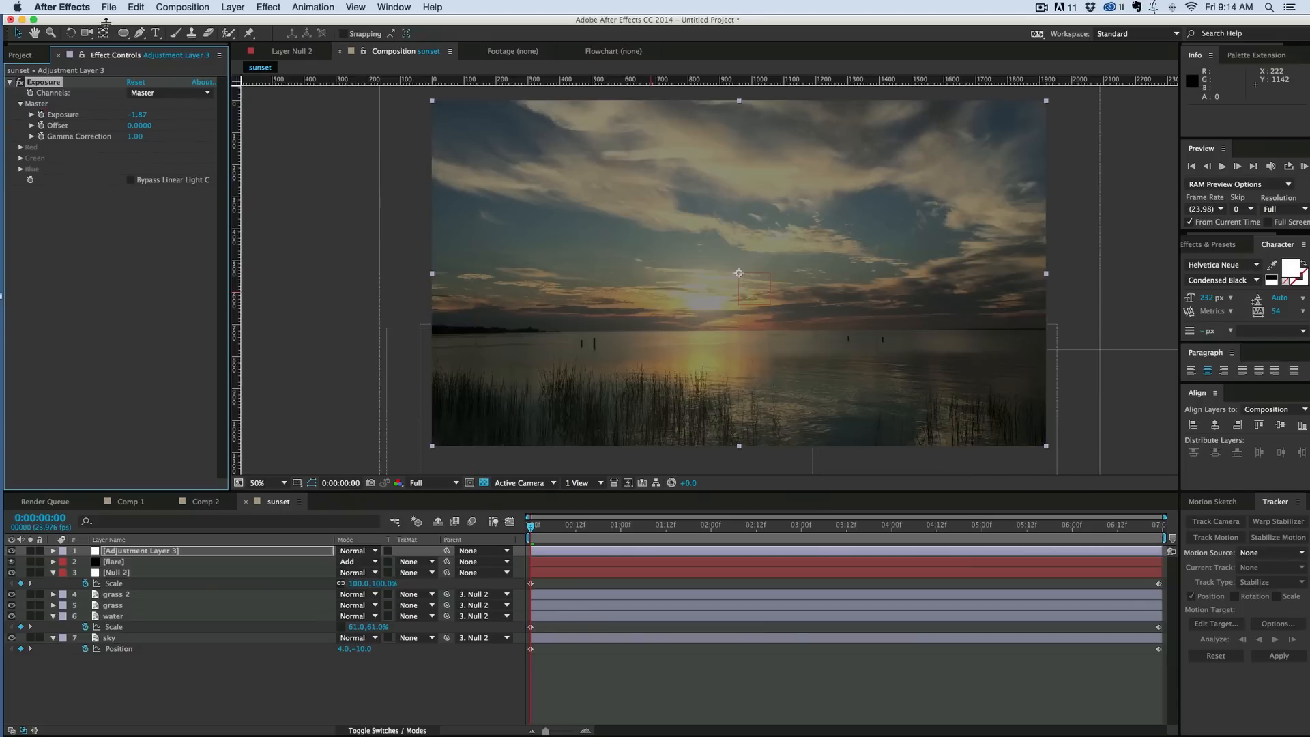
pyautogui.moveTo(123, 33)
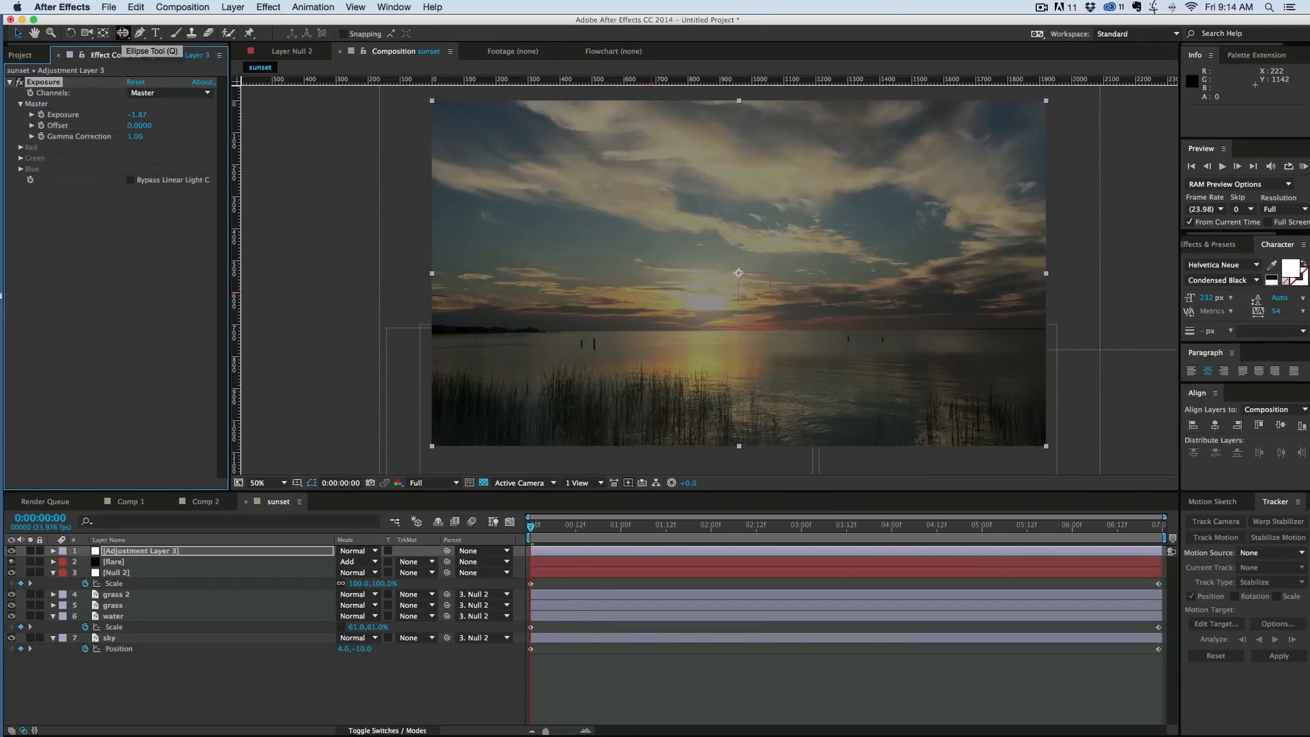
# Draw an elliptical mask across the adjustment layer and set Mask 1 to Inverted for an edge vignette.
pyautogui.moveTo(442, 110); pyautogui.dragTo(1036, 442)
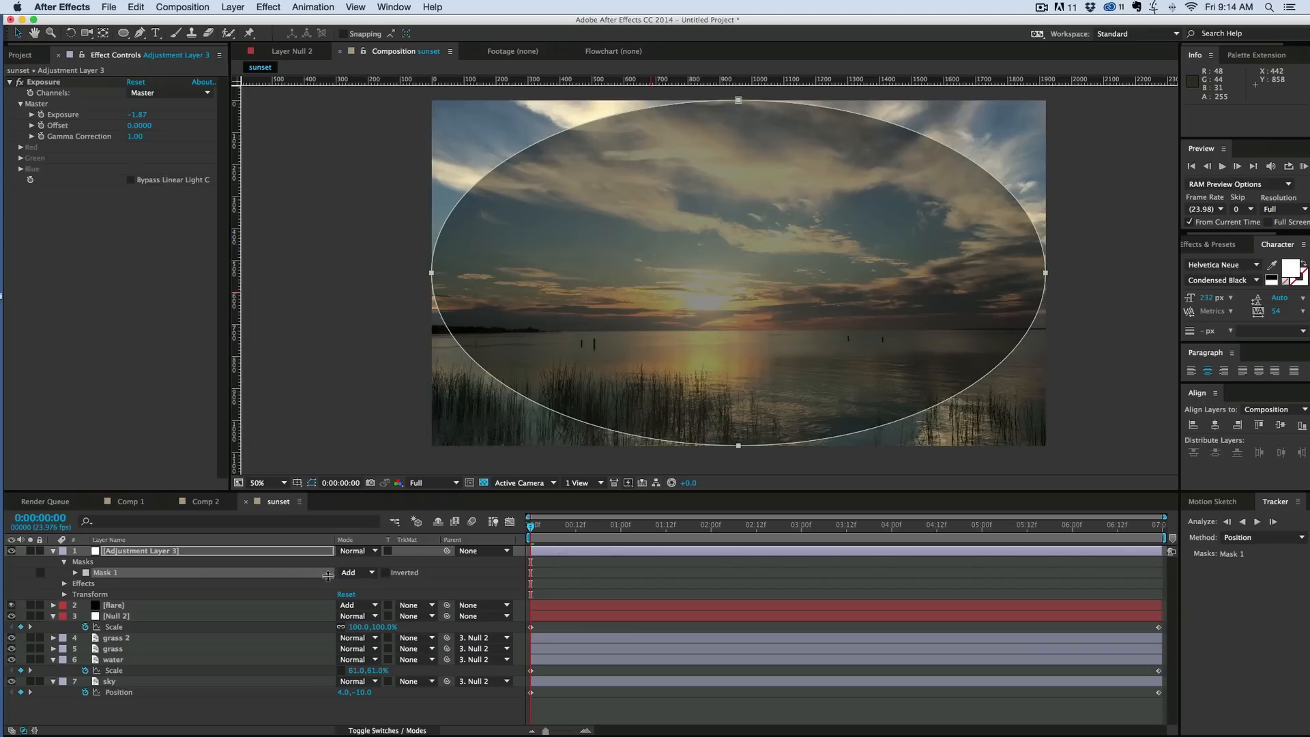
pyautogui.click(73, 572)
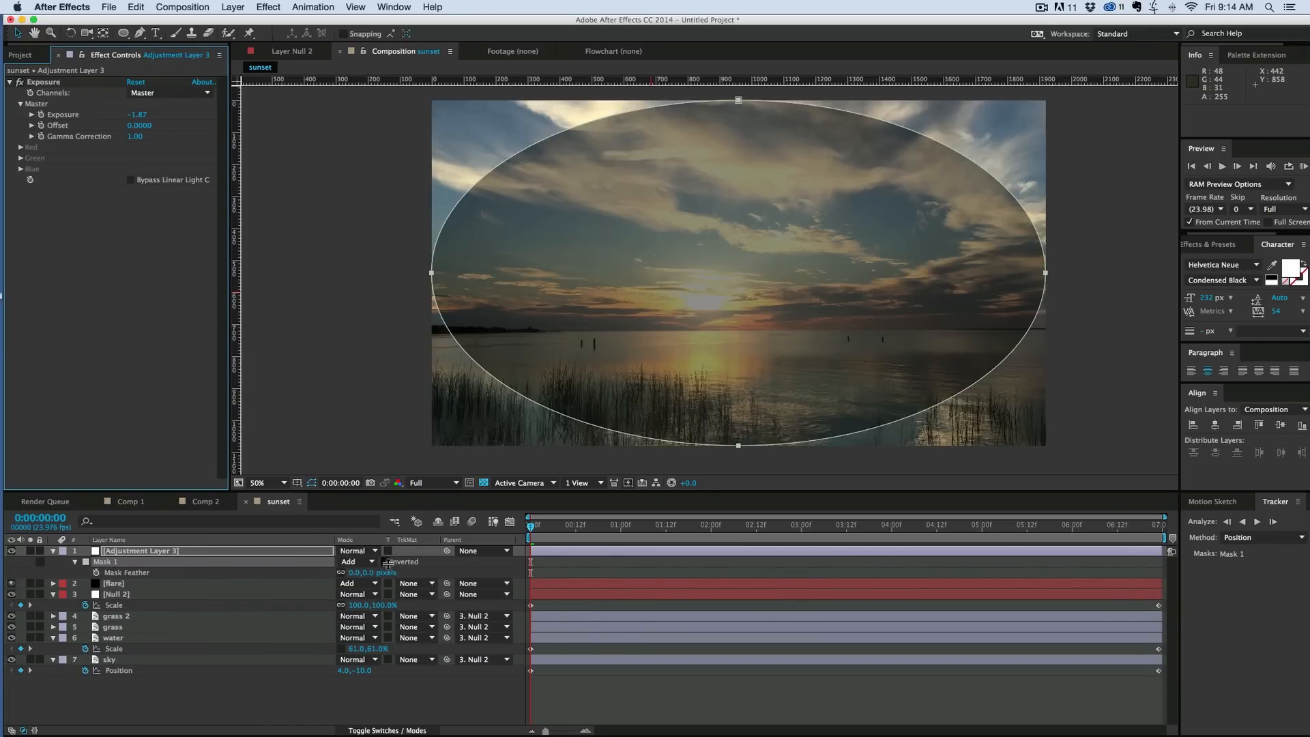
pyautogui.click(385, 562)
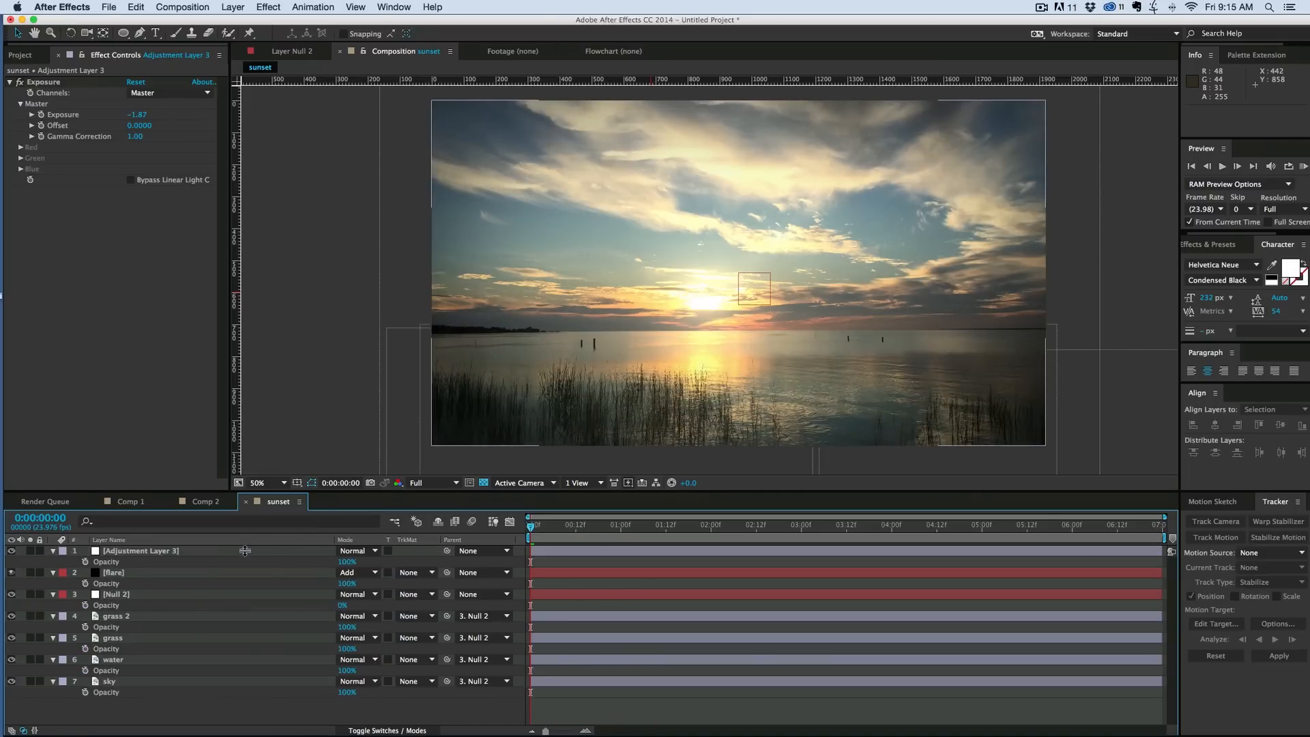
pyautogui.click(136, 550)
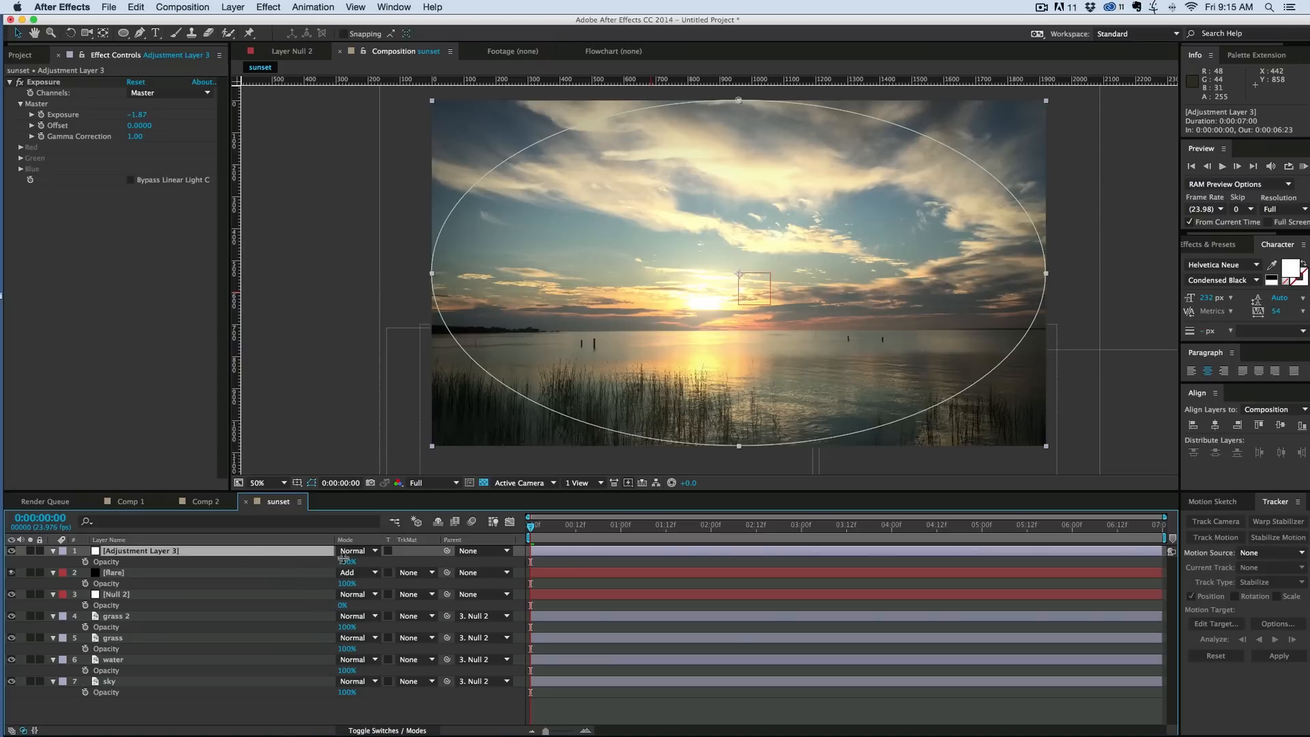